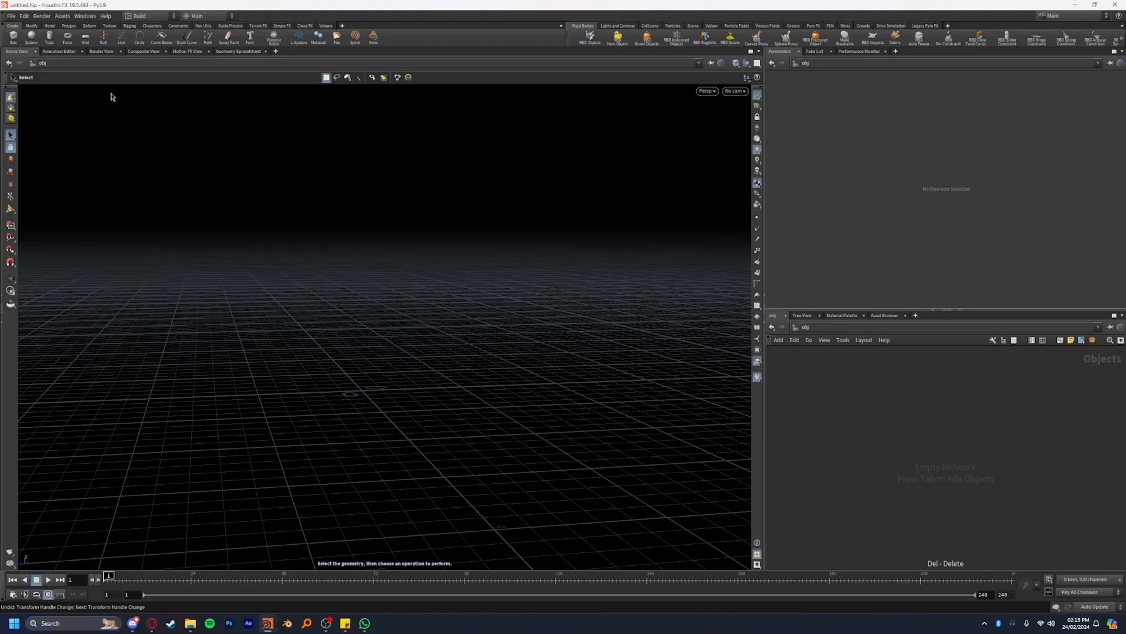
mouse_move(91, 74)
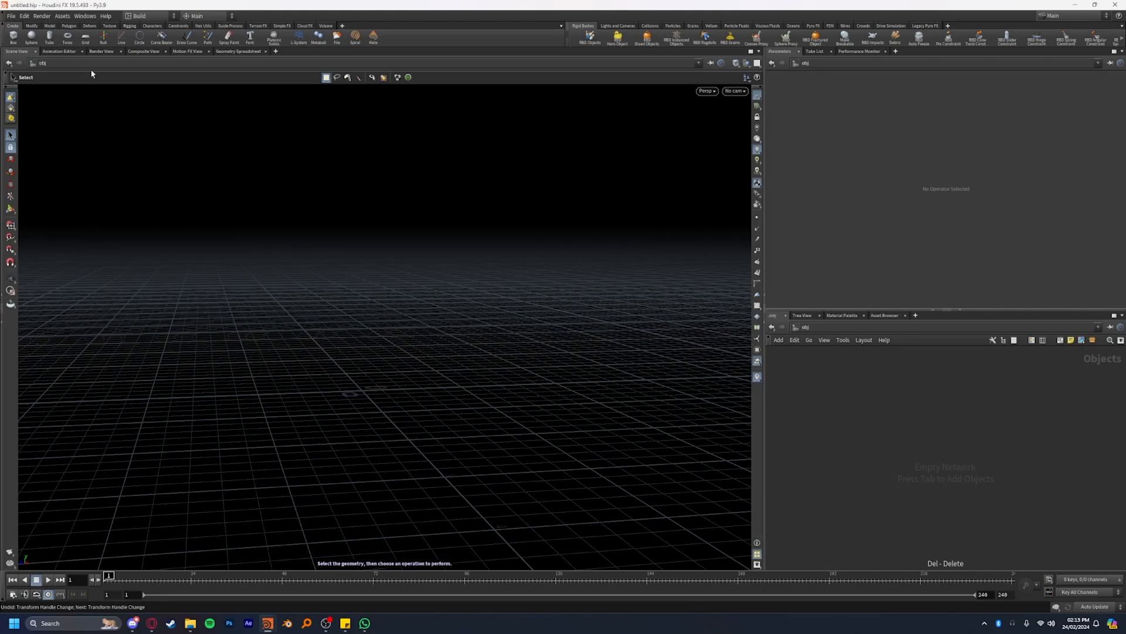
mouse_move(66, 38)
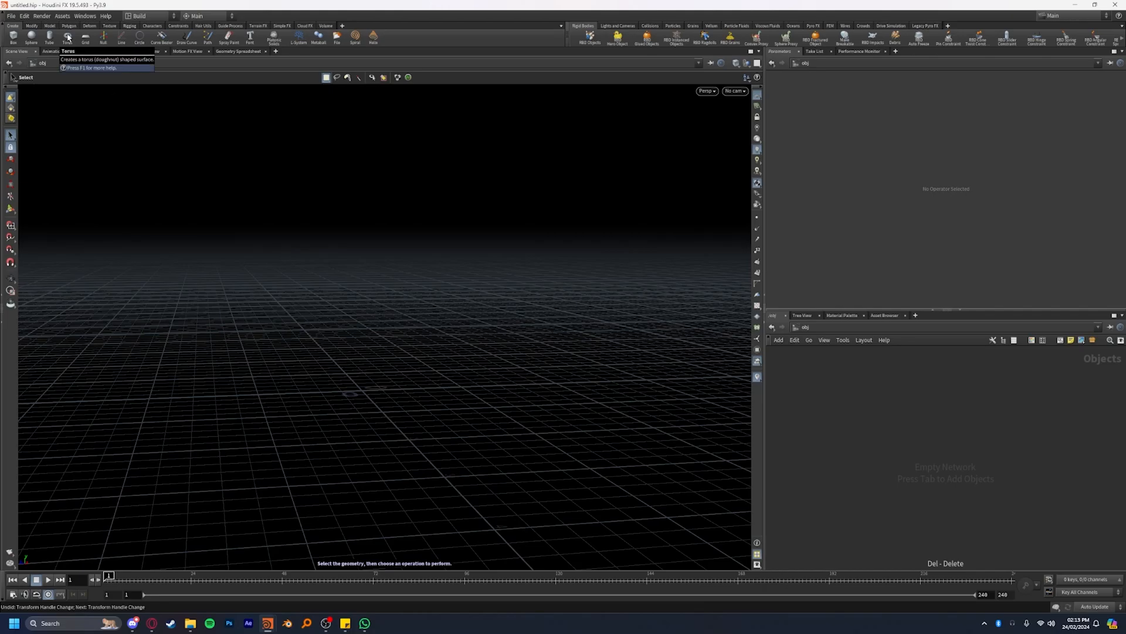
Step: Create a torus in the scene from the Create shelf
left_click(65, 36)
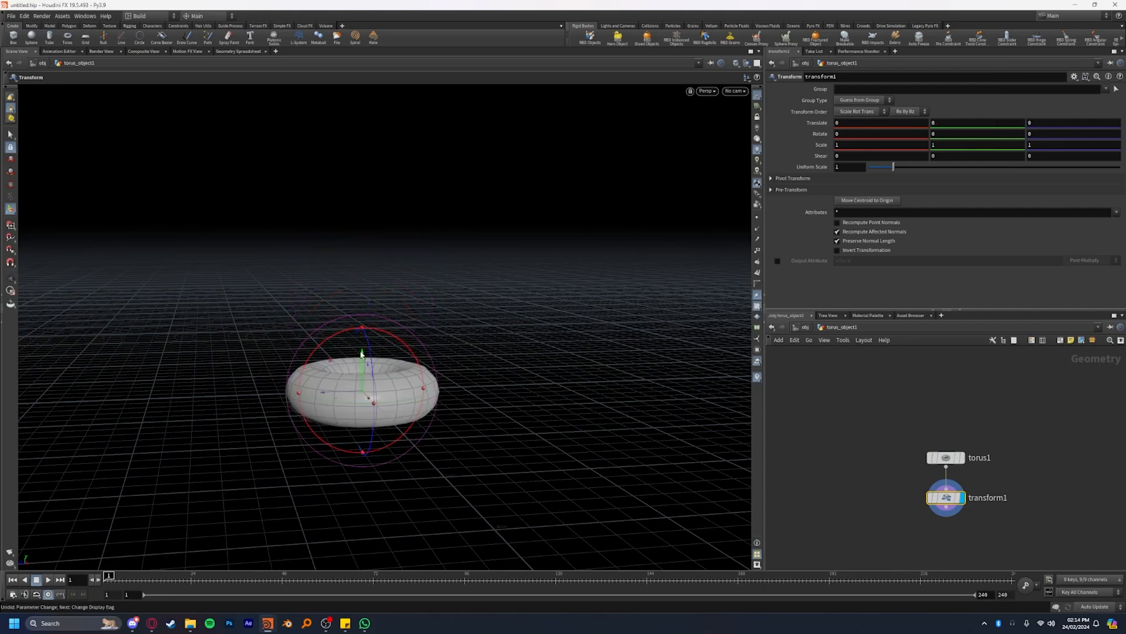
Step: Raise the torus above the ground grid in Y and tilt it slightly with the handle
left_click_drag(362, 352, 364, 200)
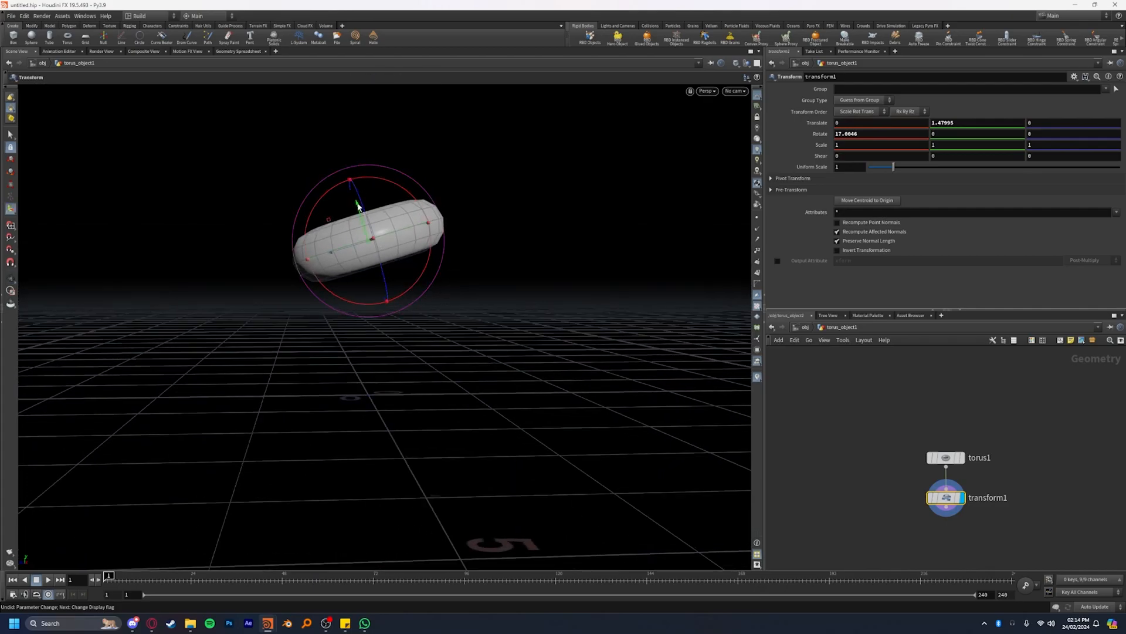
left_click_drag(356, 209, 305, 223)
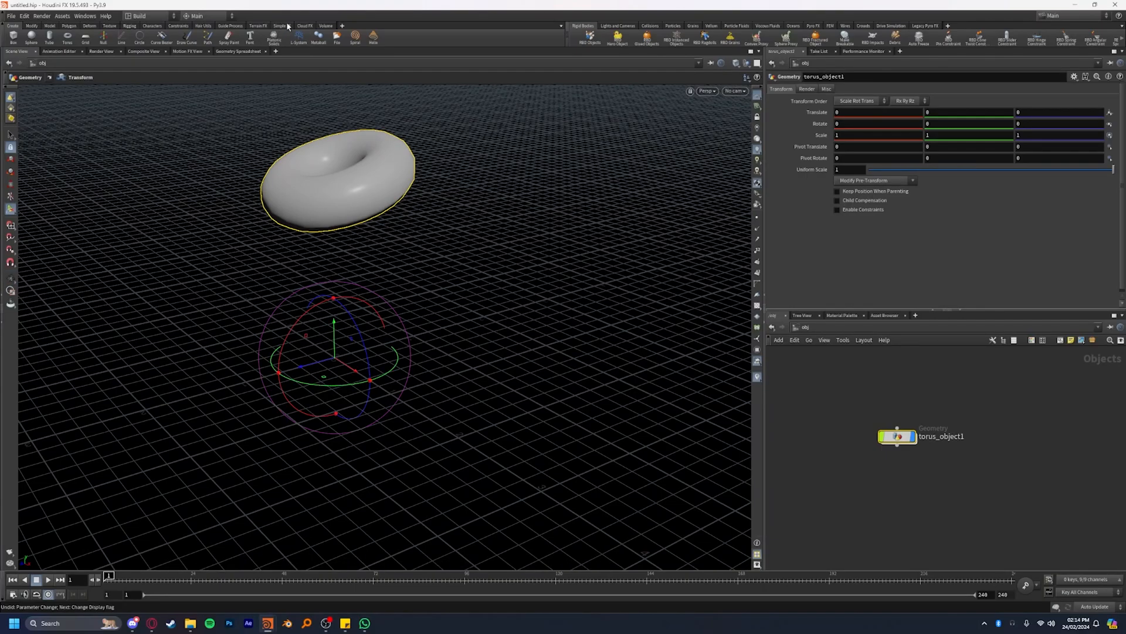
Step: Apply Simple Fracture from the Simple FX shelf to the torus, confirming it as the object
left_click(280, 26)
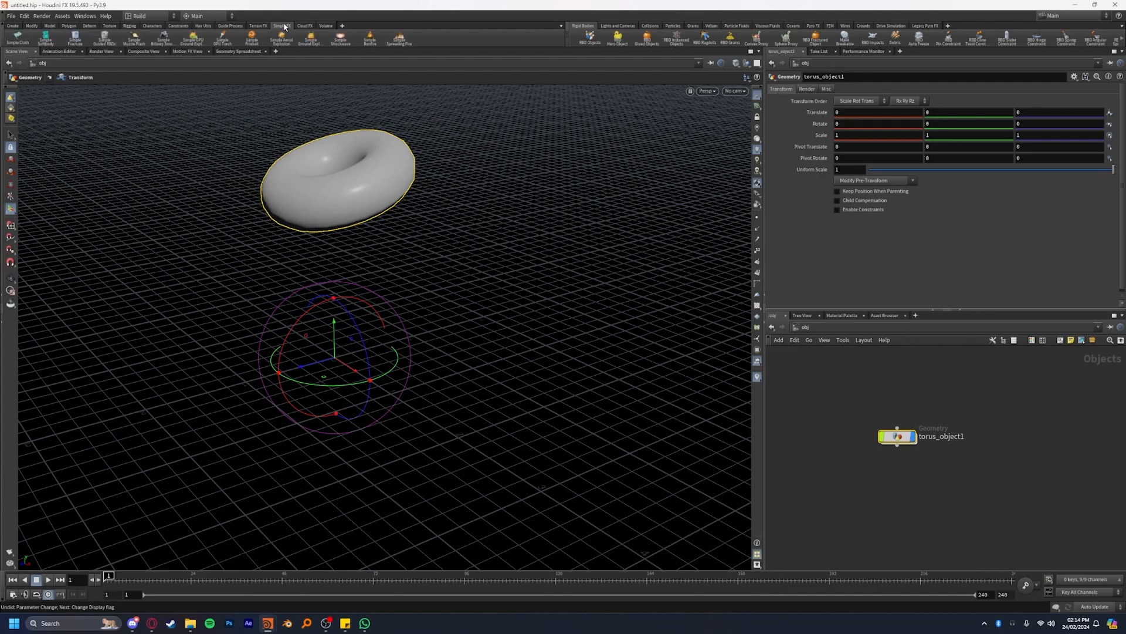
mouse_move(803, 453)
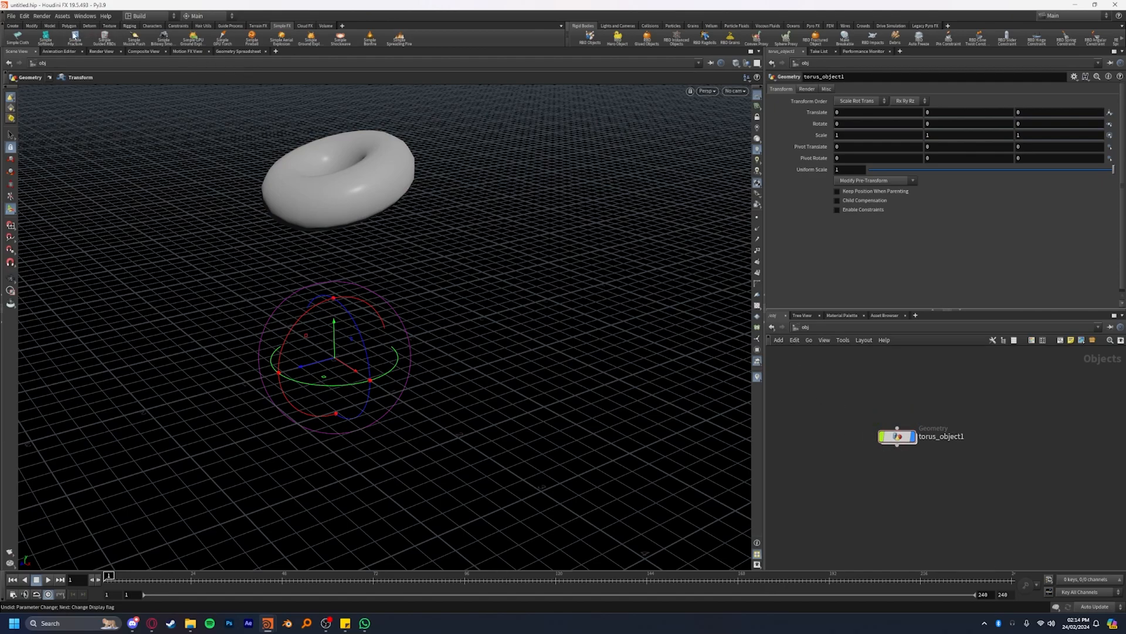
left_click(72, 37)
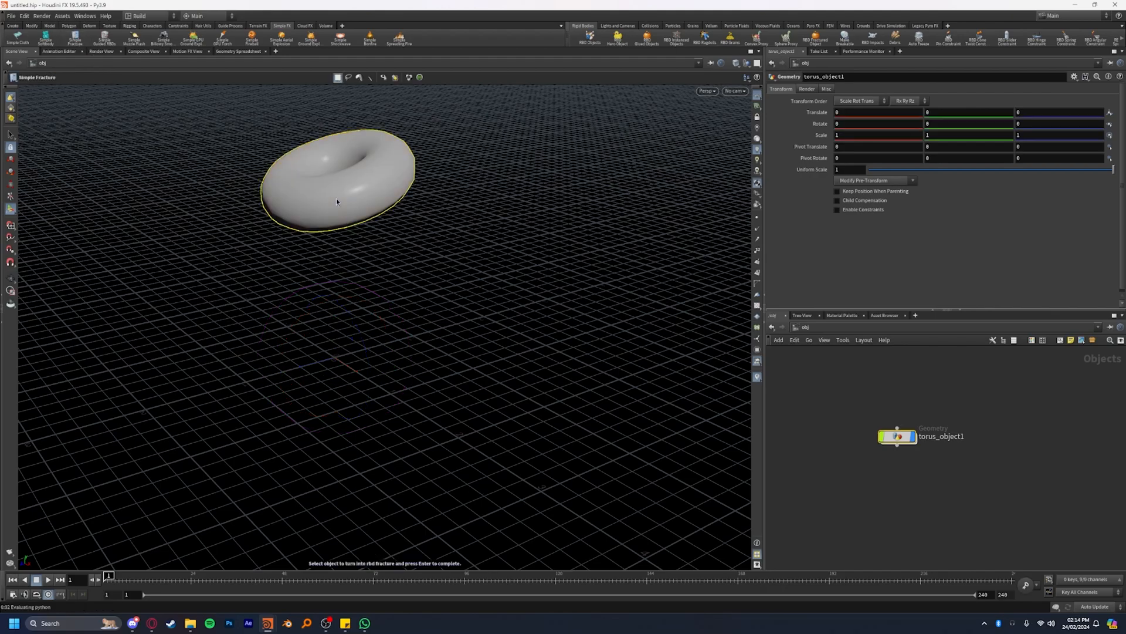
type("donut")
key("Return")
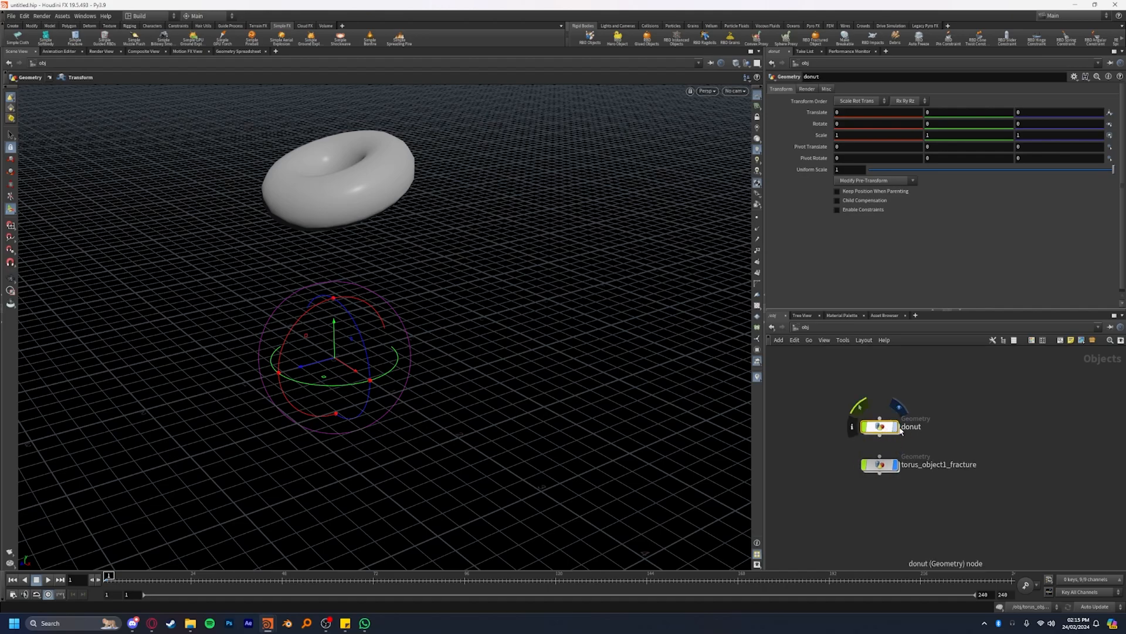
Step: Rename the fracture object to donut_frac
left_click(881, 465)
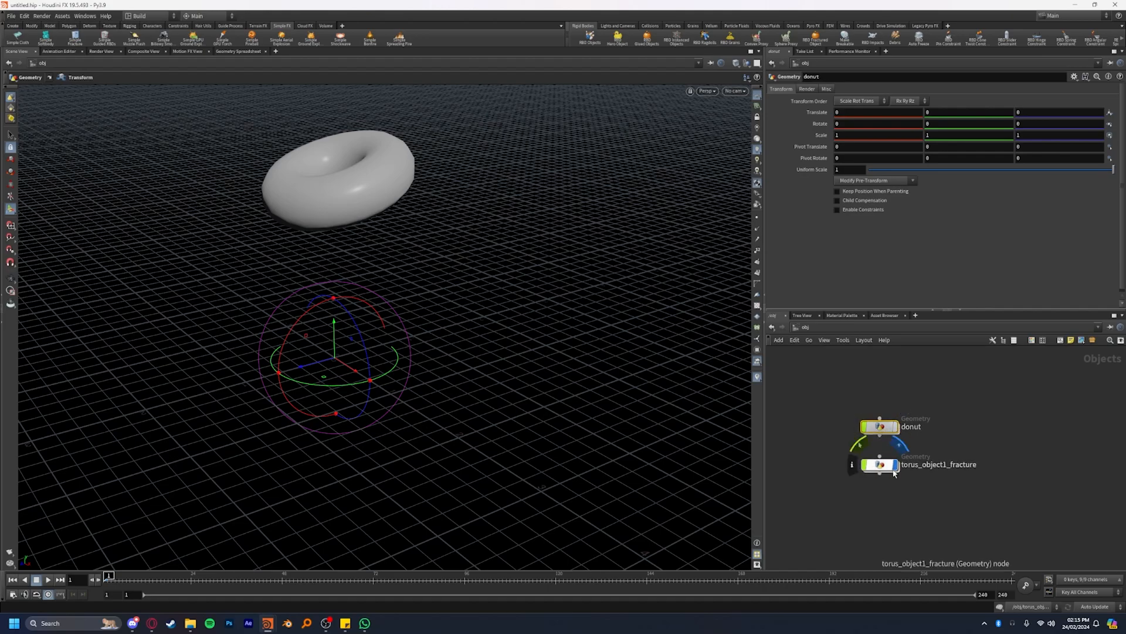
double_click(937, 465)
type("donut_frac")
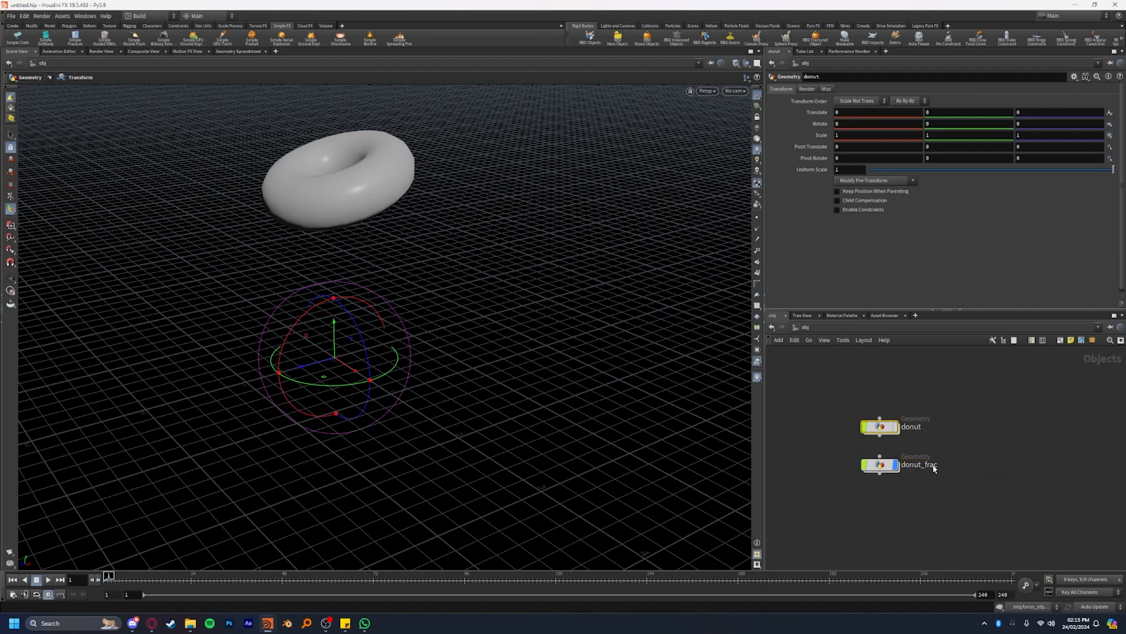
left_click(880, 465)
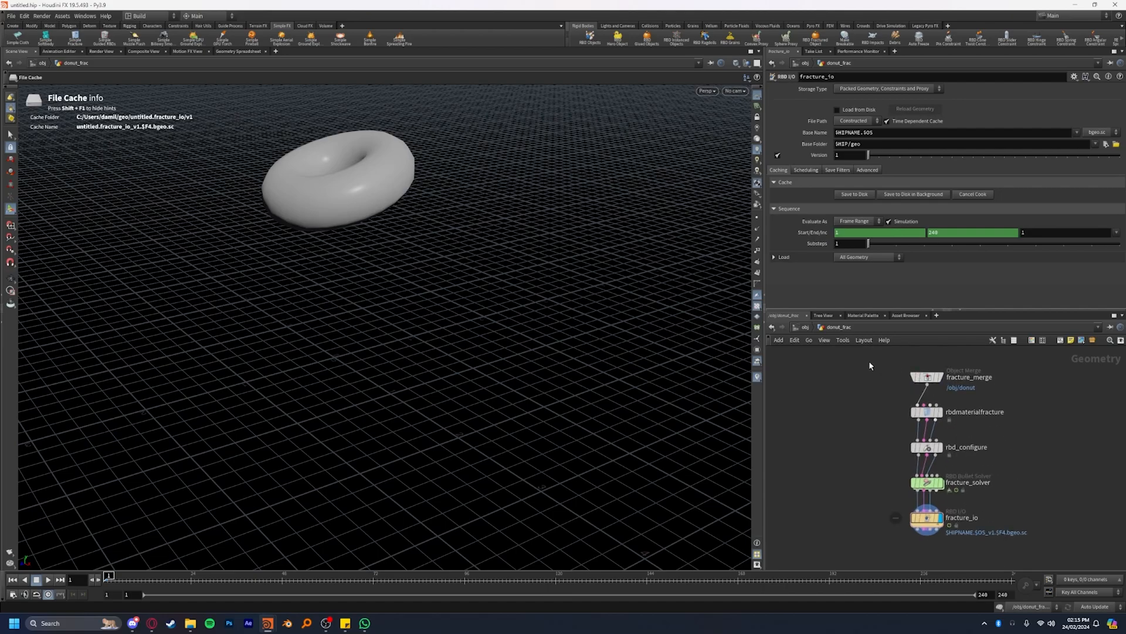
Step: Review rbdmaterialfracture's parameters, select fracture_solver and start playing the simulation
left_click(927, 376)
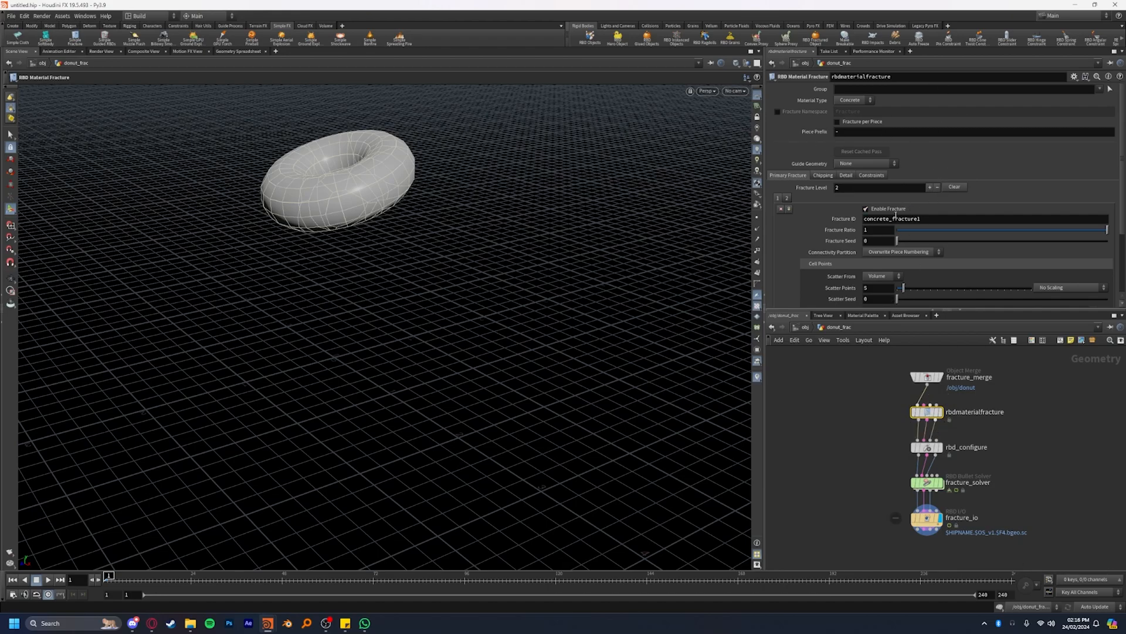
left_click(926, 447)
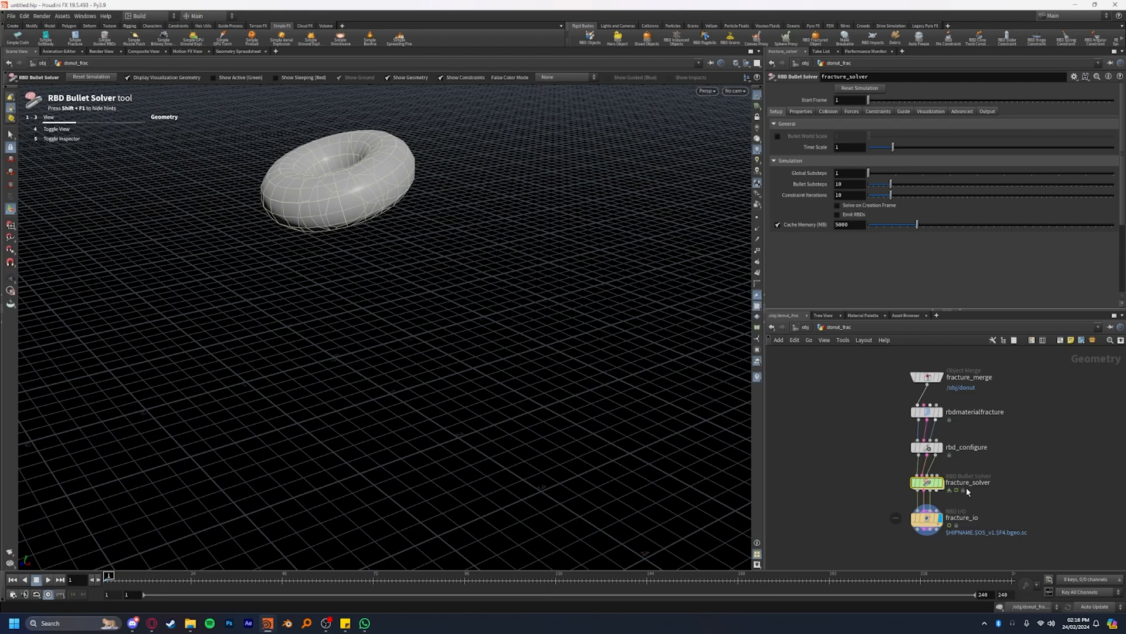
left_click(38, 578)
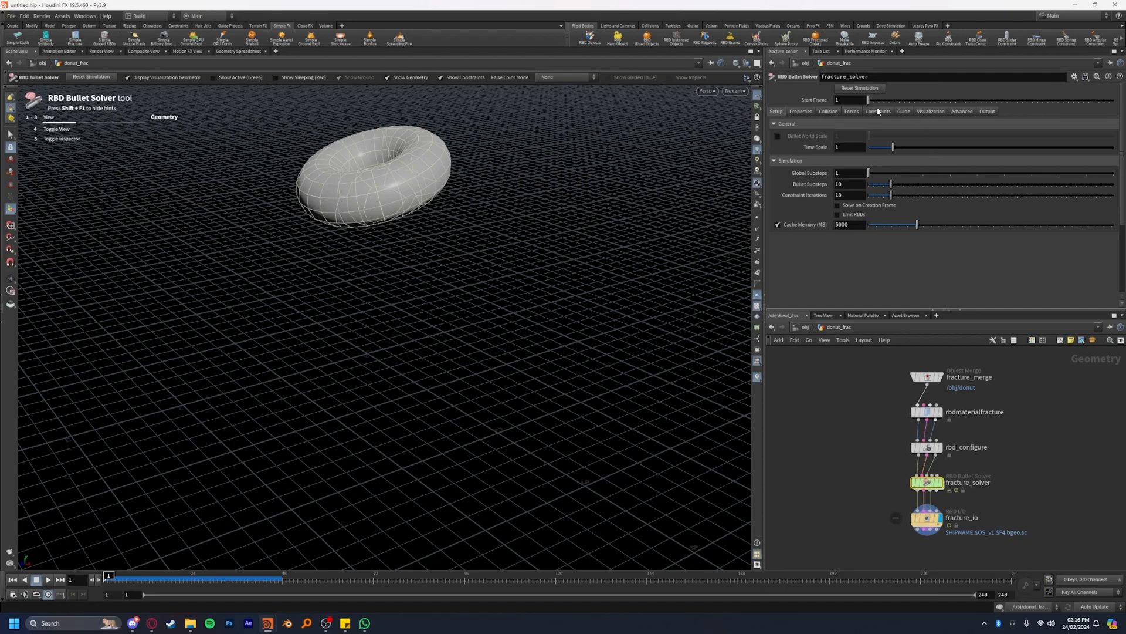
Step: Set the solver's Collision Ground Type to Ground Plane and play the donut falling onto it
left_click(829, 111)
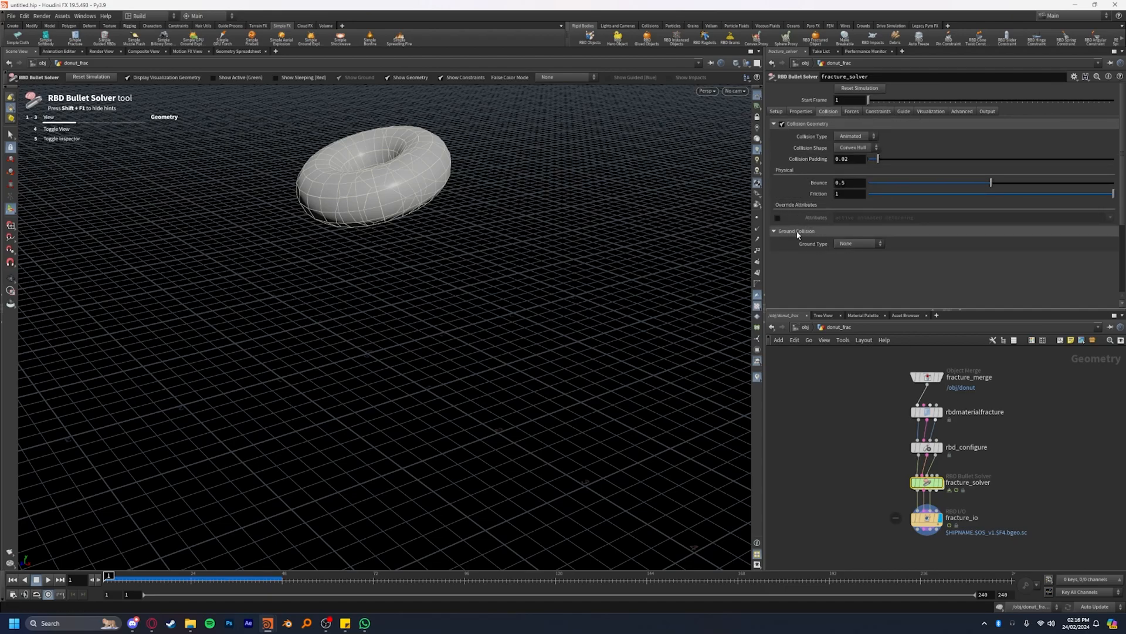
left_click(859, 243)
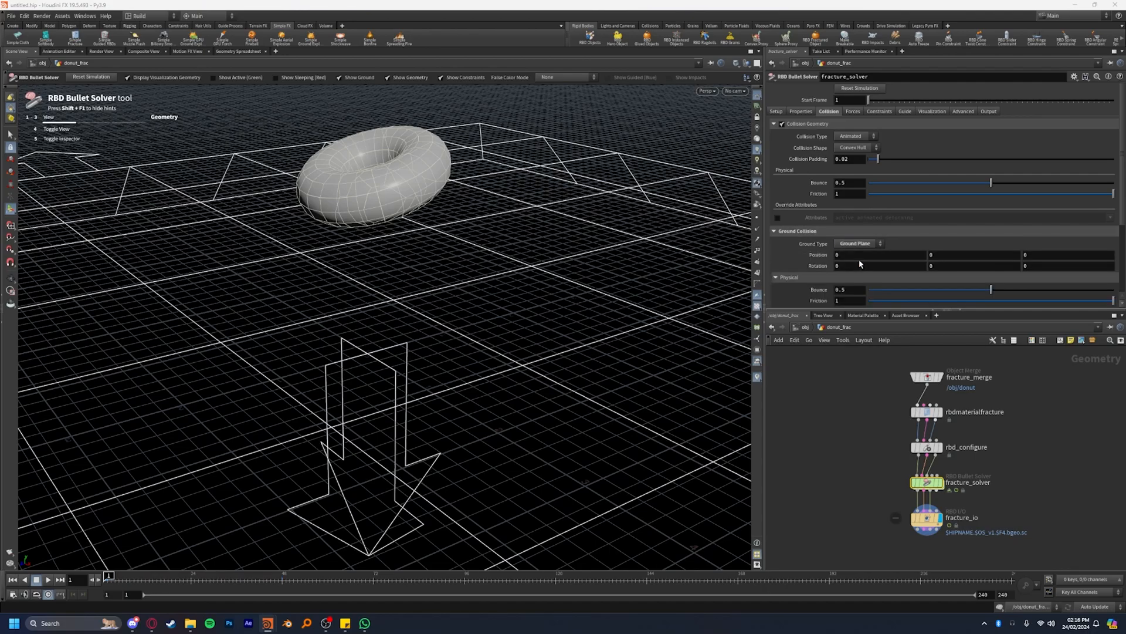
mouse_move(503, 284)
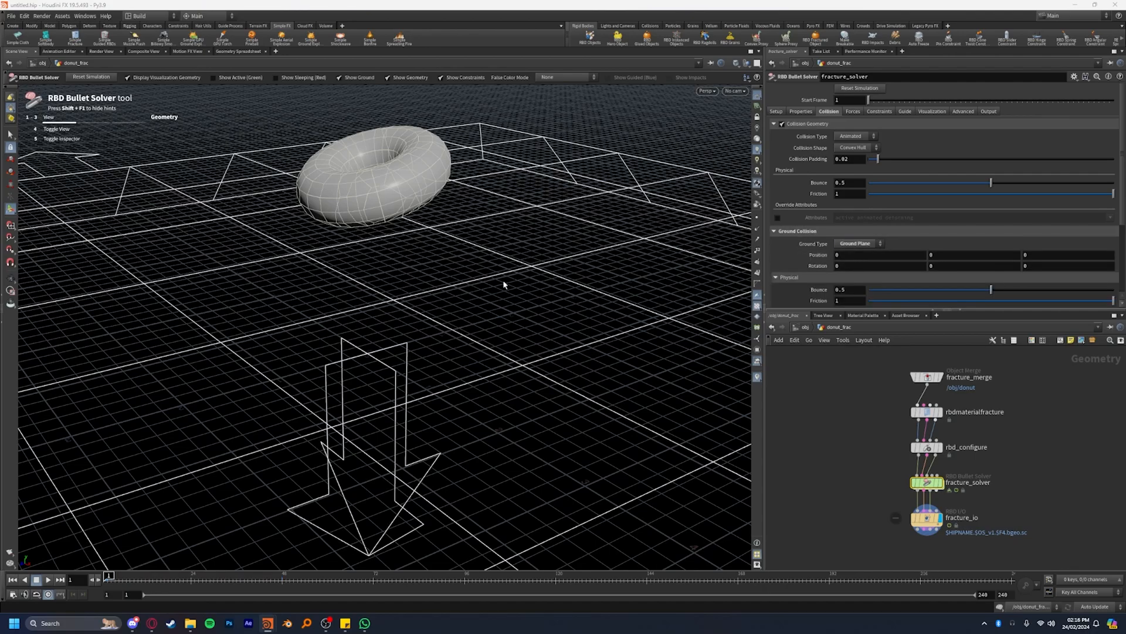
left_click(47, 579)
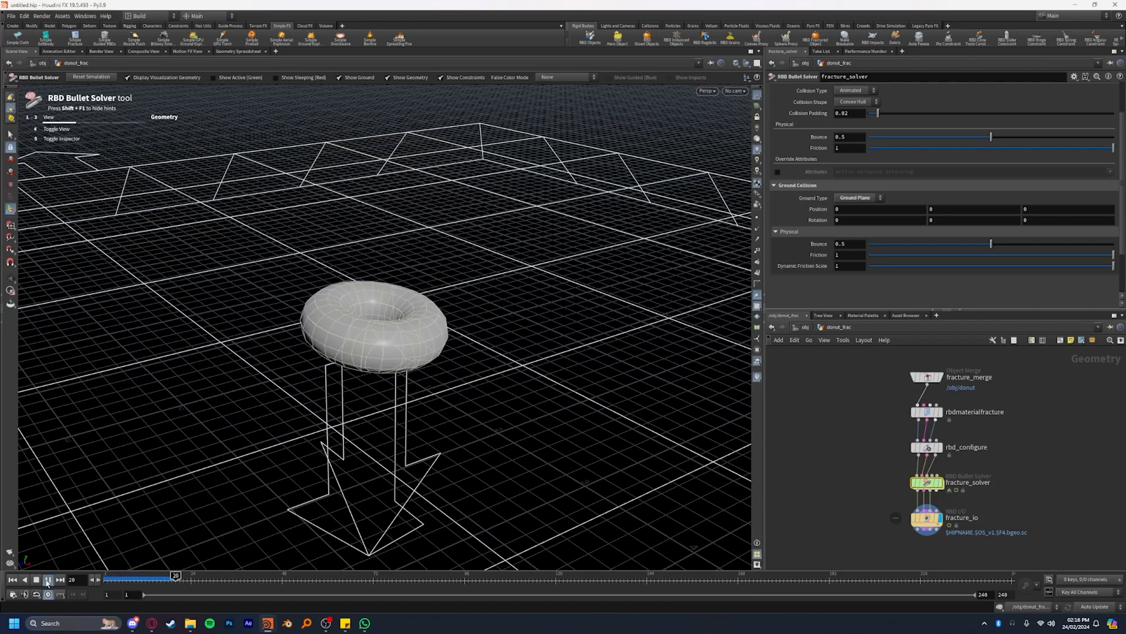
left_click(48, 580)
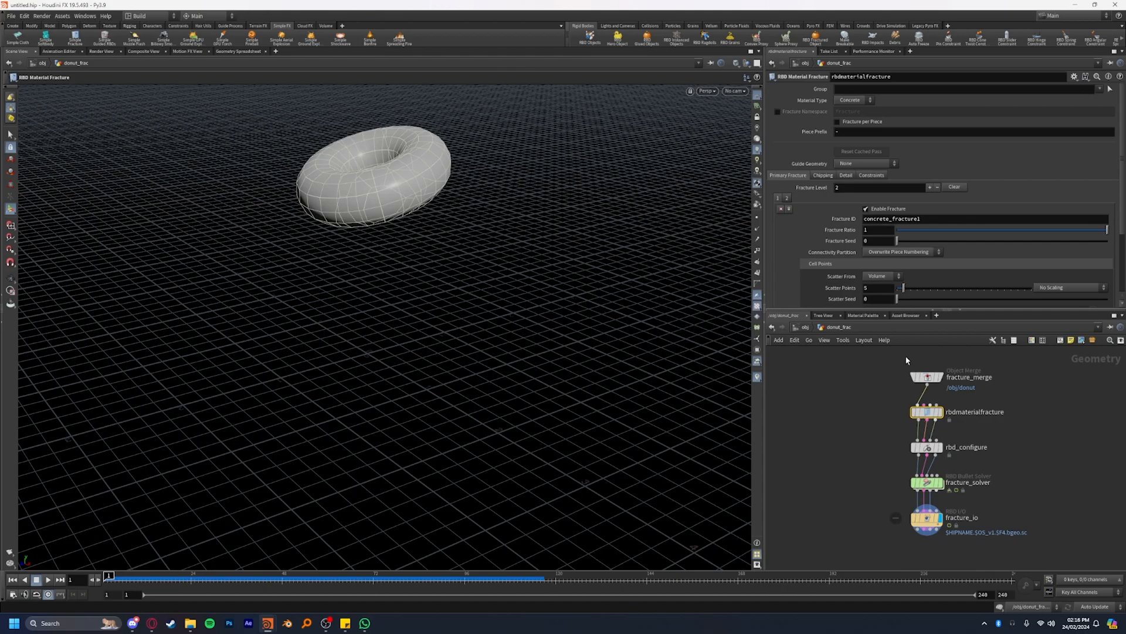
Step: Lower Primary Strength on the Constraints tab to 1 and play the donut shattering
scroll("down", 3)
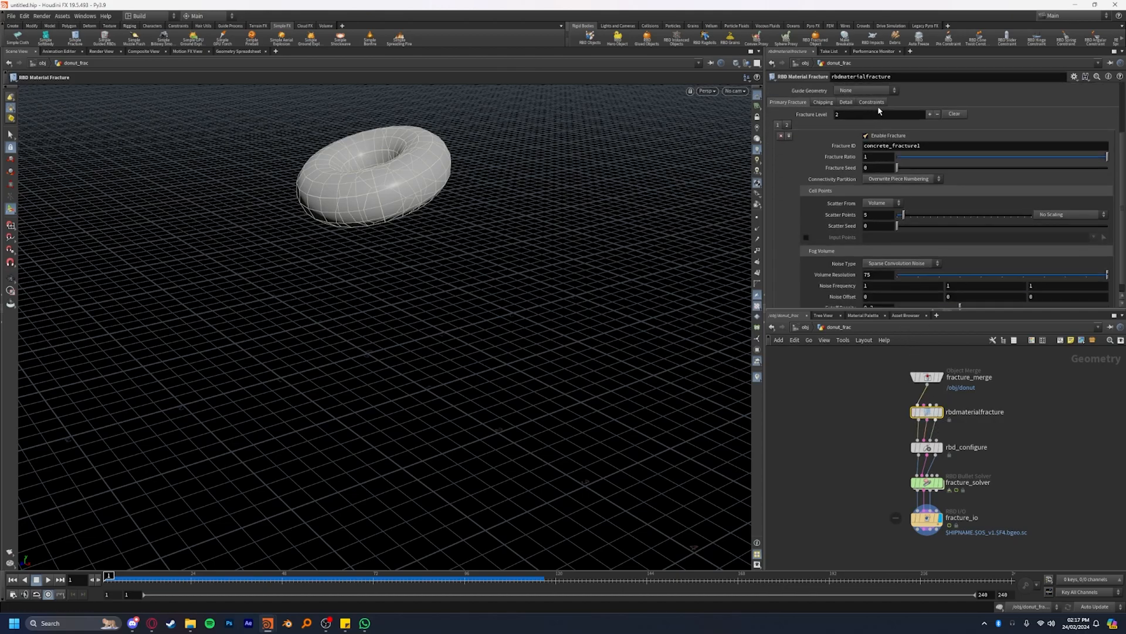
left_click(872, 101)
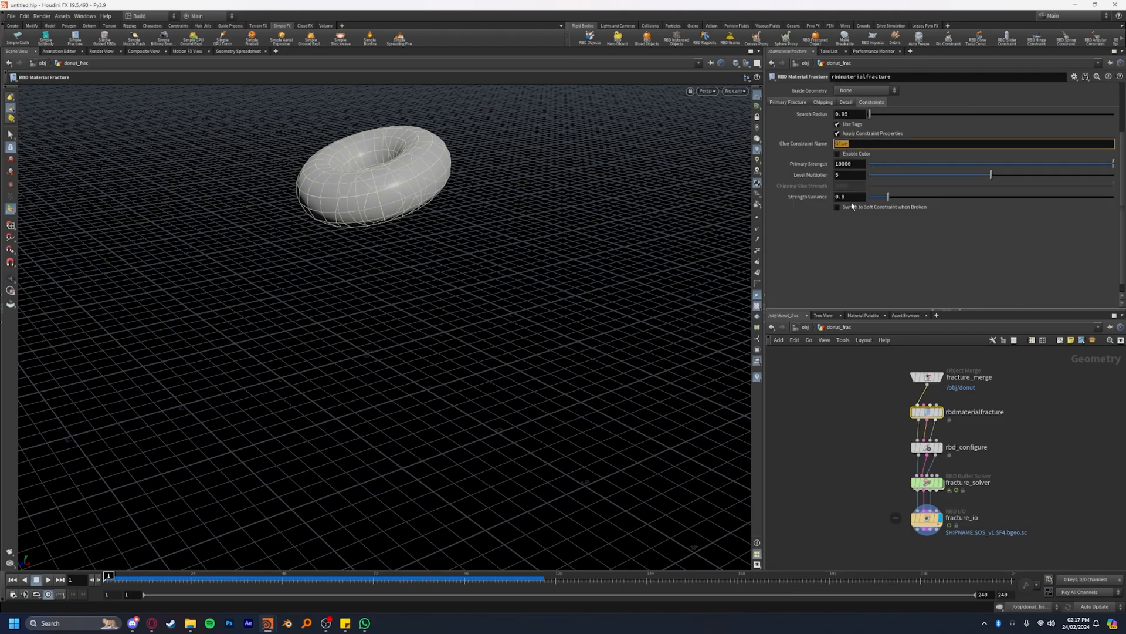
mouse_move(879, 172)
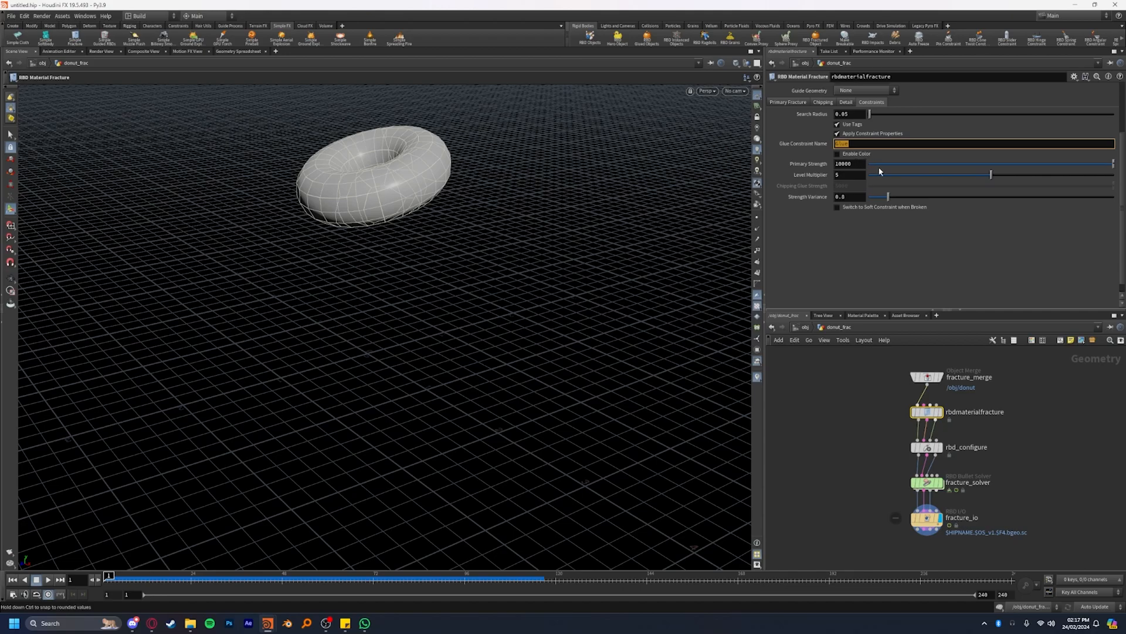
left_click(851, 163)
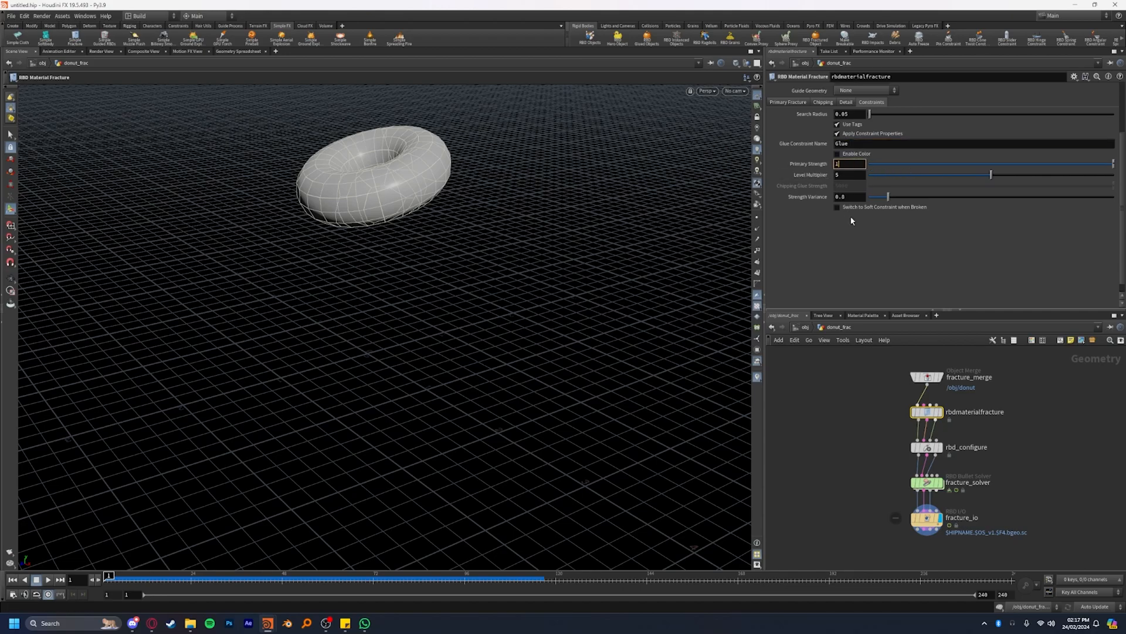
left_click(47, 578)
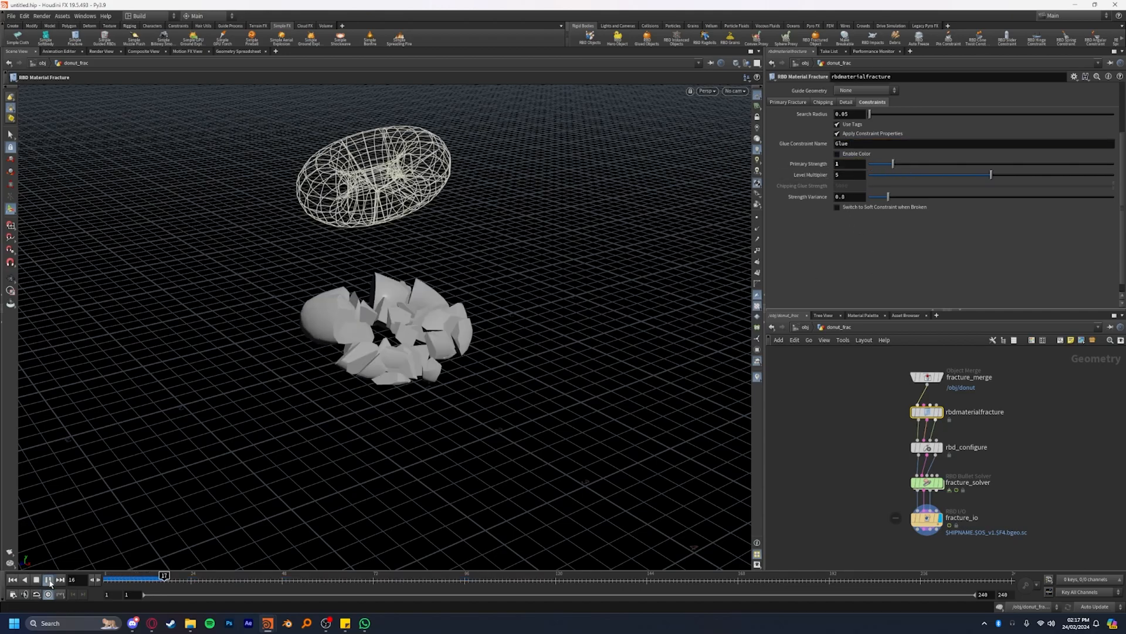
left_click(48, 580)
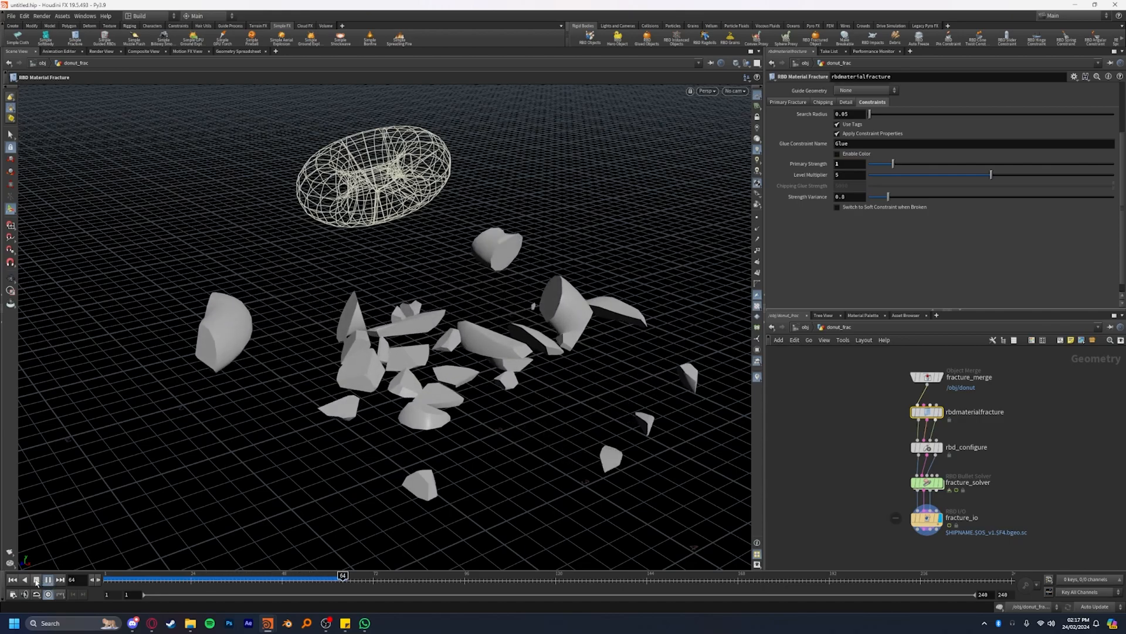
left_click(47, 579)
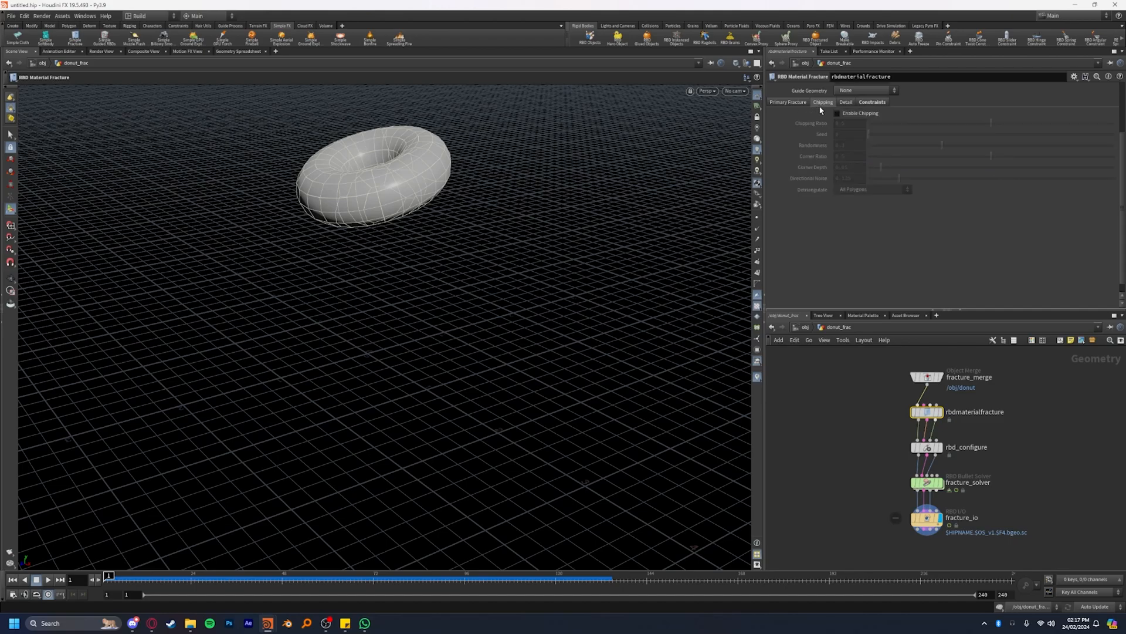
Step: Enable Chipping and raise Primary Strength to 100 on the Constraints tab
left_click(837, 112)
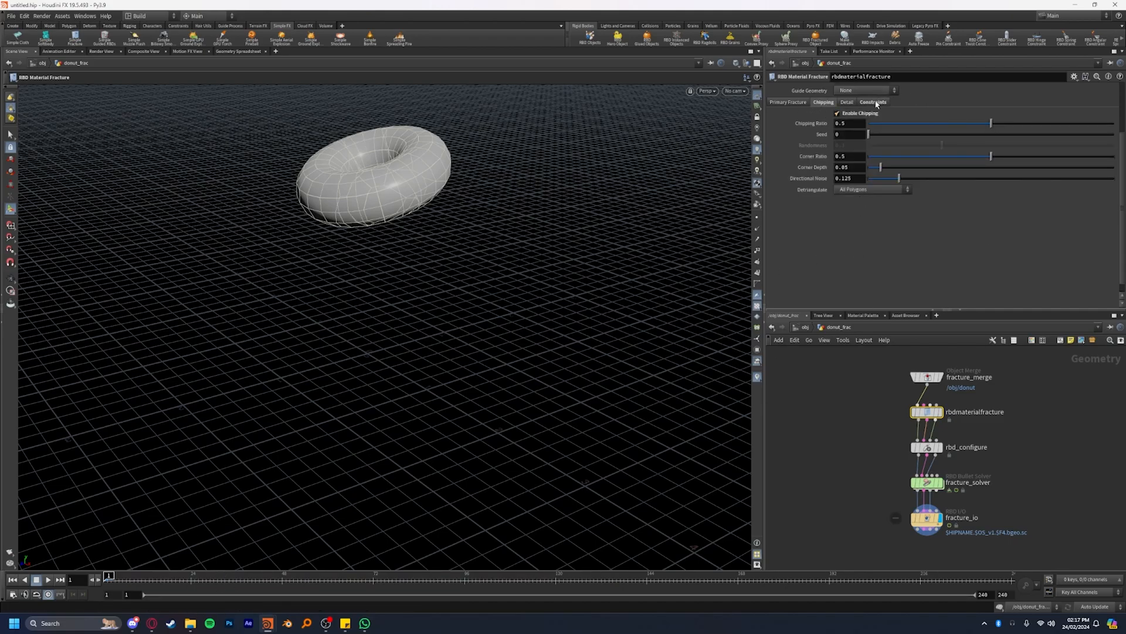
left_click(872, 102)
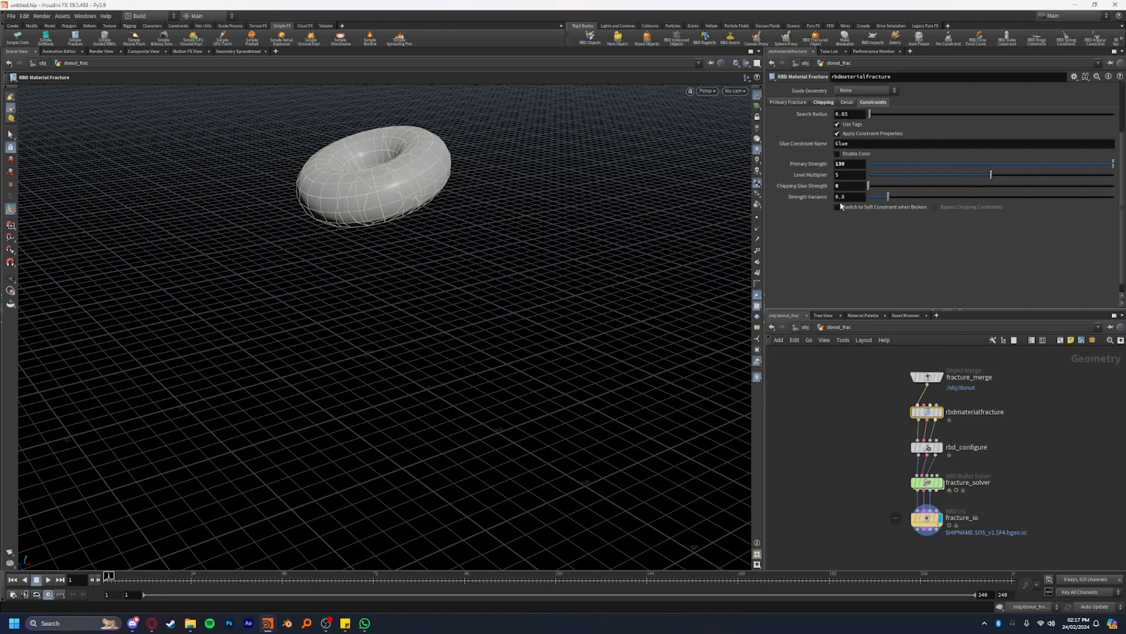
left_click(47, 578)
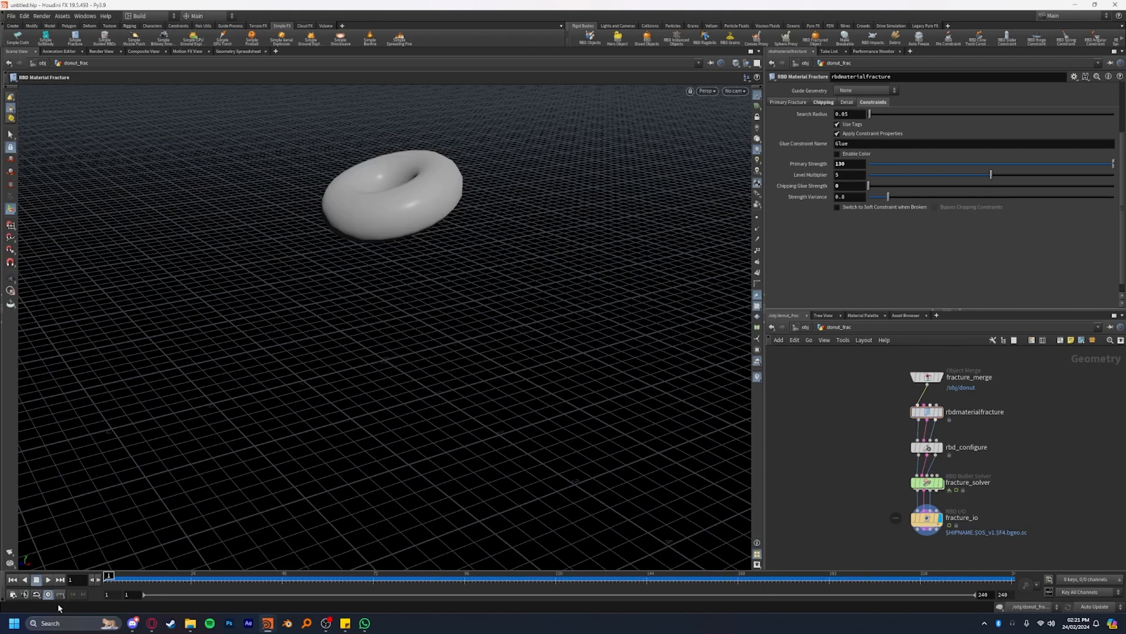
Step: Play and scrub the shattering with the new glue settings, returning to frame 1
left_click(47, 580)
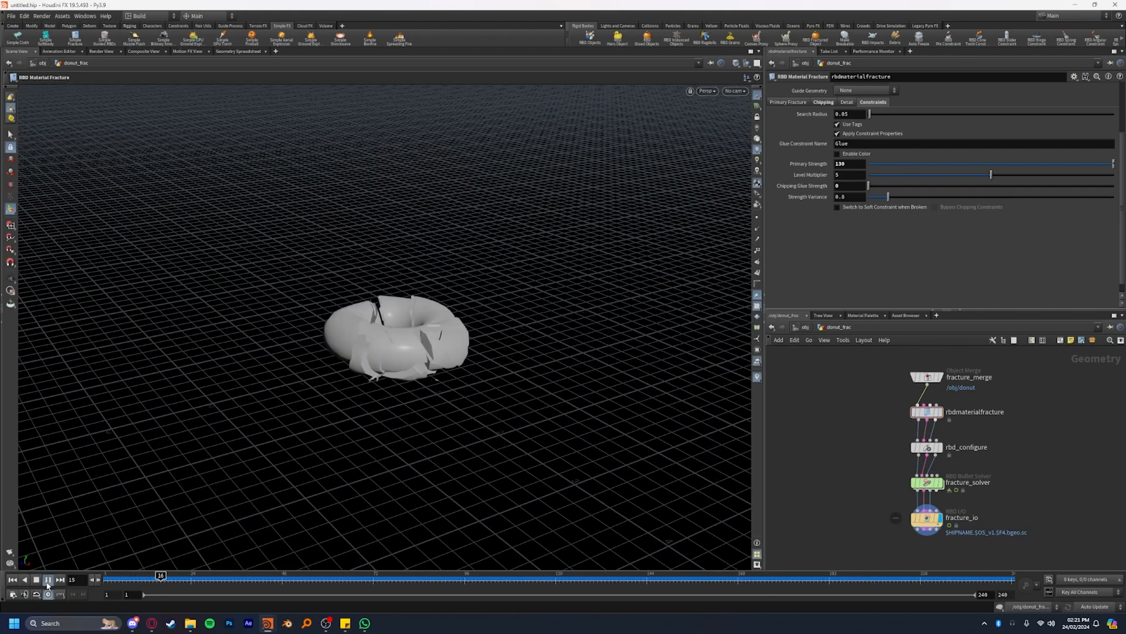
left_click(36, 579)
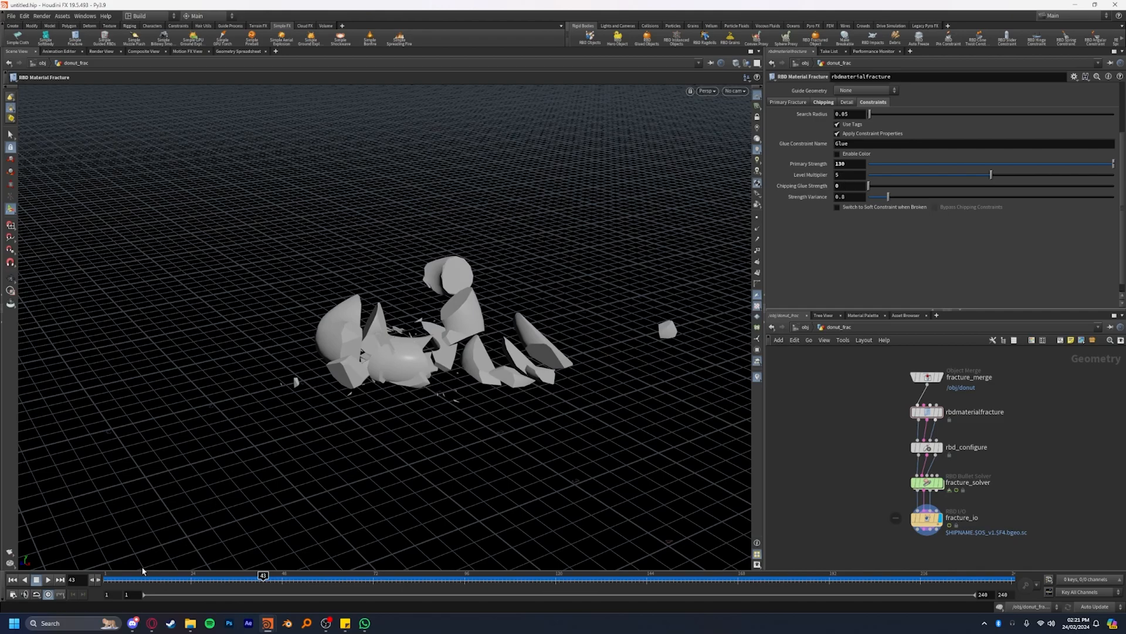
left_click_drag(263, 575, 179, 575)
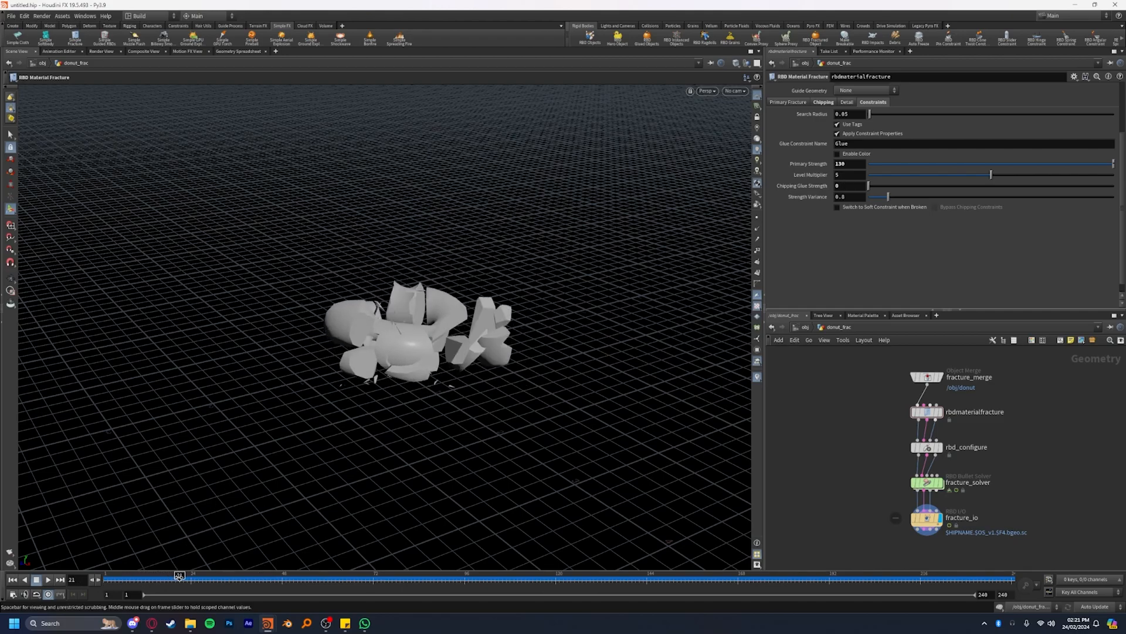
left_click_drag(178, 575, 156, 575)
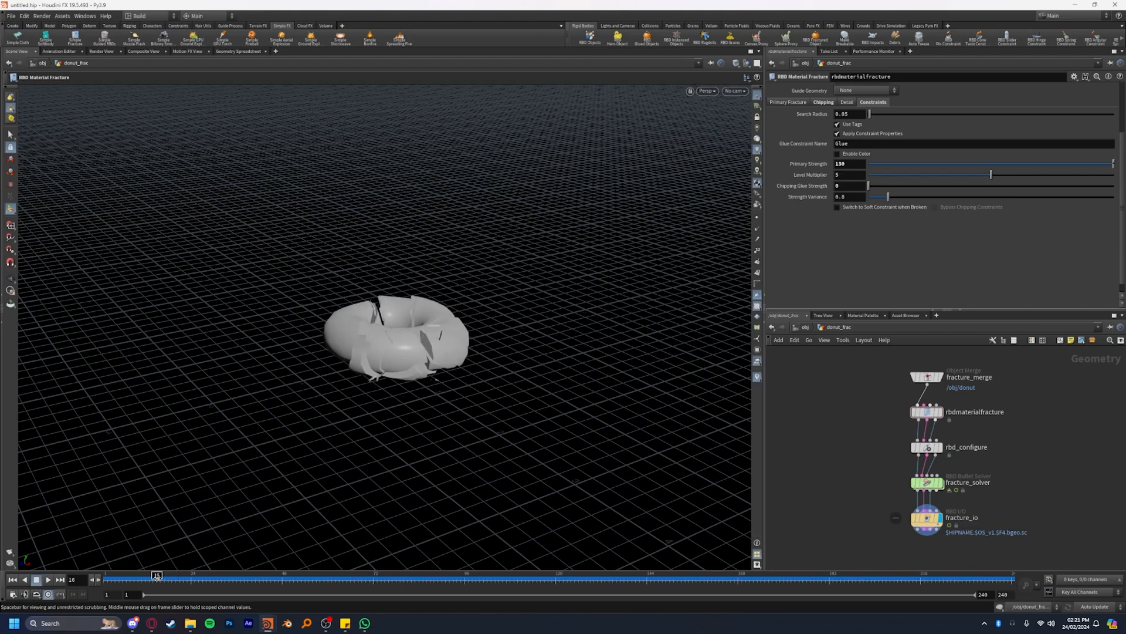
left_click_drag(156, 575, 145, 575)
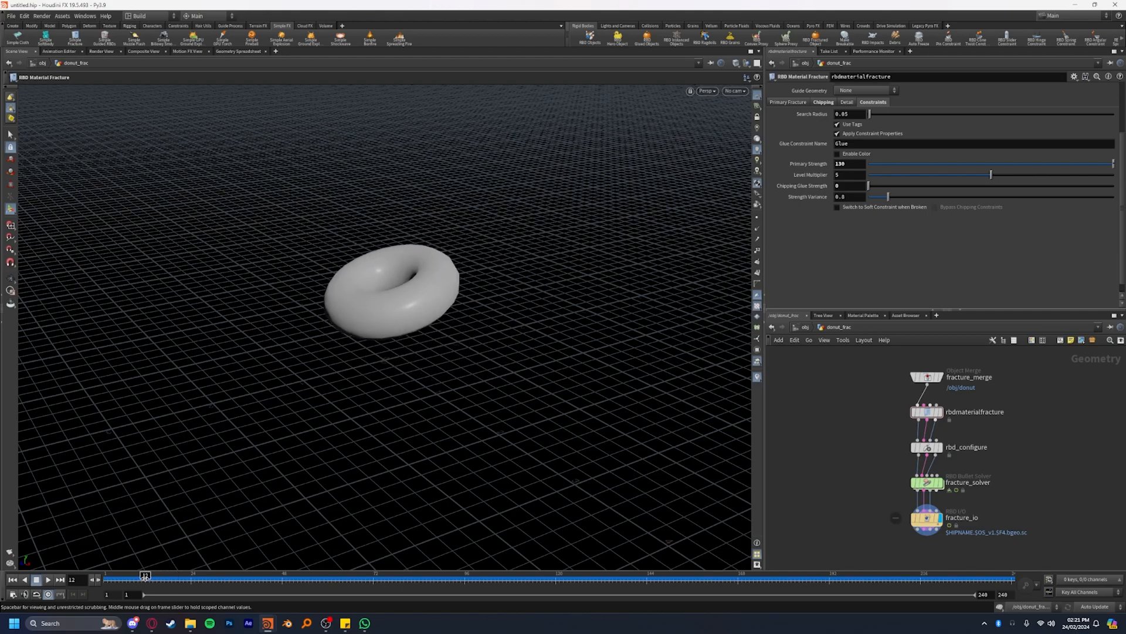
left_click(36, 579)
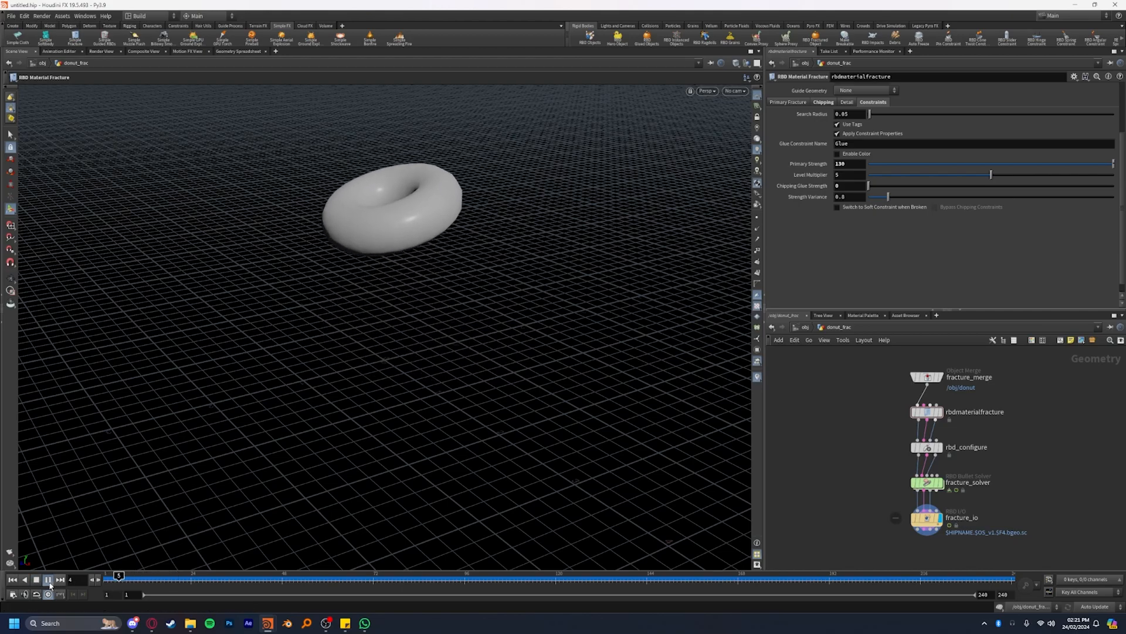
left_click(47, 580)
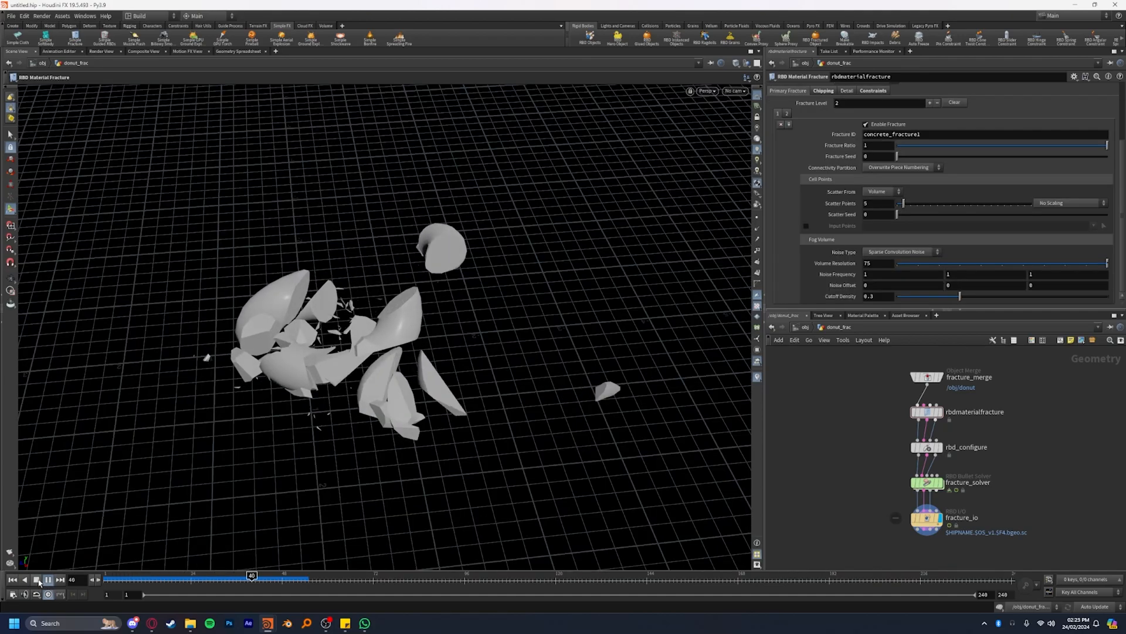
left_click(48, 580)
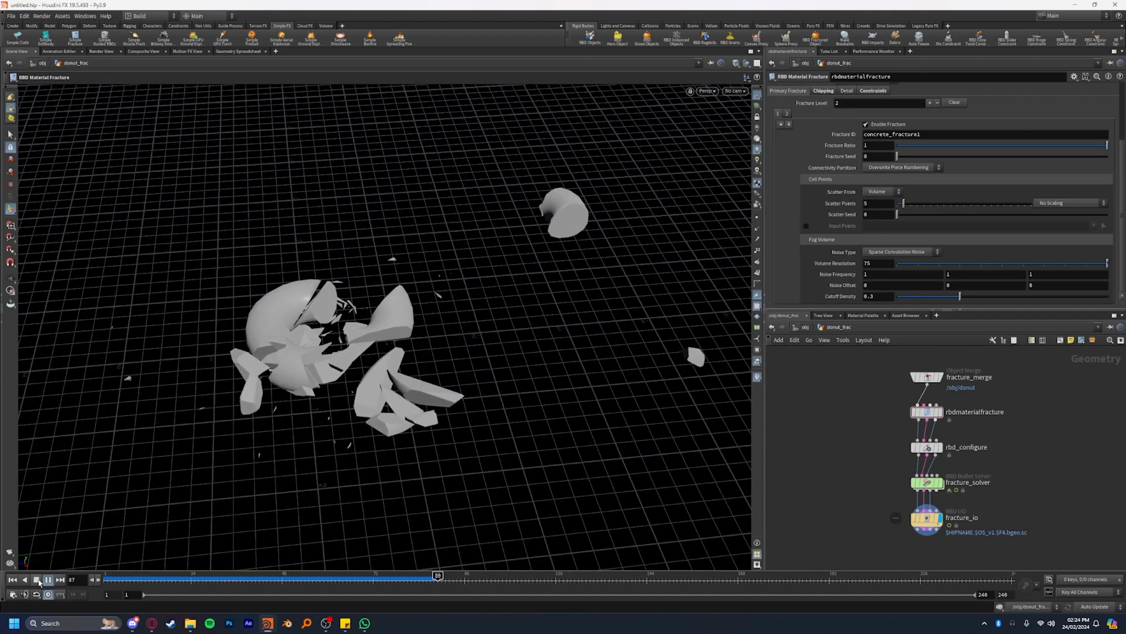
left_click(48, 579)
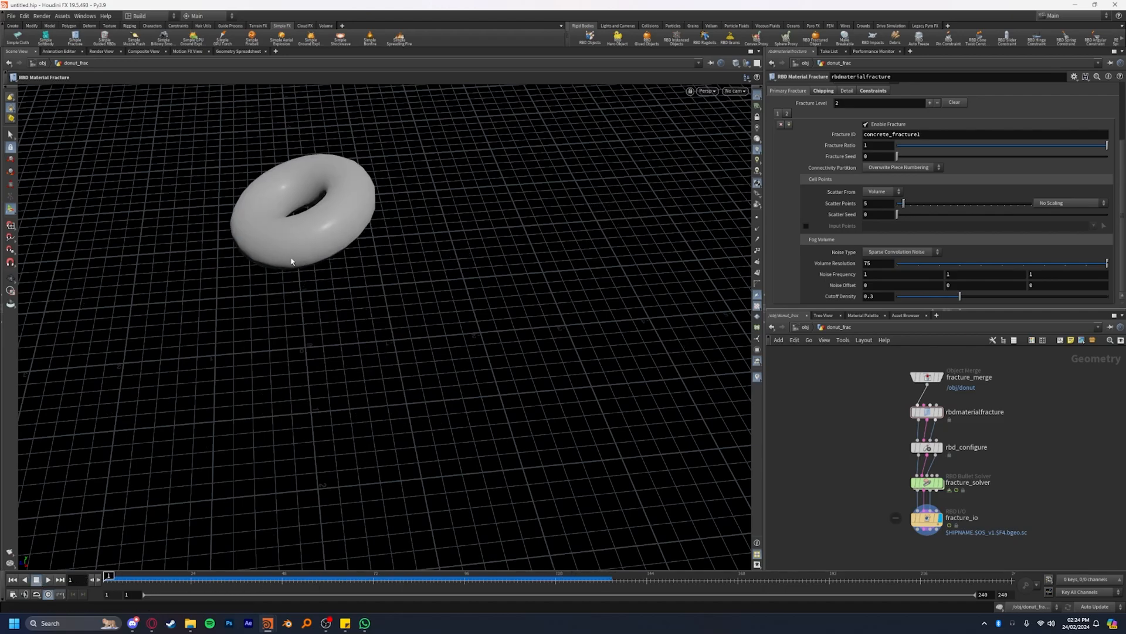
mouse_move(312, 207)
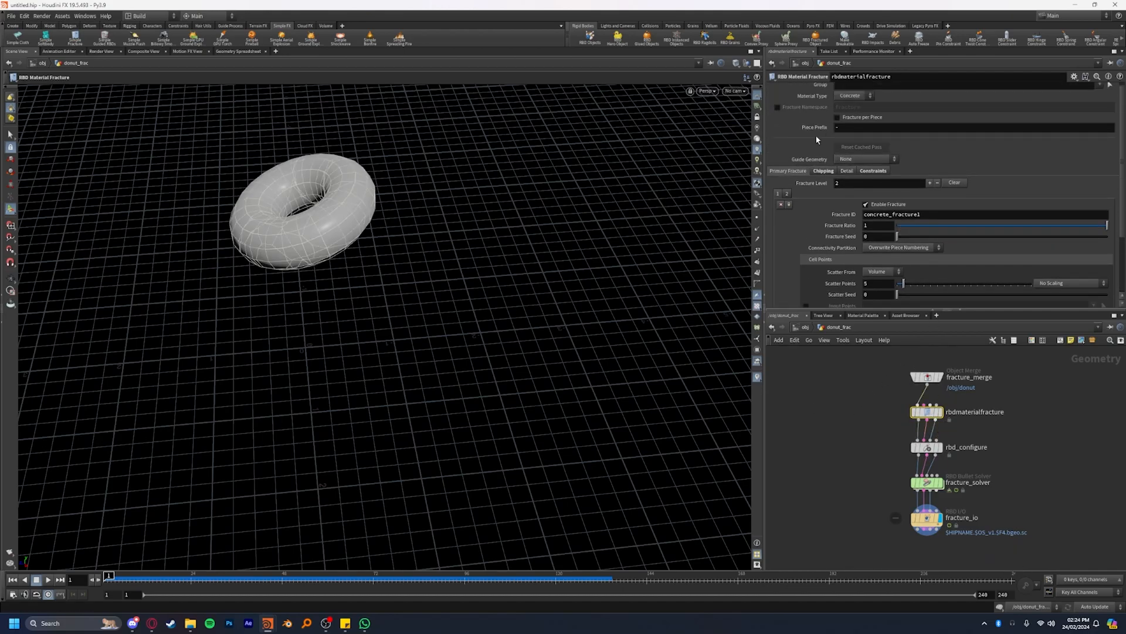
Step: Set Scatter Points to 10 on fracture levels 1 and 2 and replay the finer shattering
scroll("down", 3)
type("10")
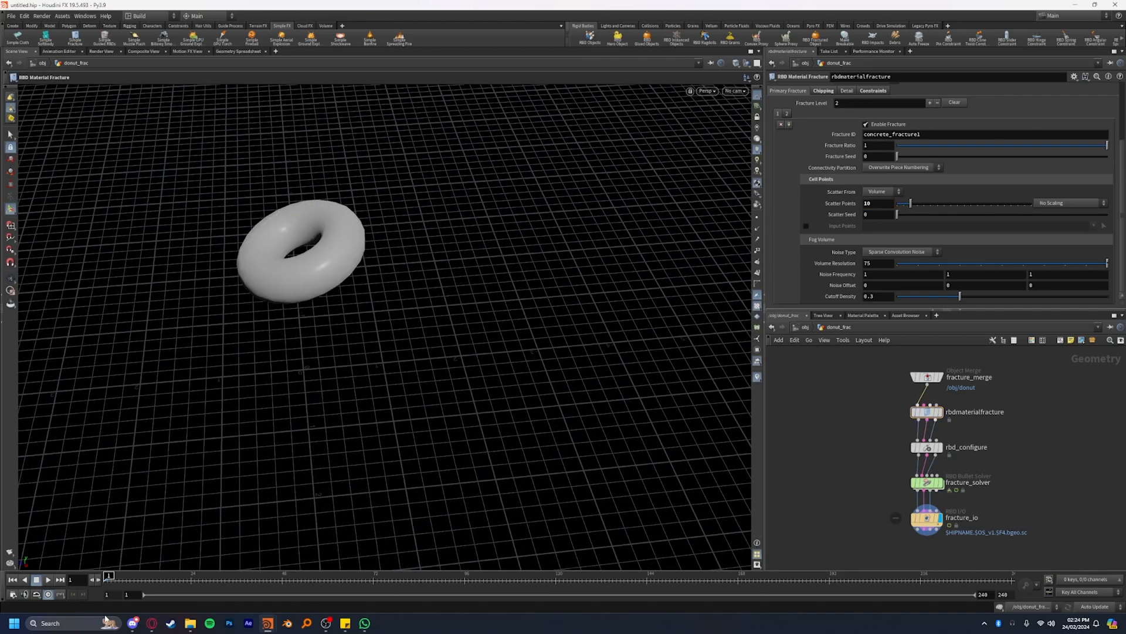
left_click(47, 580)
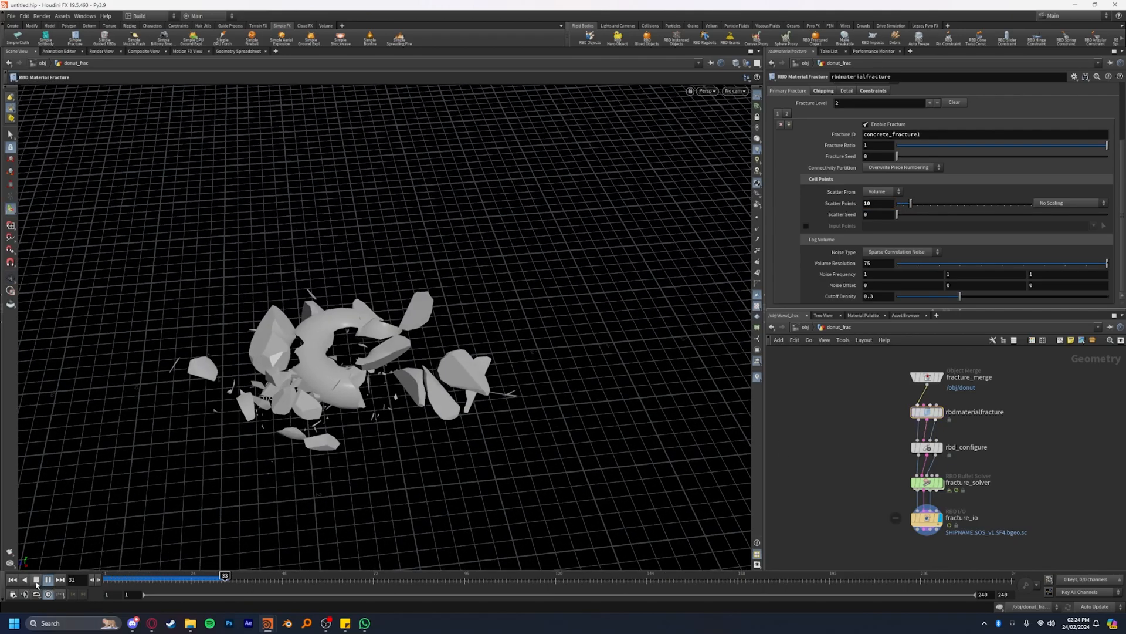
left_click(48, 580)
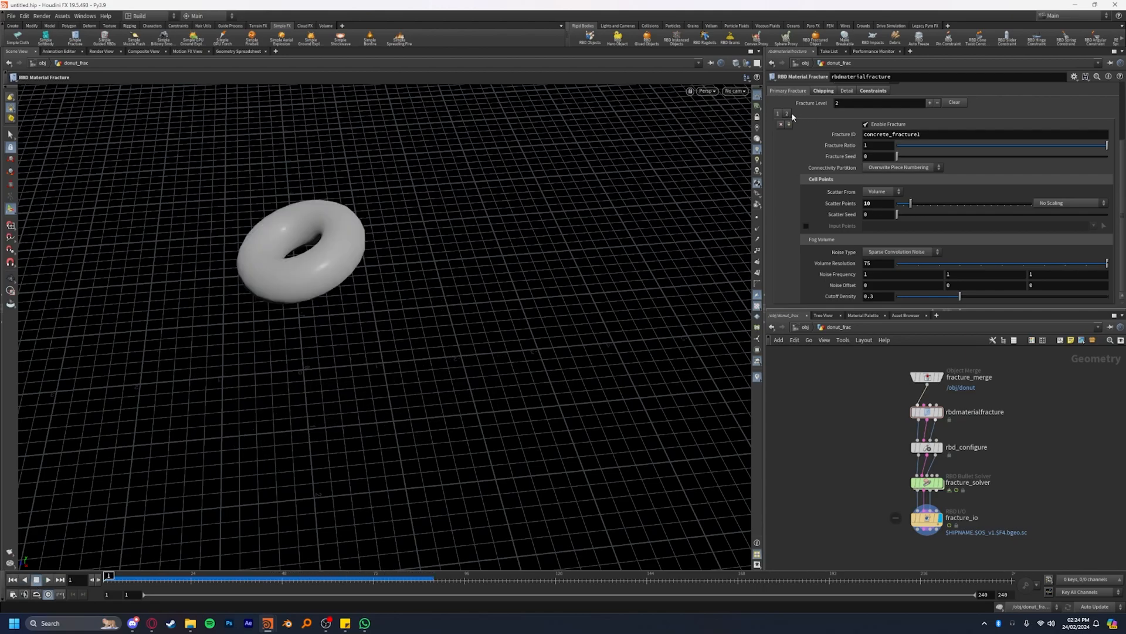
left_click(786, 114)
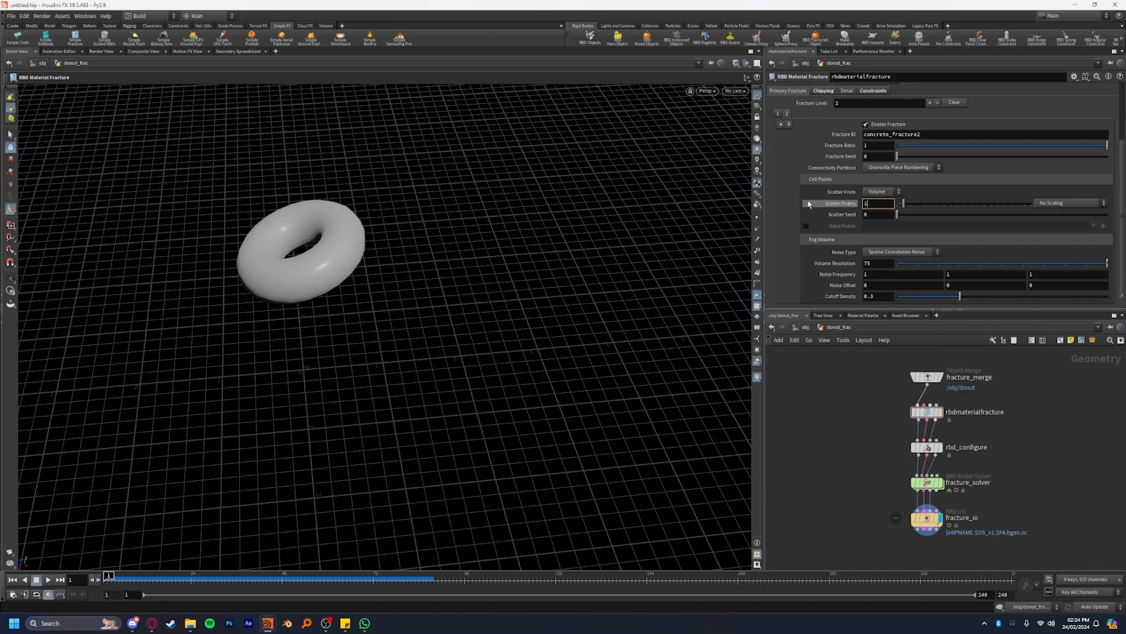
type("10")
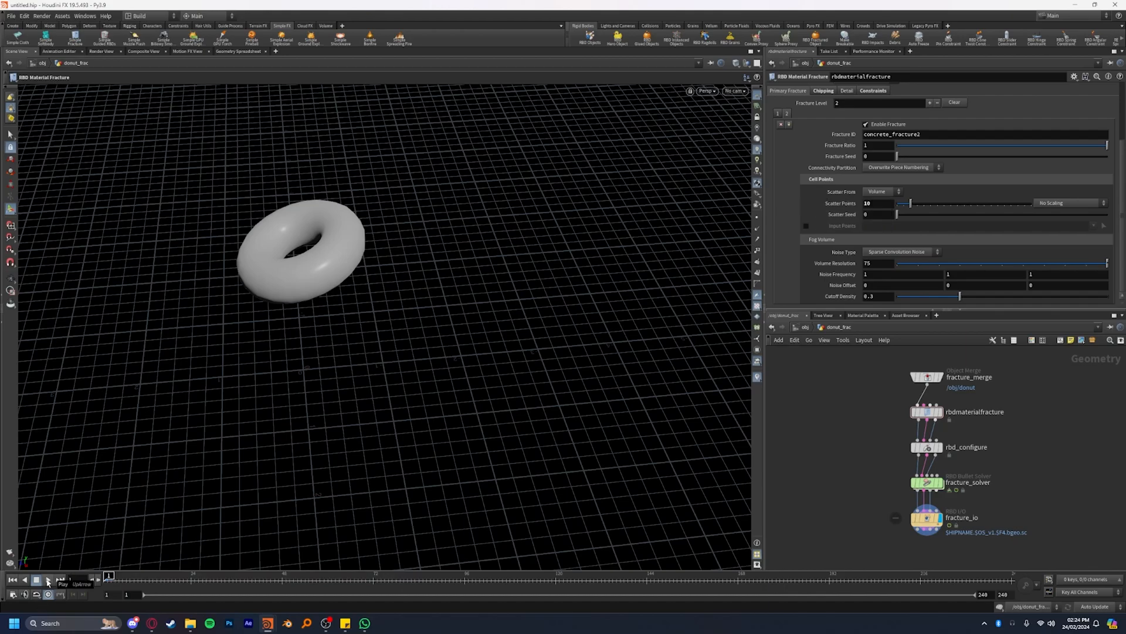
left_click(47, 580)
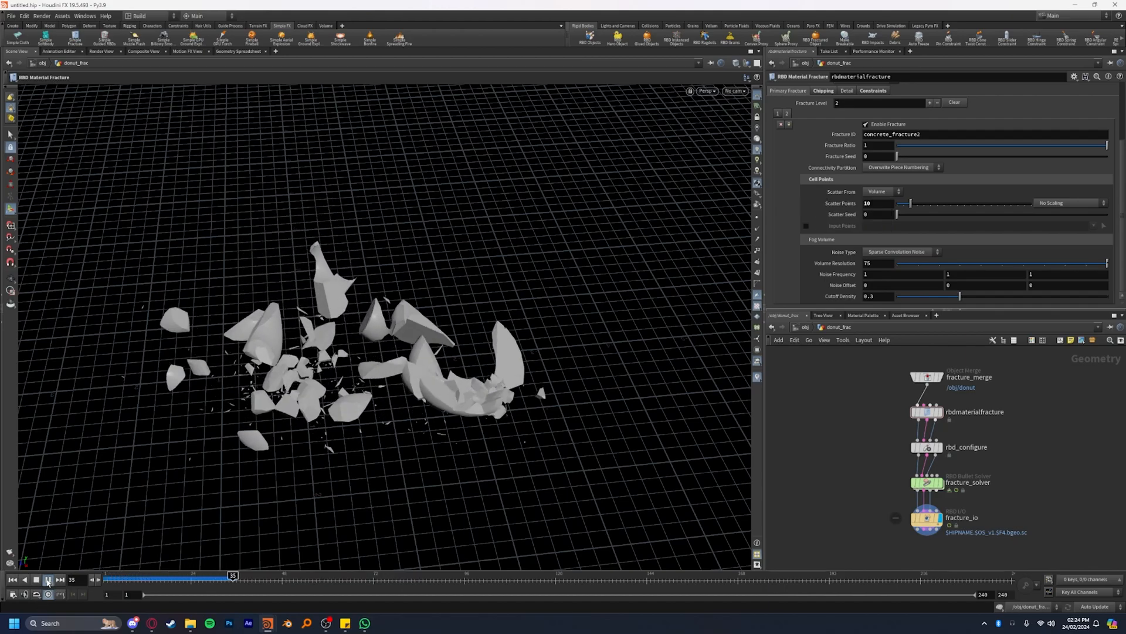
left_click(47, 580)
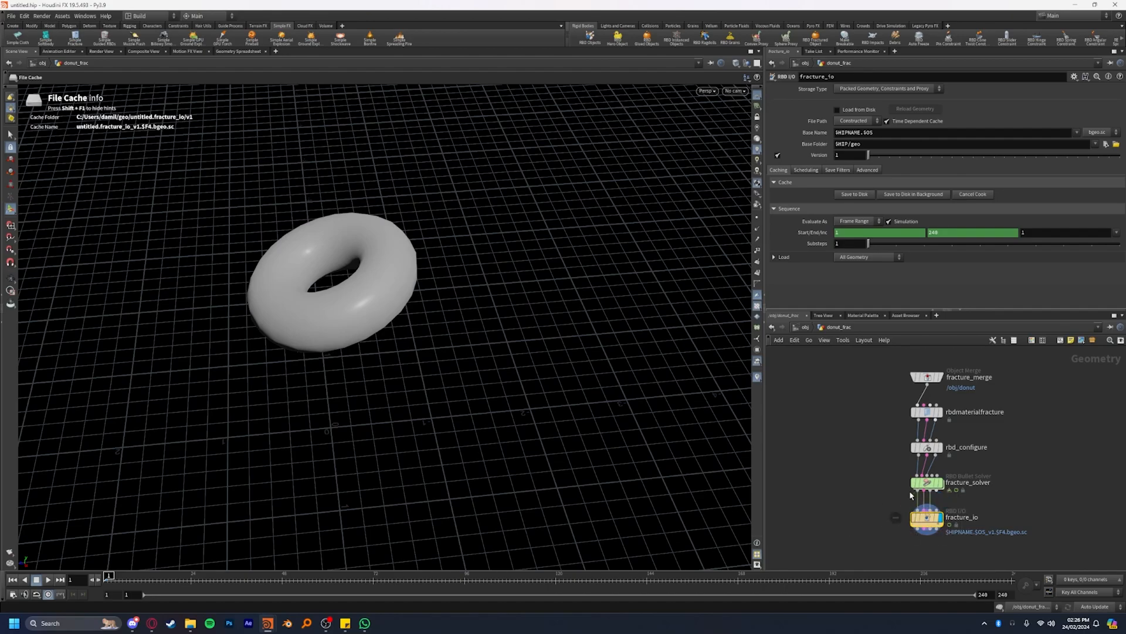
Step: Place a VDB from Polygons node below fracture_io, briefly adding then discarding a Convert node
left_click(47, 580)
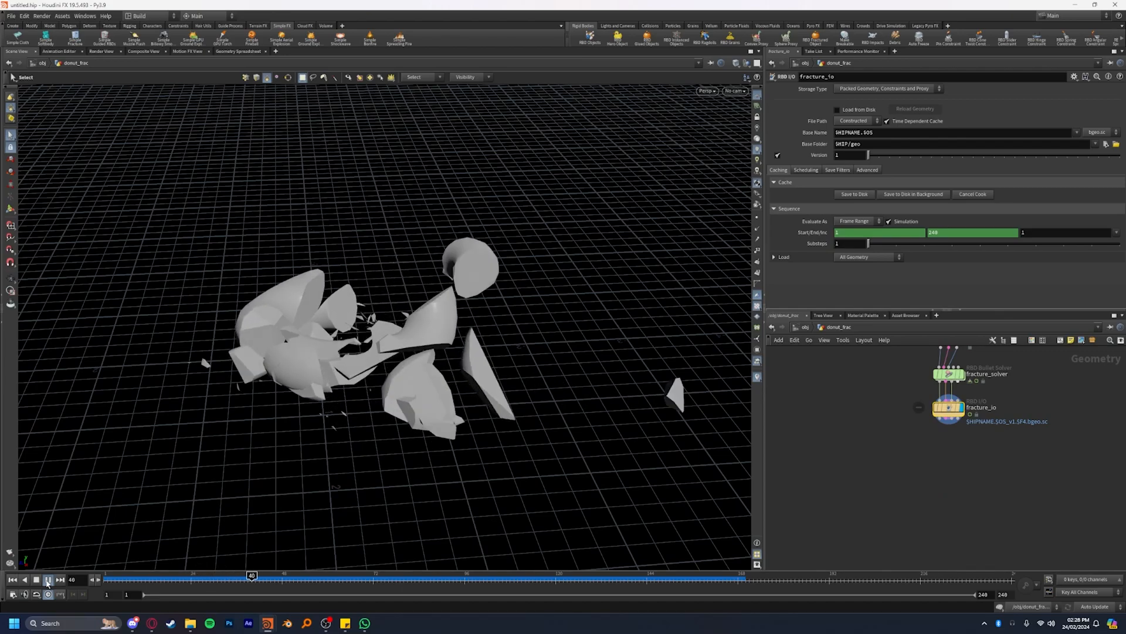
left_click(47, 580)
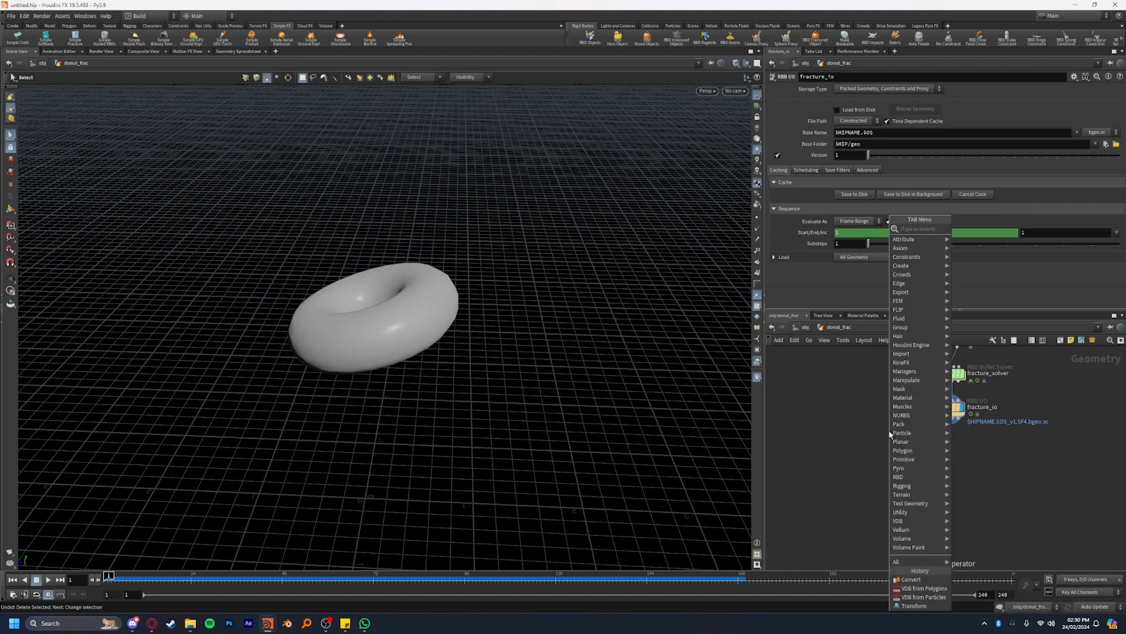
type("vdb from")
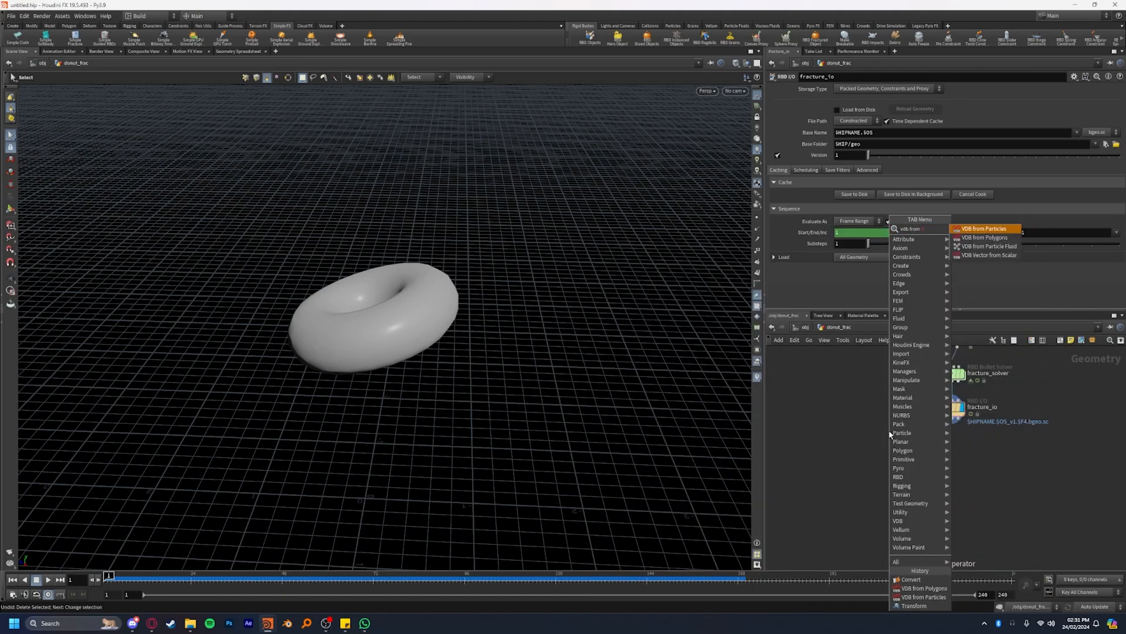
left_click(984, 237)
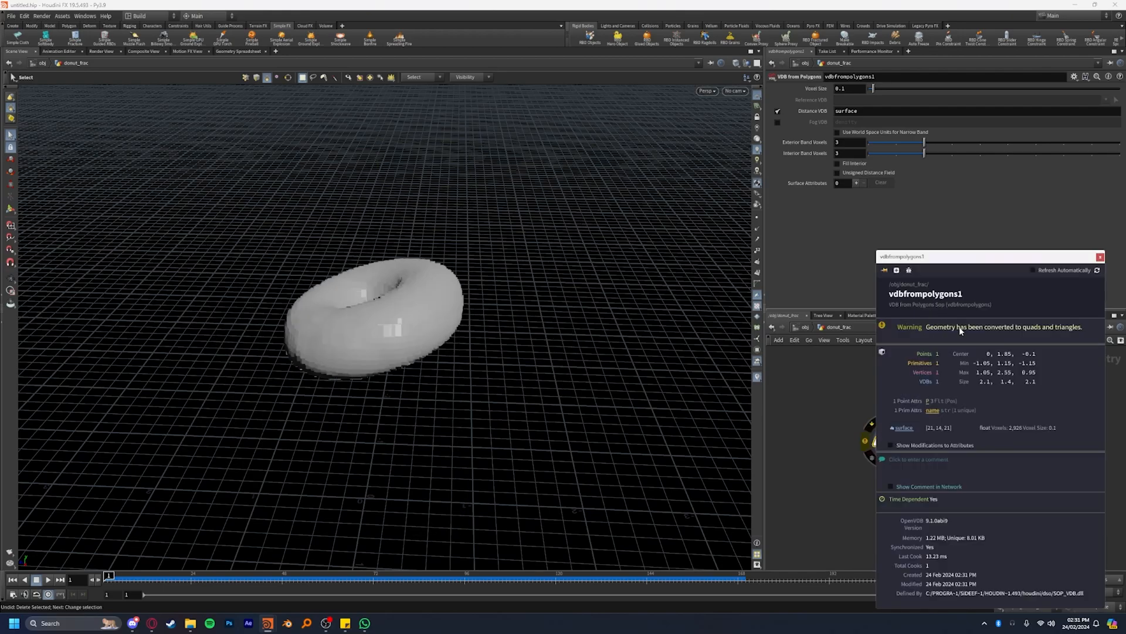
left_click(1099, 257)
type("conver")
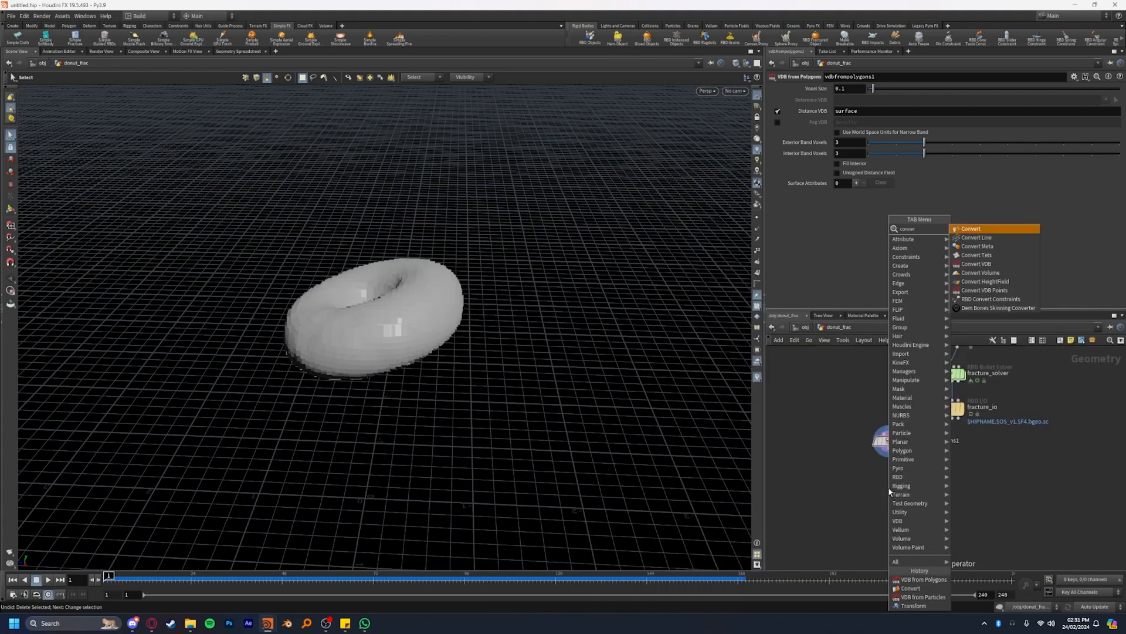
left_click(970, 229)
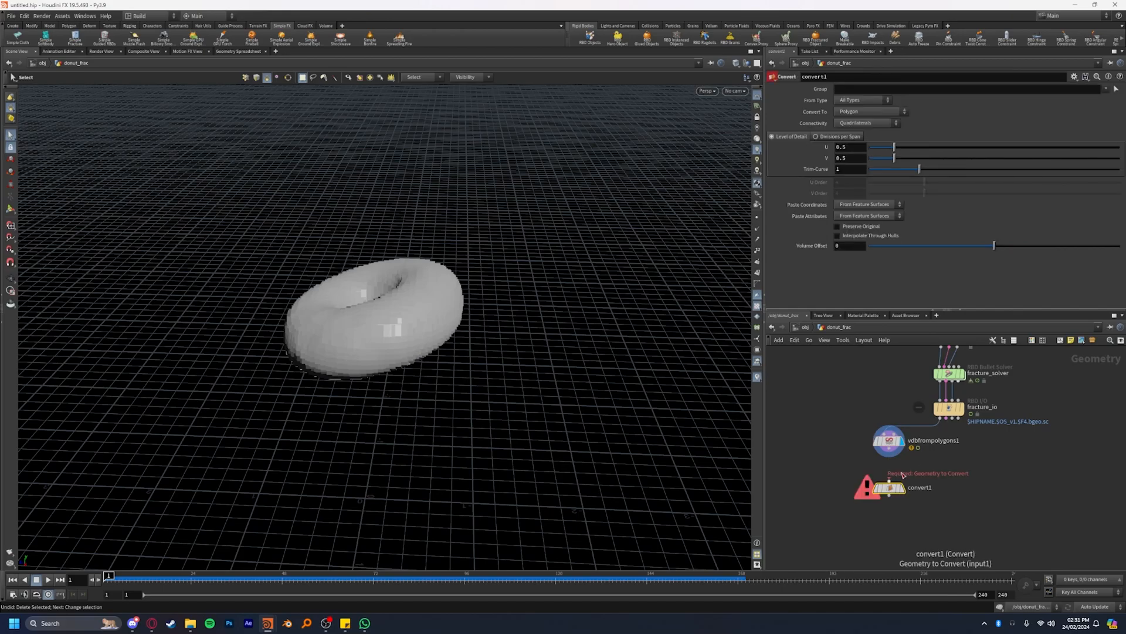
mouse_move(883, 468)
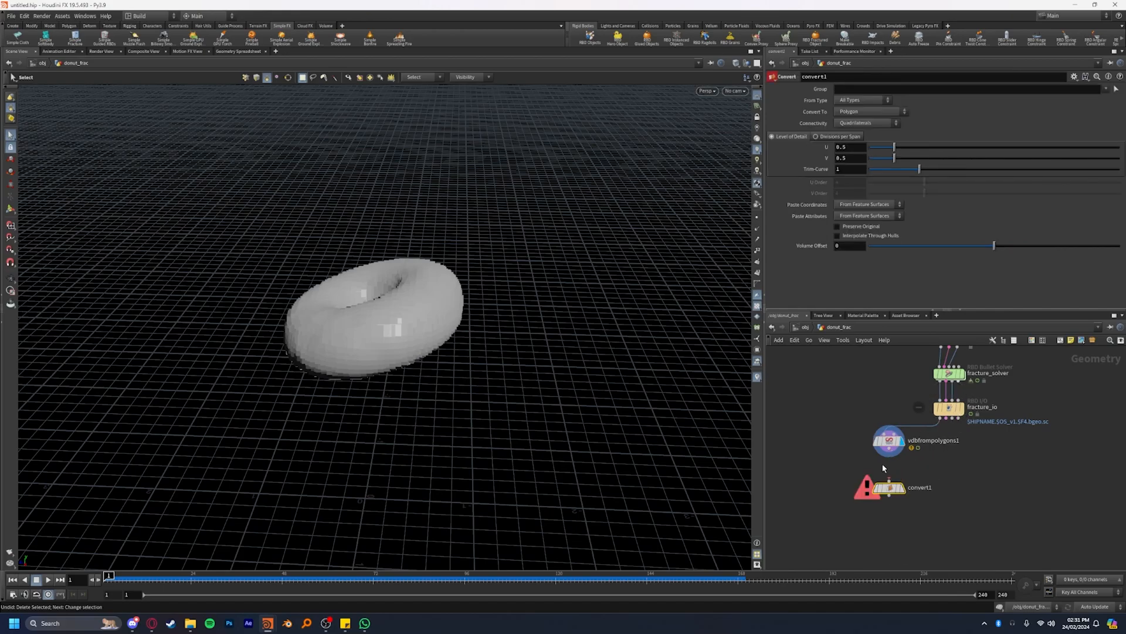
left_click_drag(880, 487, 941, 451)
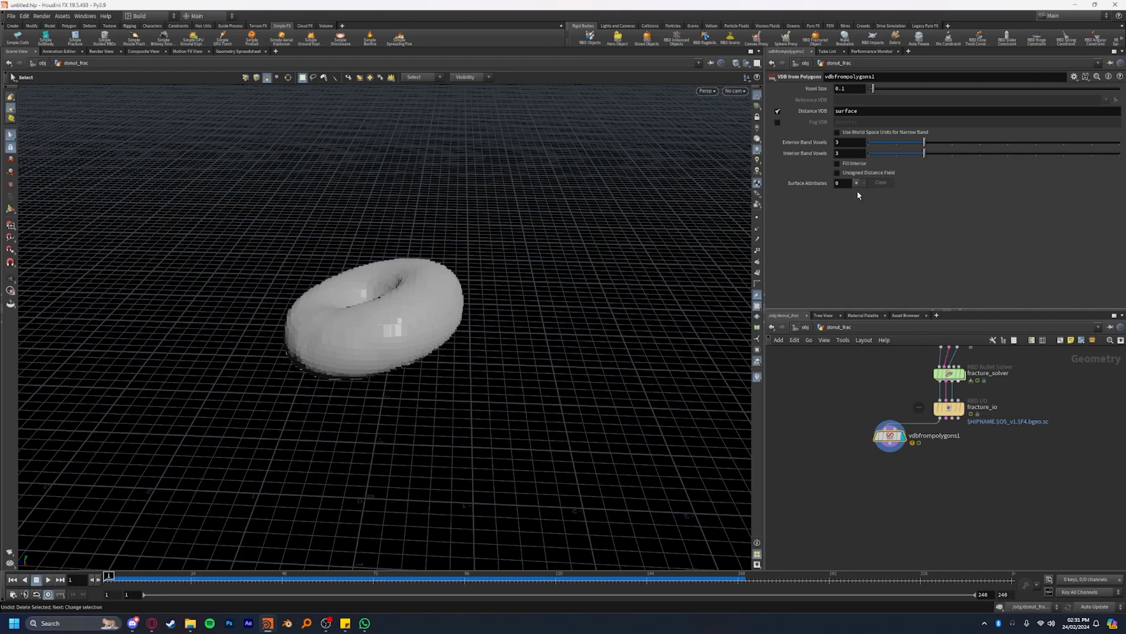
Step: Add surface attribute point.v on vdbfrompolygons1 with Vector Type Displacement/Velocity/Acceleration
left_click(857, 183)
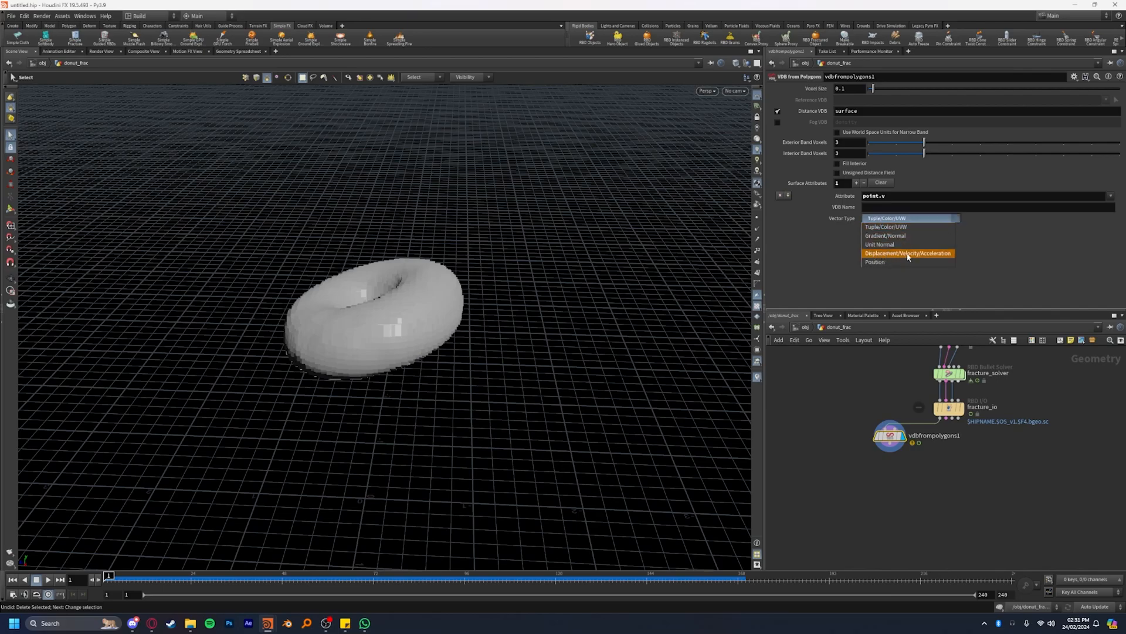
left_click(908, 253)
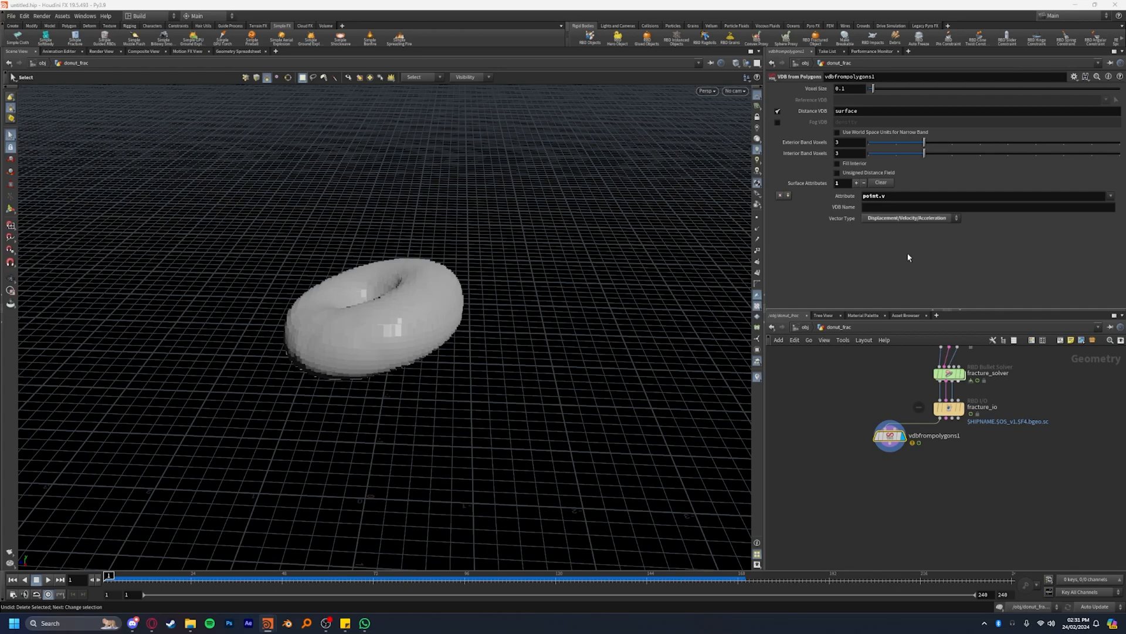
left_click(837, 163)
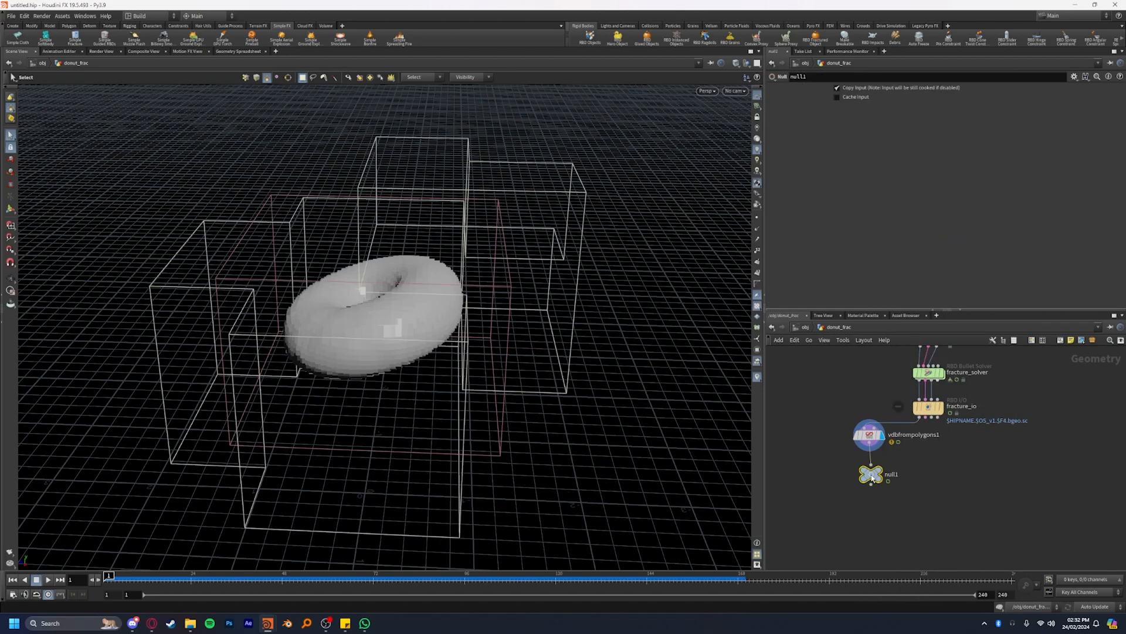
Step: Rename the null below the VDB node to OUT_COLLIDE
double_click(891, 473)
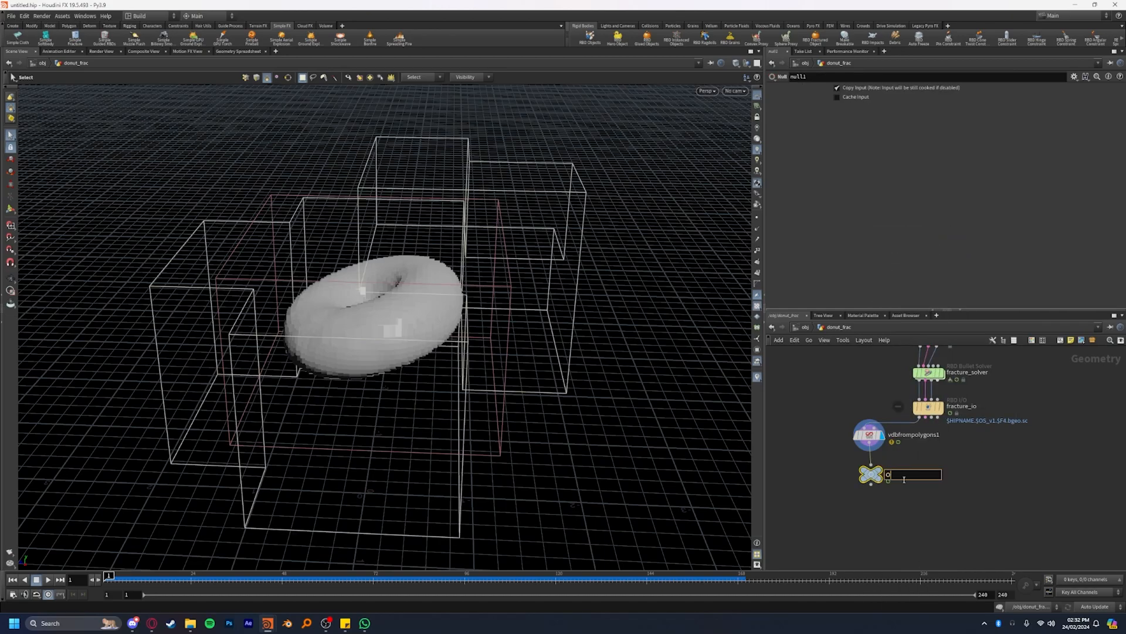
type("OUT_COLLIDE")
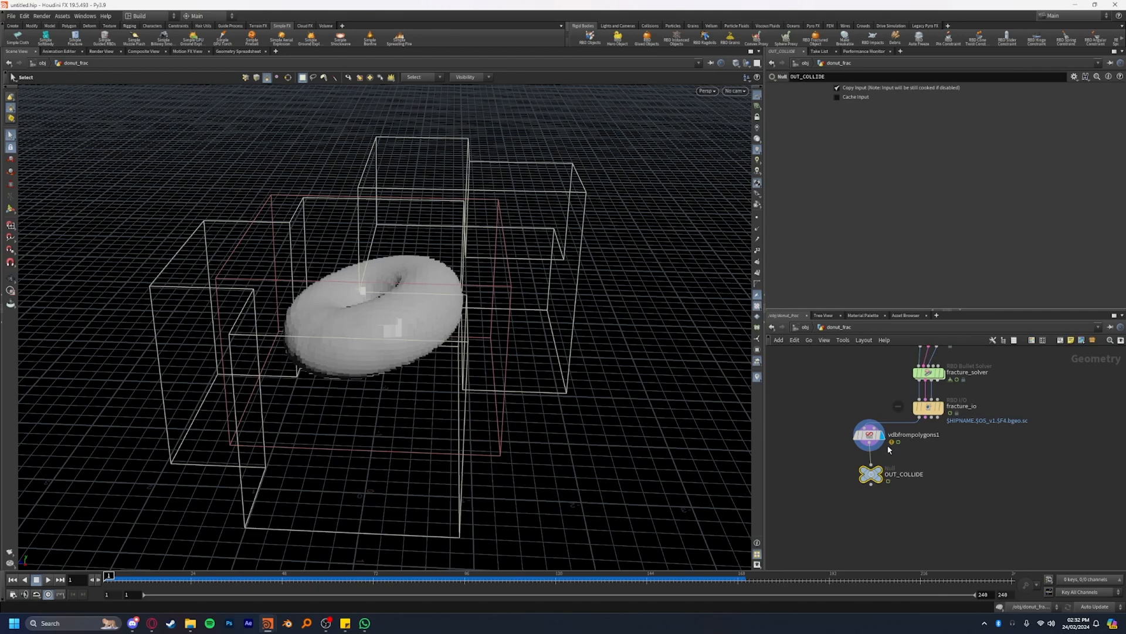
left_click(870, 476)
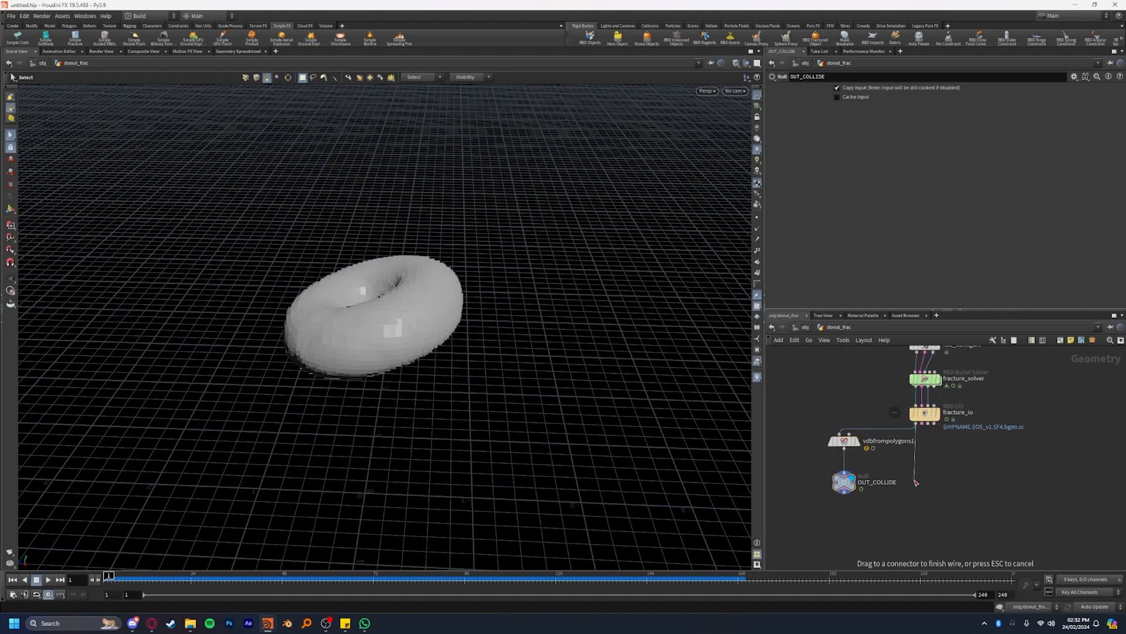
Step: Add a second null fed by fracture_io and name it OUT_DISPLAY
left_click(926, 482)
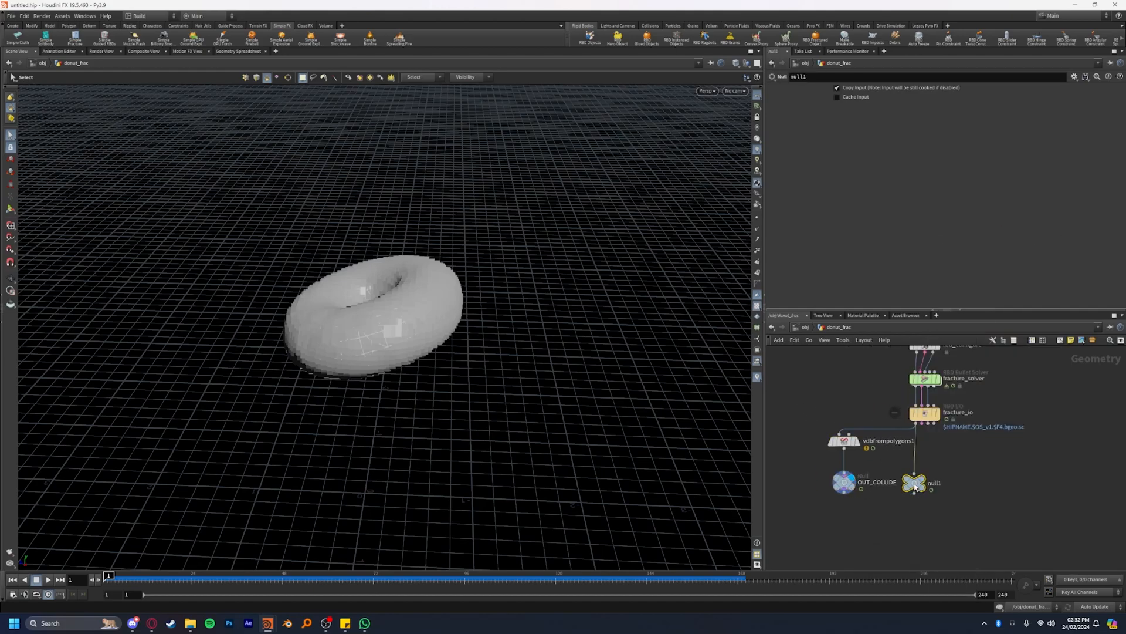
double_click(931, 482)
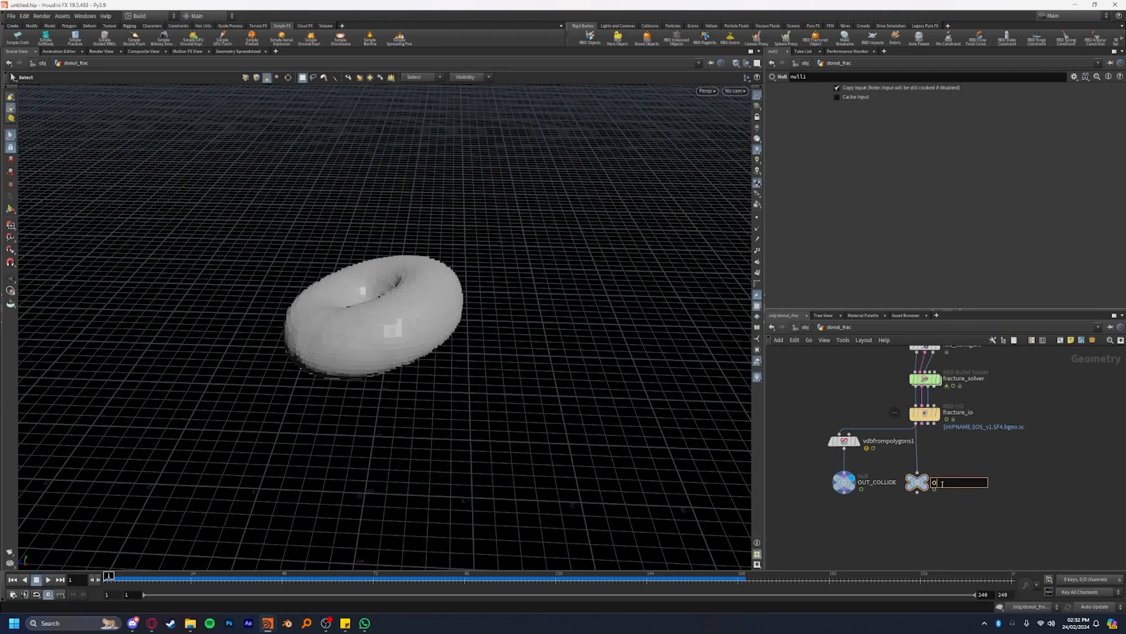
type("OUT_DISPLAY")
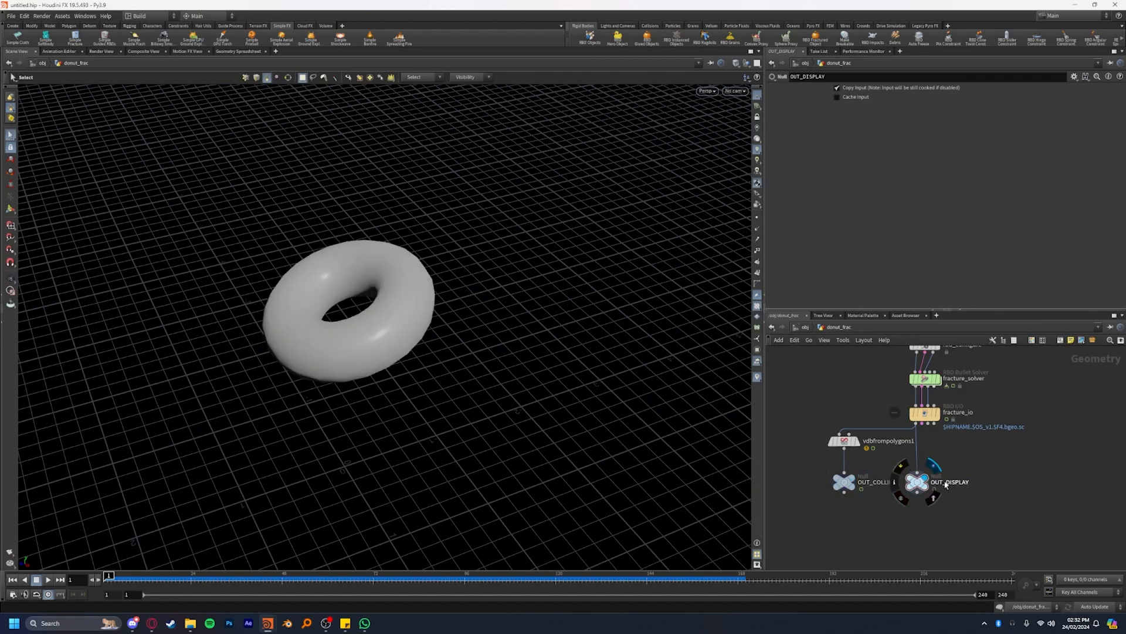
mouse_move(926, 482)
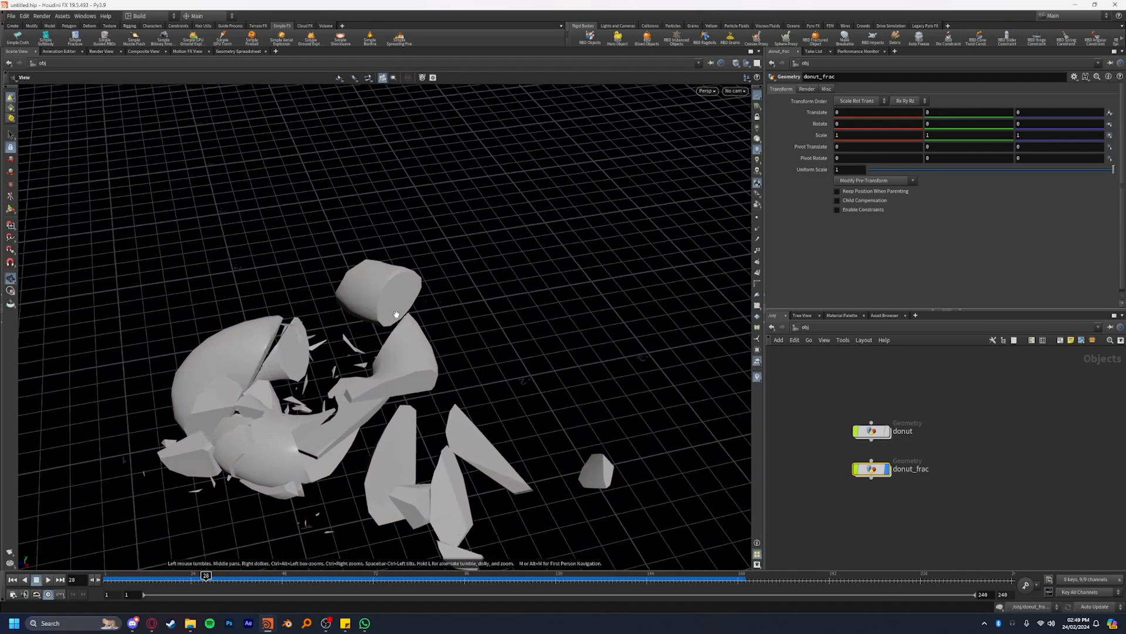
Step: Review the debris particle sim on the fractured pieces, then dive into debris_source
left_click_drag(207, 575, 156, 575)
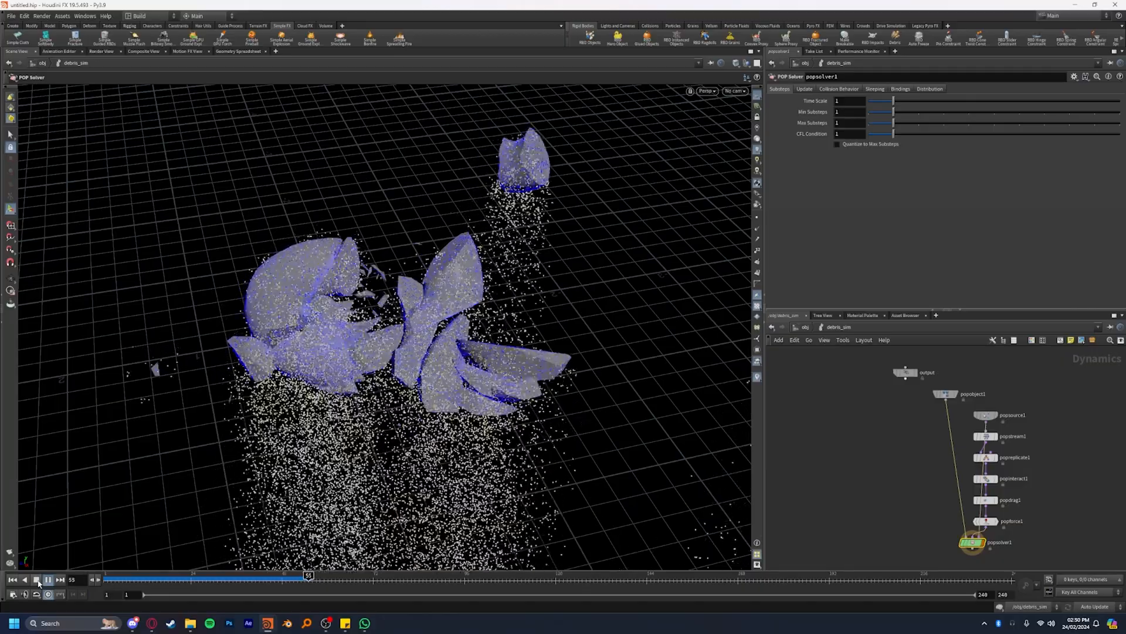
left_click(37, 579)
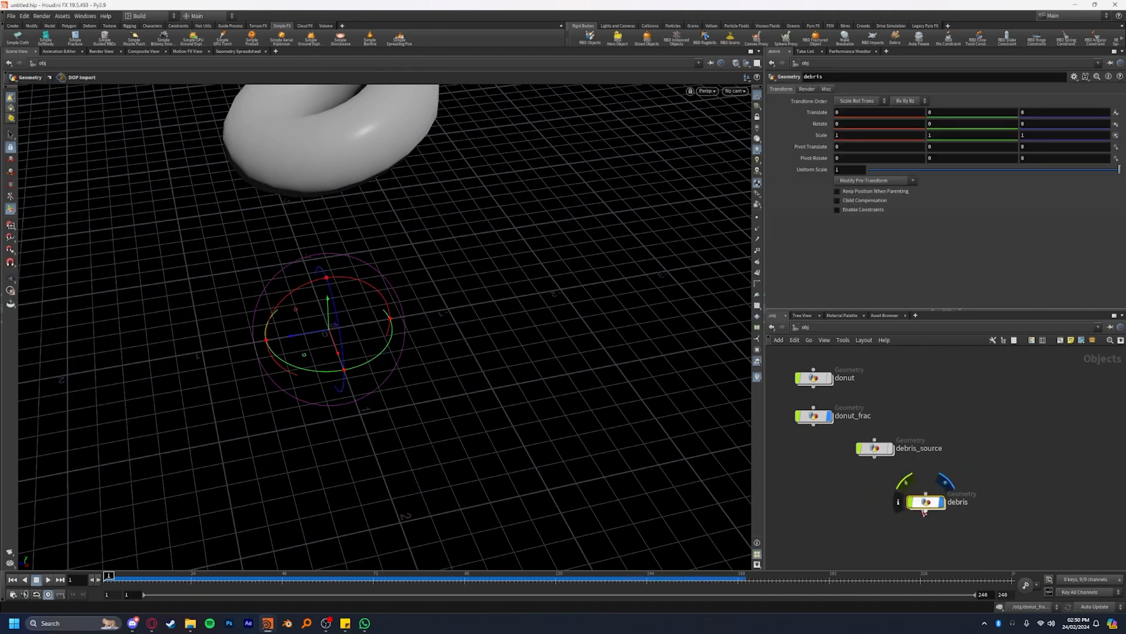
double_click(925, 501)
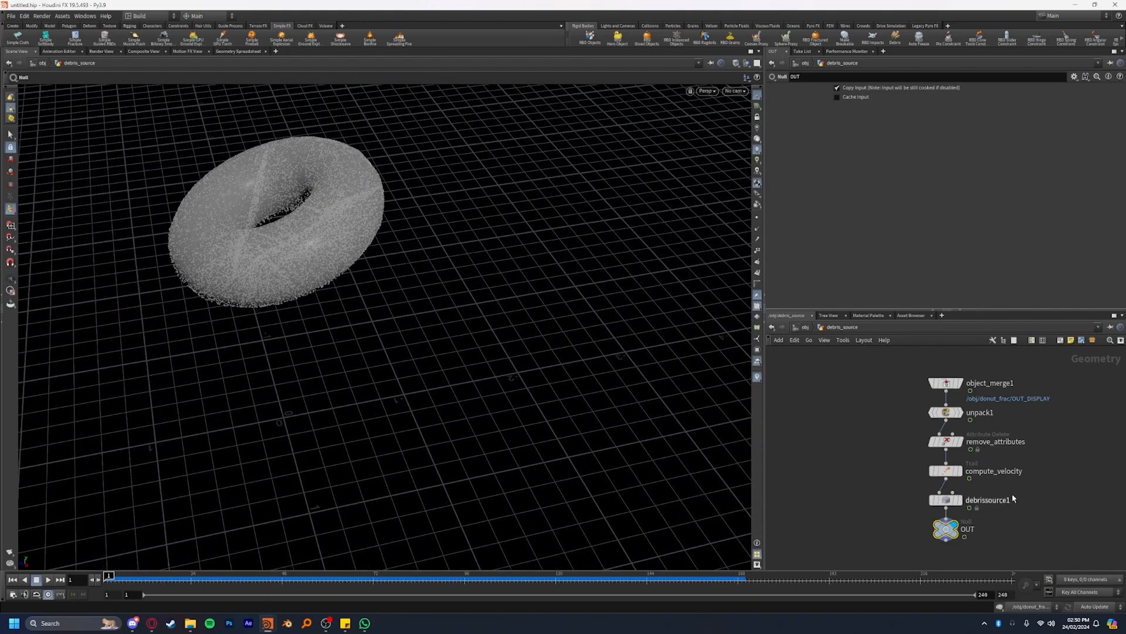
Step: Preview the debris_source points over the timeline before filtering
left_click(747, 64)
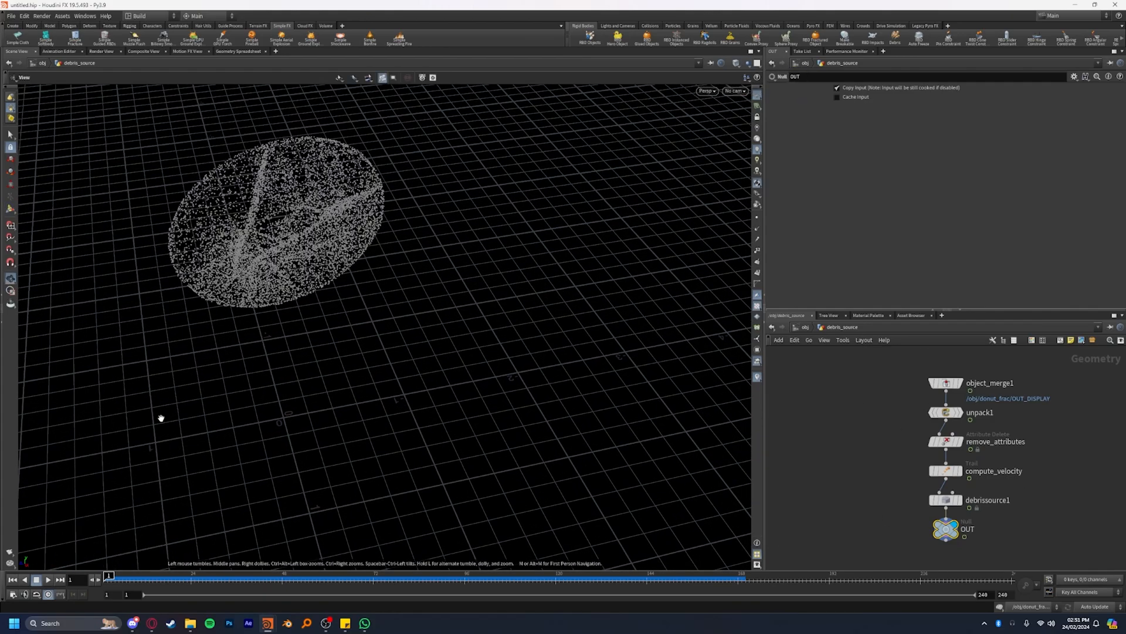
left_click(47, 580)
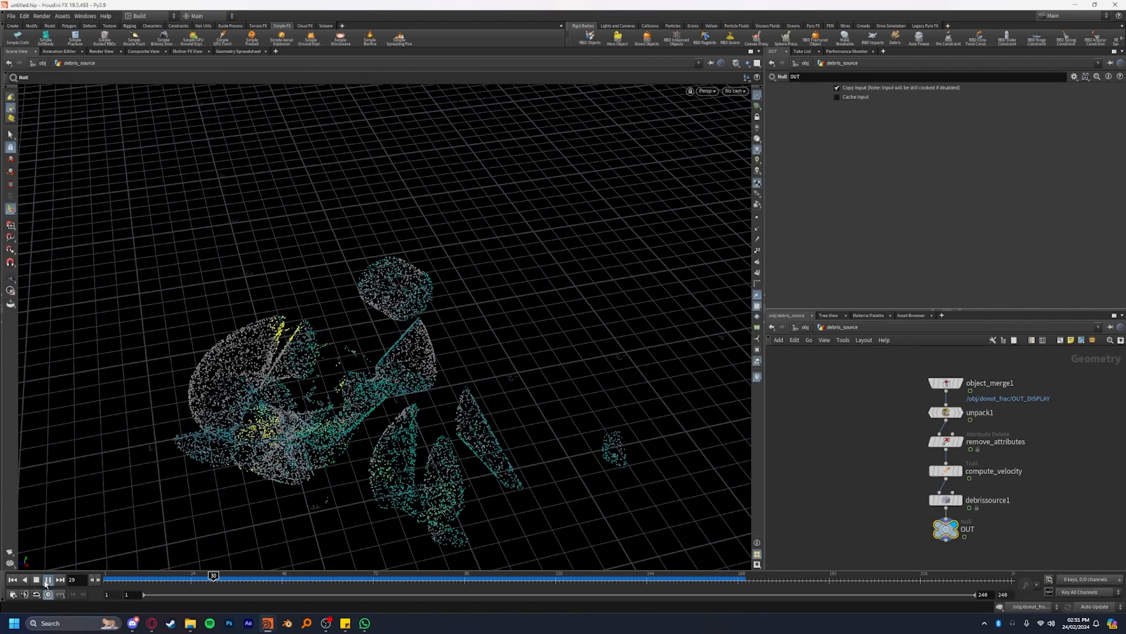
left_click(213, 575)
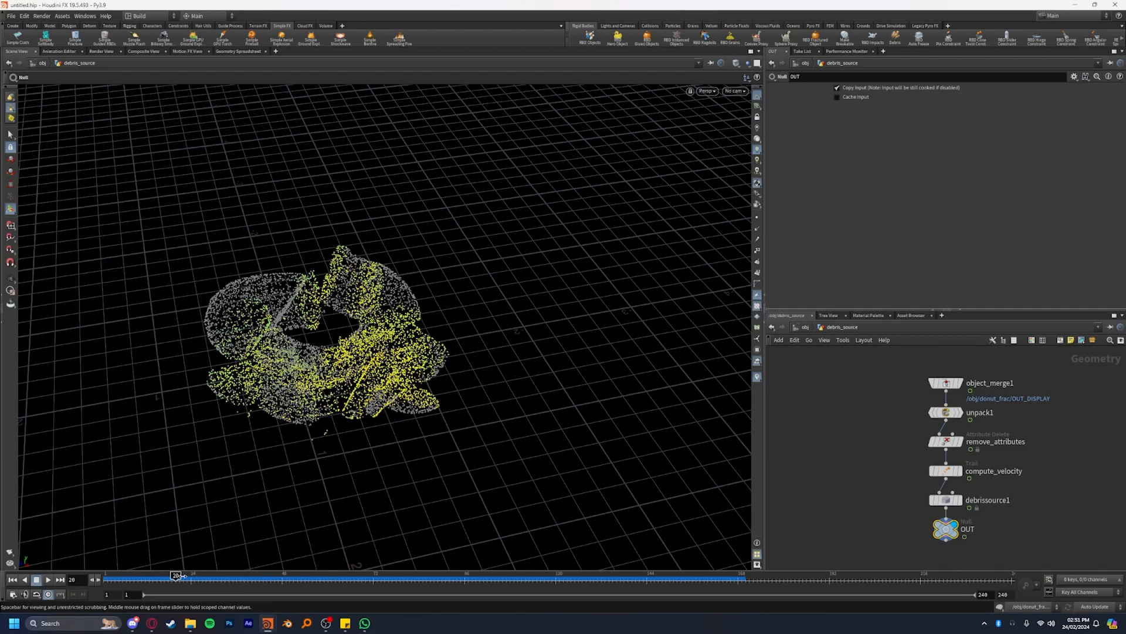
Step: Enable Remove Unmoved on debrissource1 and replay to see only emitting fragment edges
left_click(946, 499)
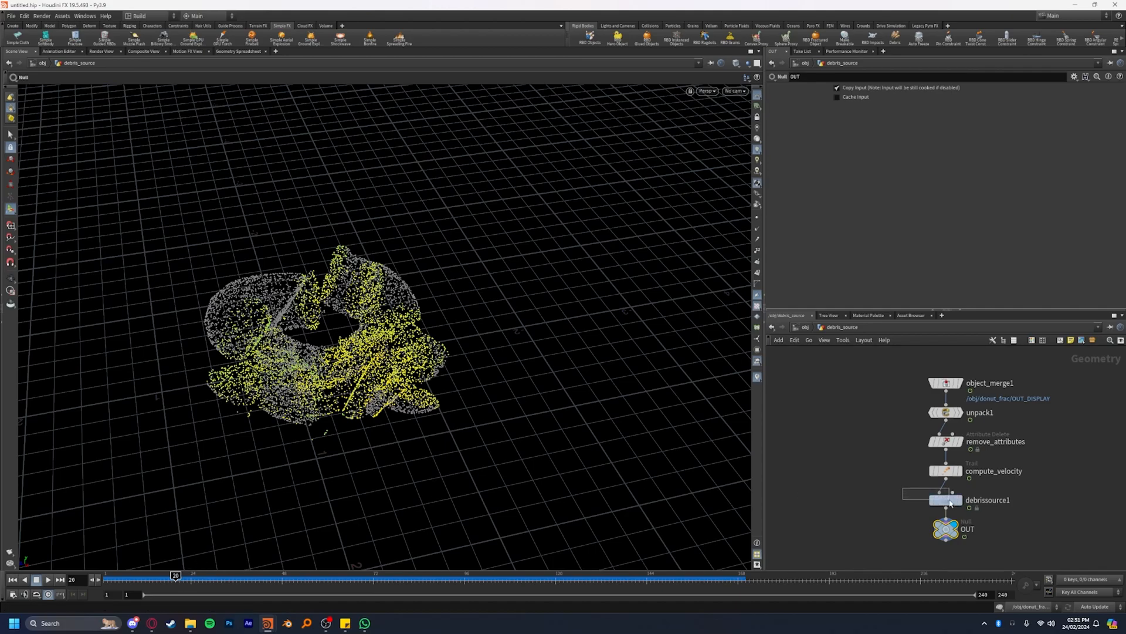
left_click(946, 500)
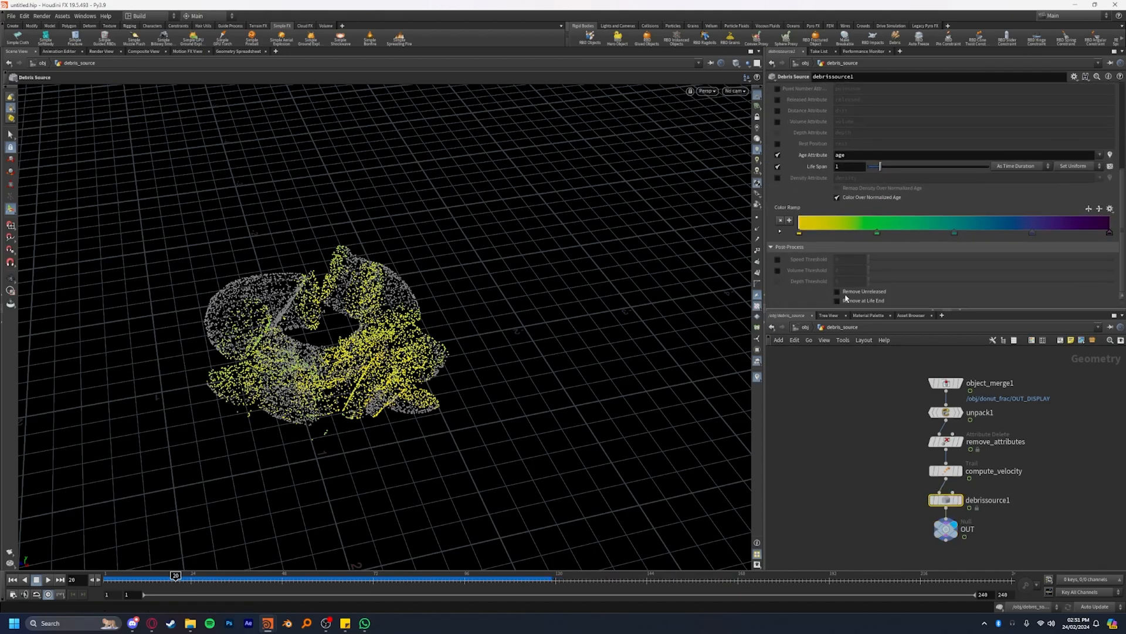
left_click(836, 290)
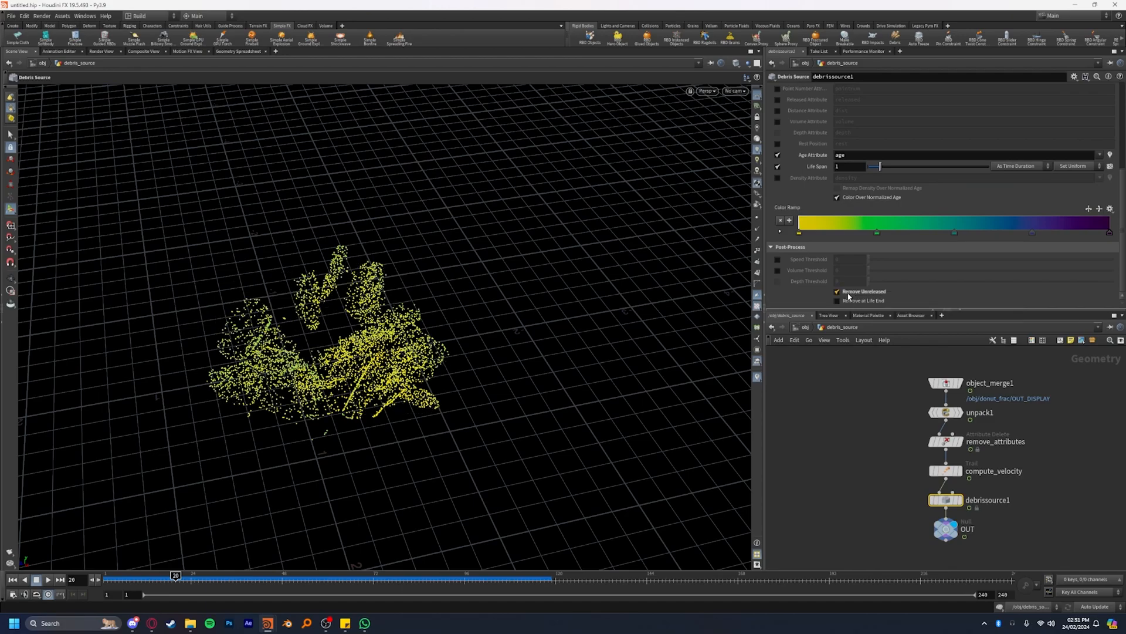
left_click_drag(176, 575, 129, 575)
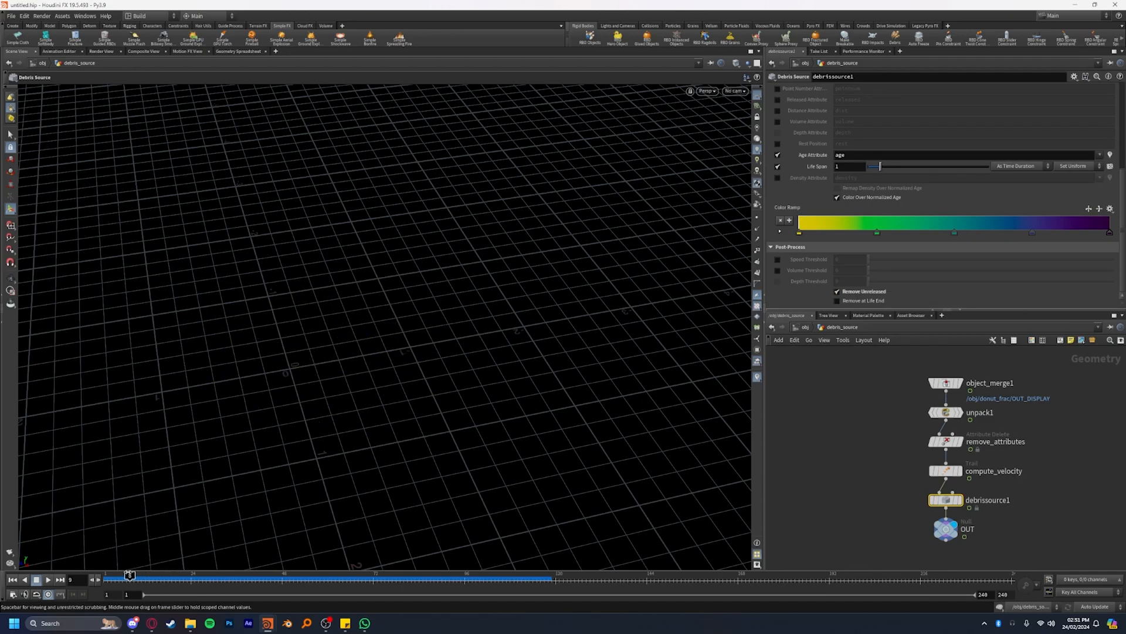
left_click(36, 579)
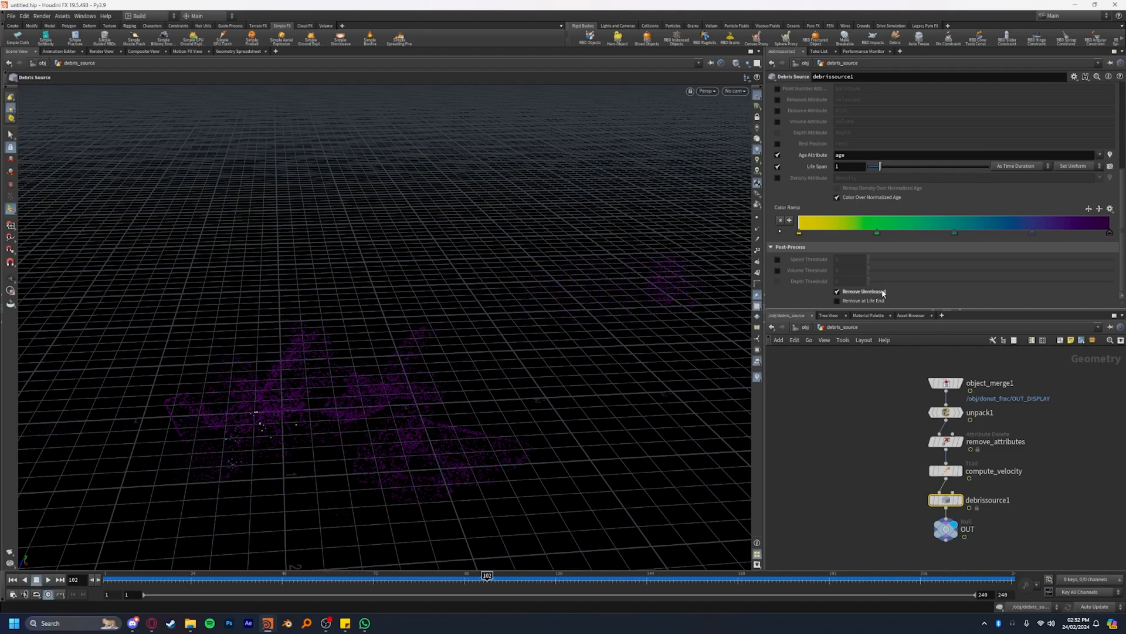
Step: Enable Remove at Life End and a Speed Threshold of 1 on debrissource1, then replay
left_click(836, 300)
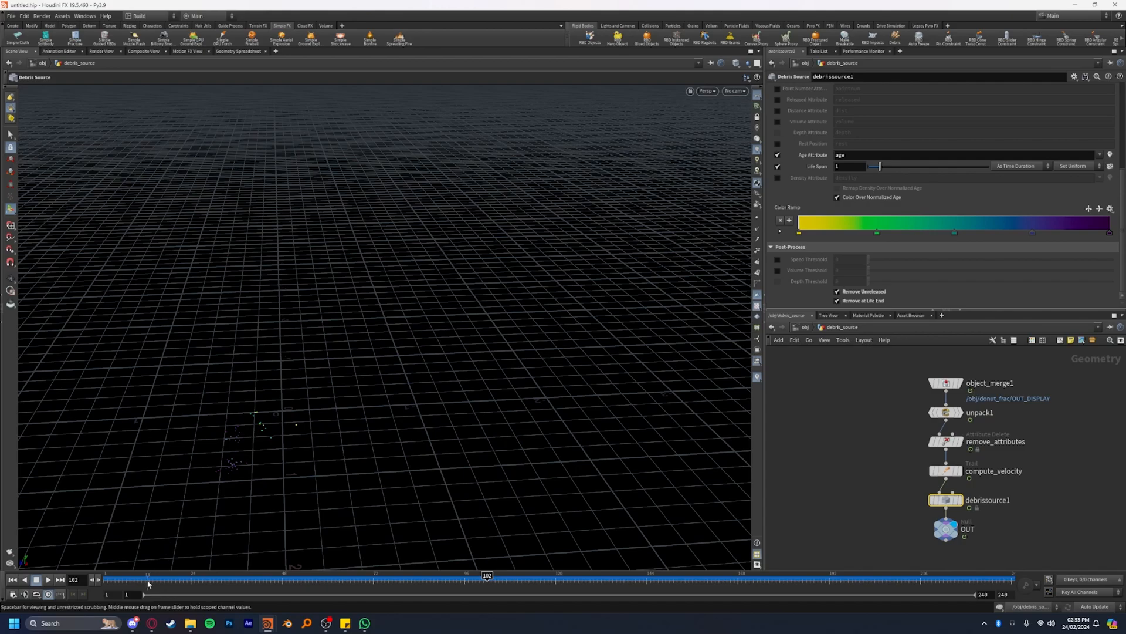
left_click(49, 580)
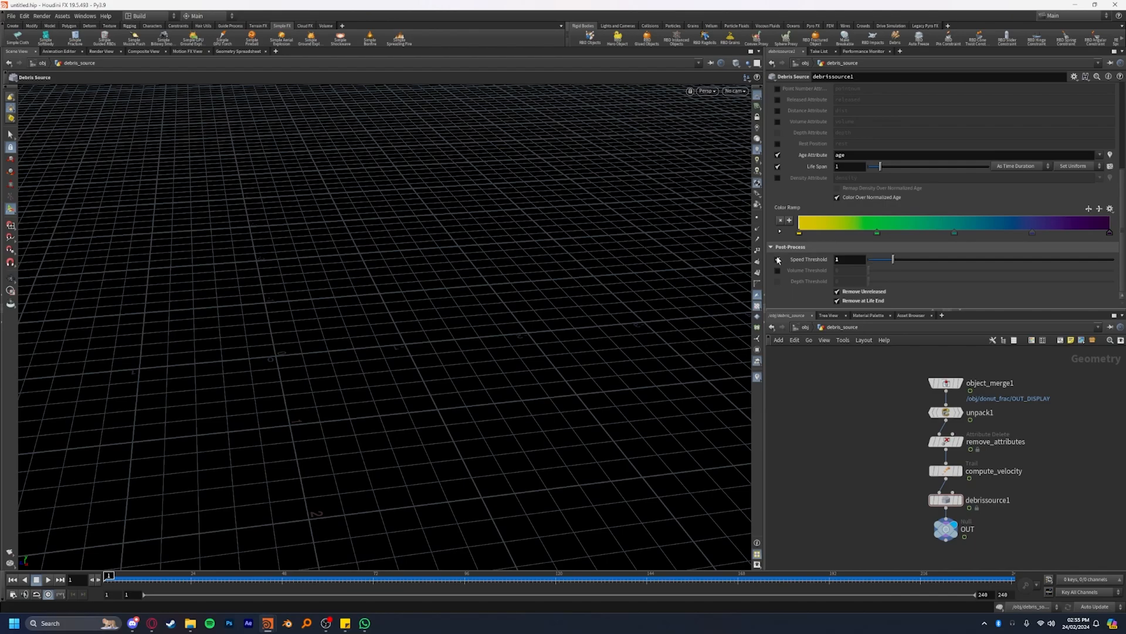
left_click(778, 258)
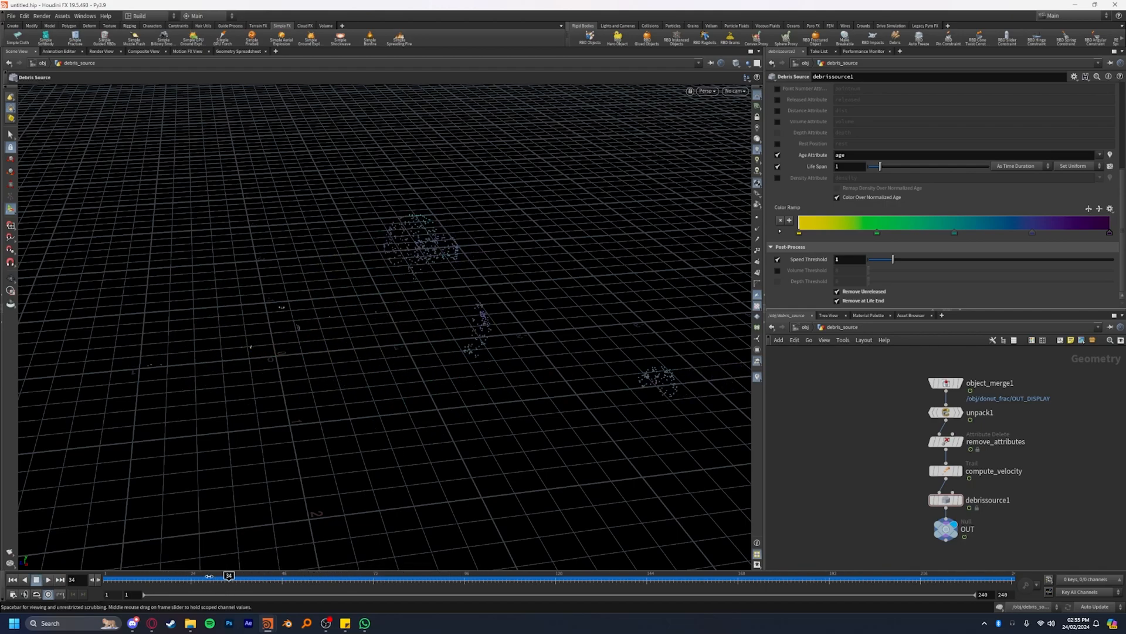
left_click(36, 580)
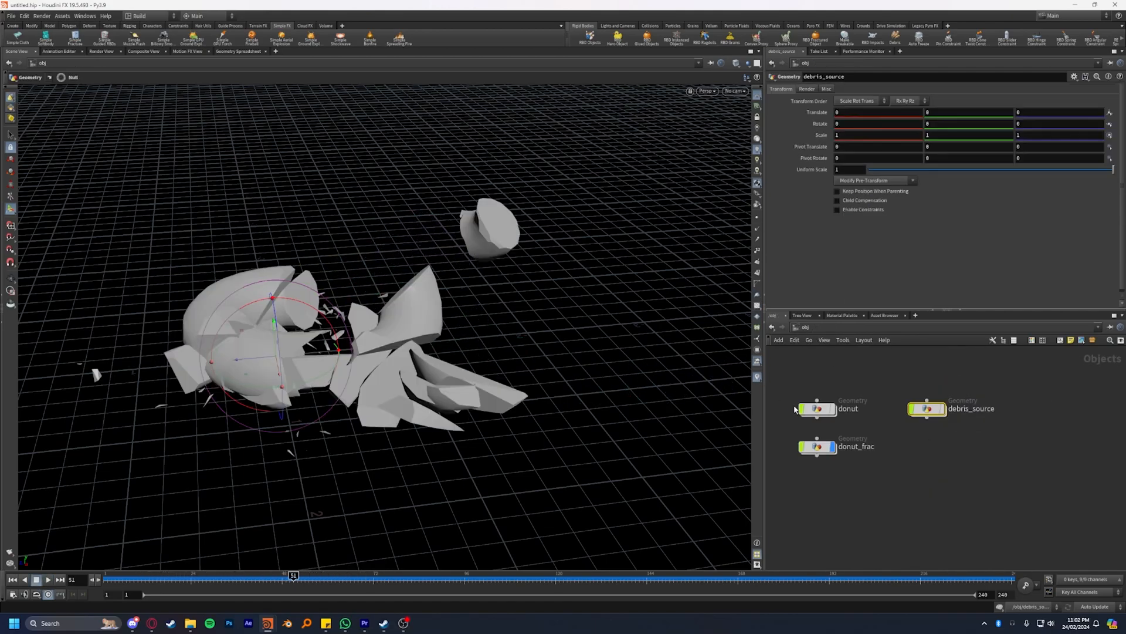
Step: Build the legacy pyro smoke setup in a network named pyro and enter its simulation network
left_click(926, 26)
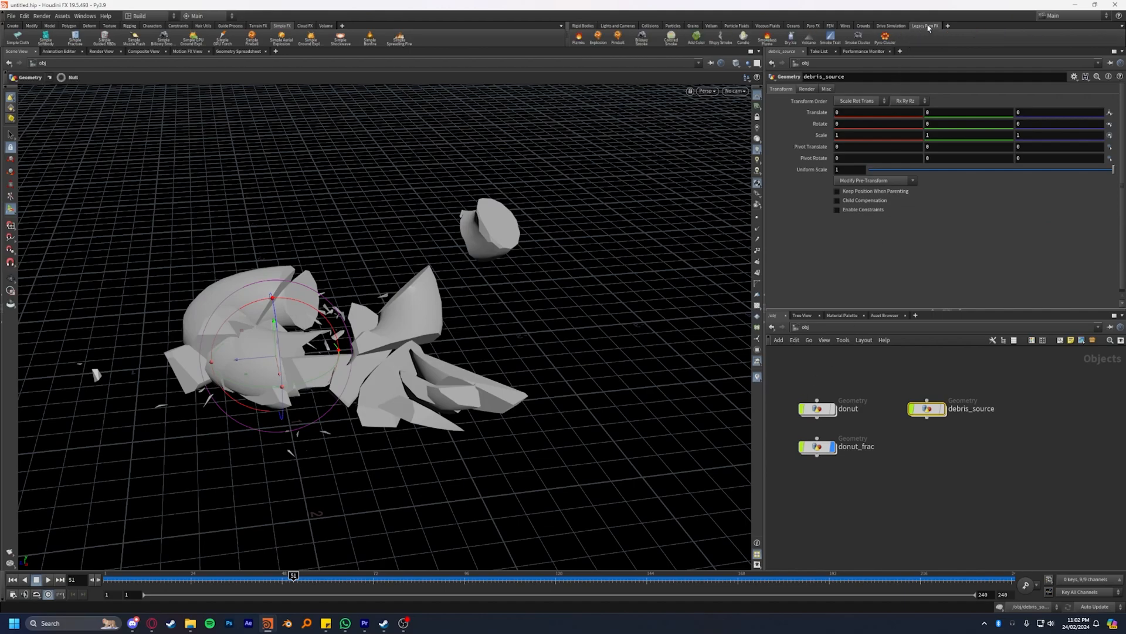
mouse_move(899, 504)
type("pyro")
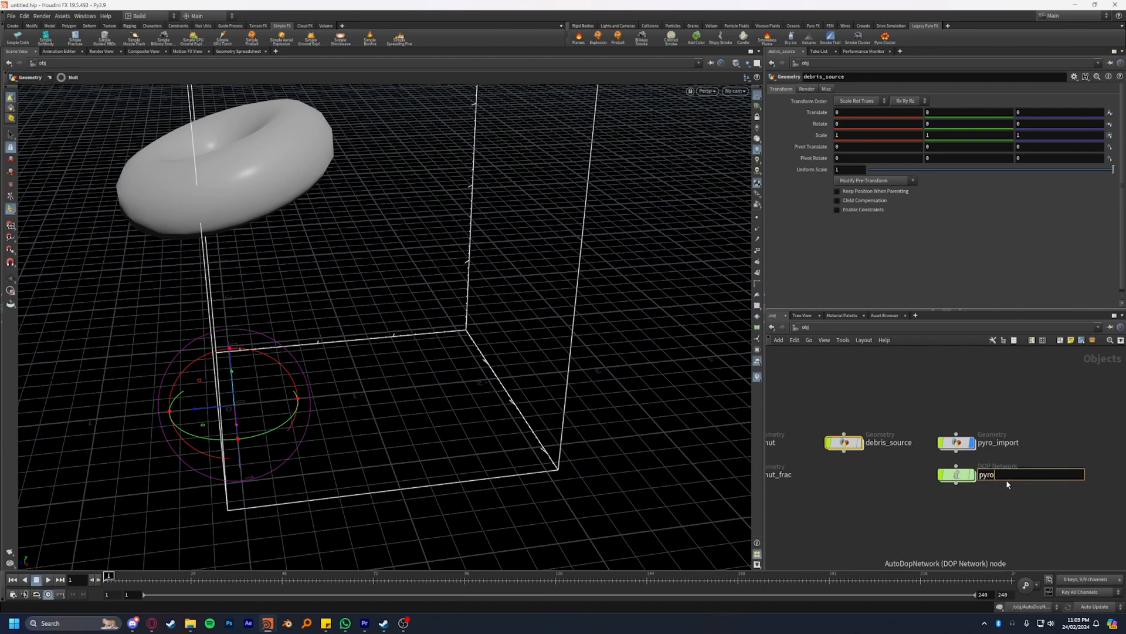
left_click(955, 443)
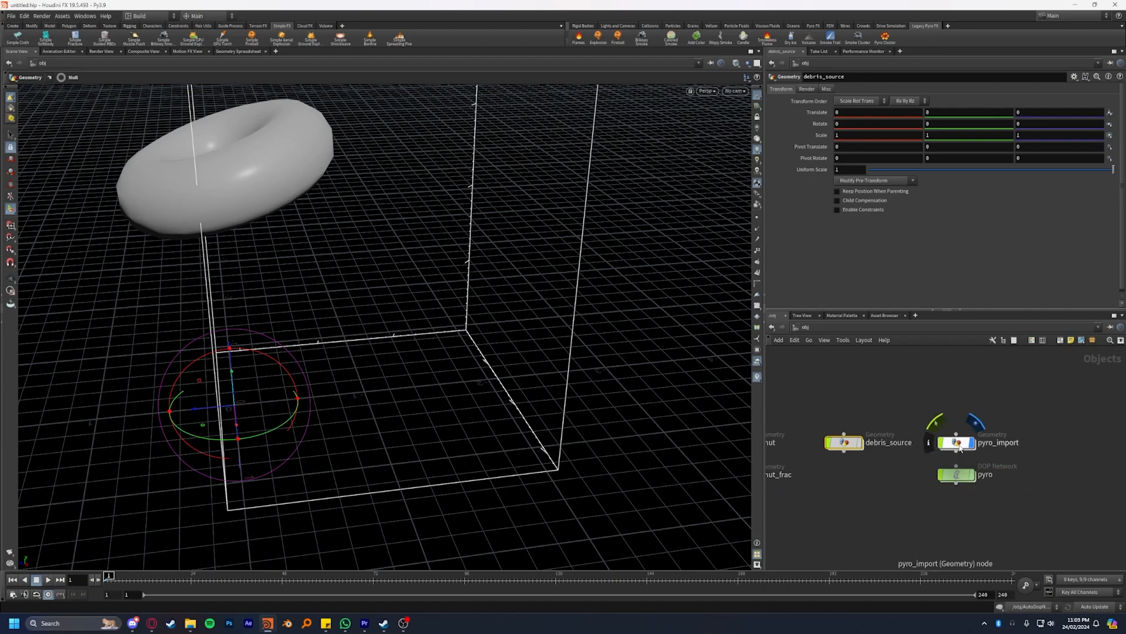
double_click(955, 442)
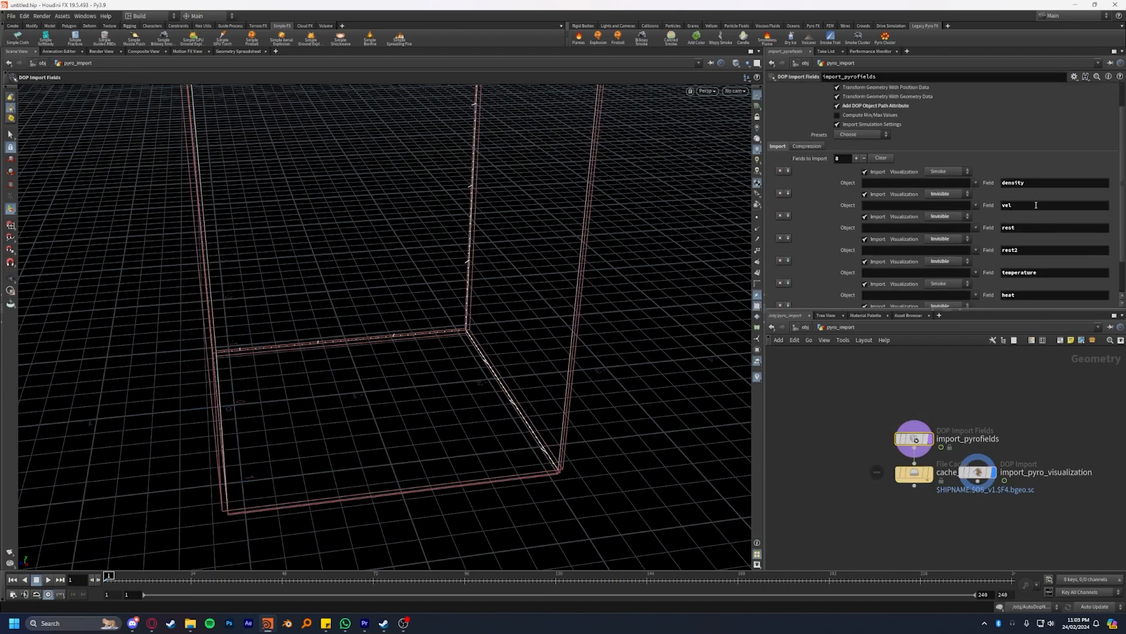
scroll("down", 3)
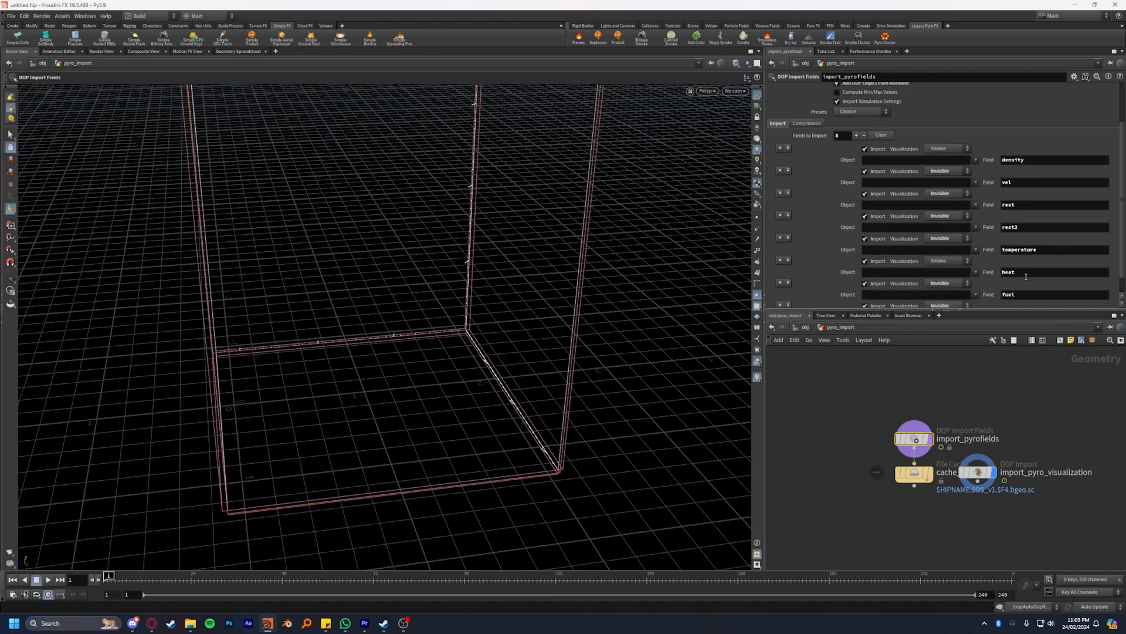
mouse_move(838, 447)
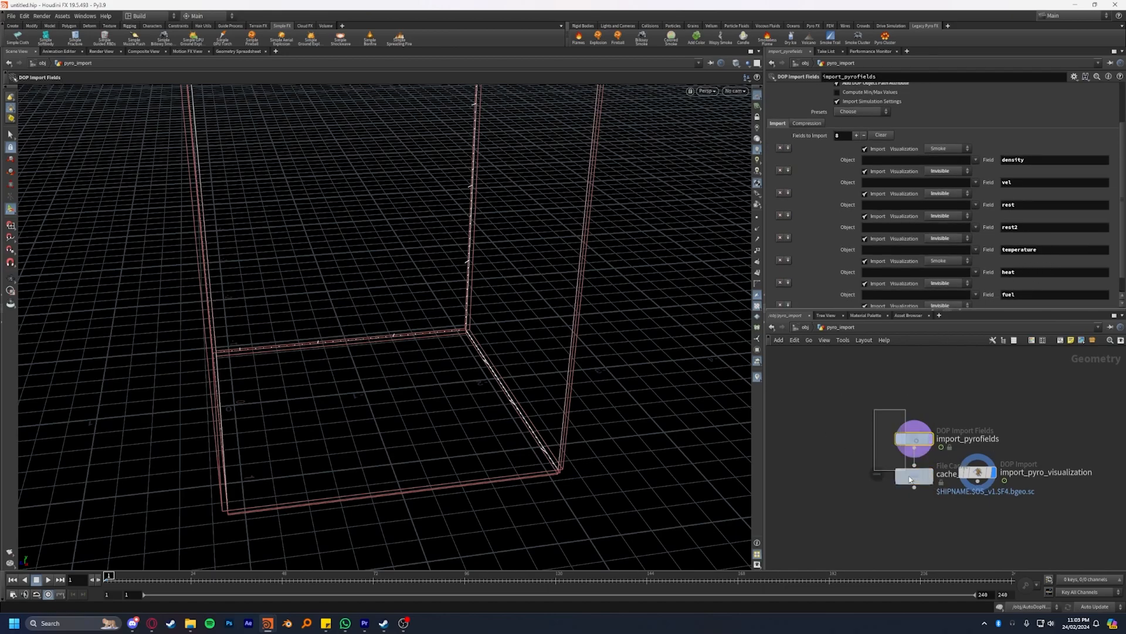
left_click(917, 474)
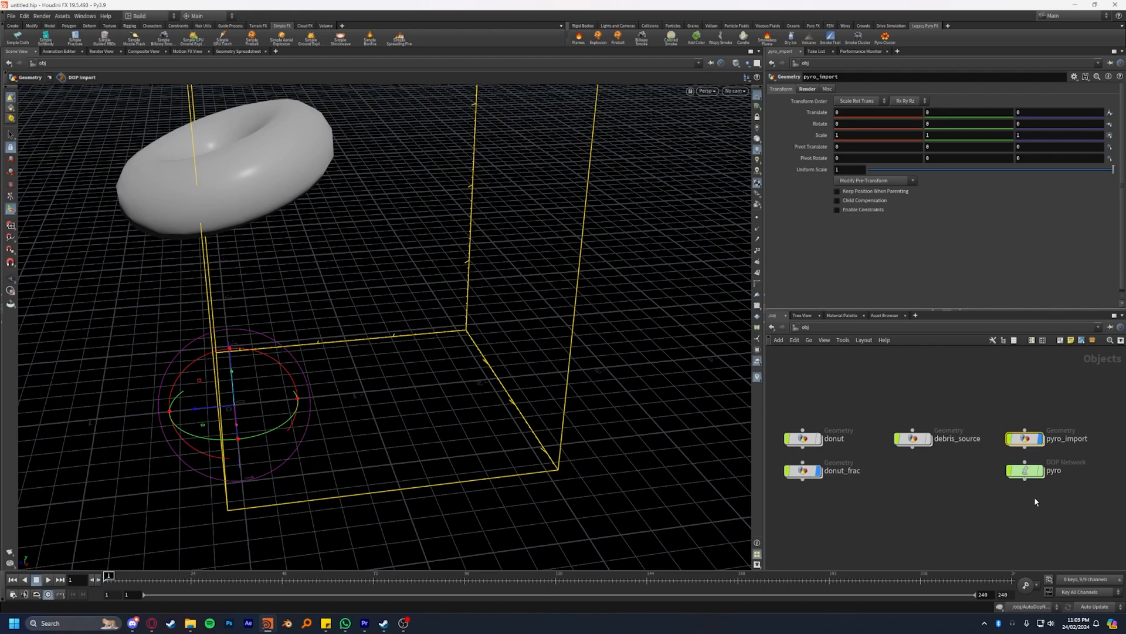
double_click(1026, 470)
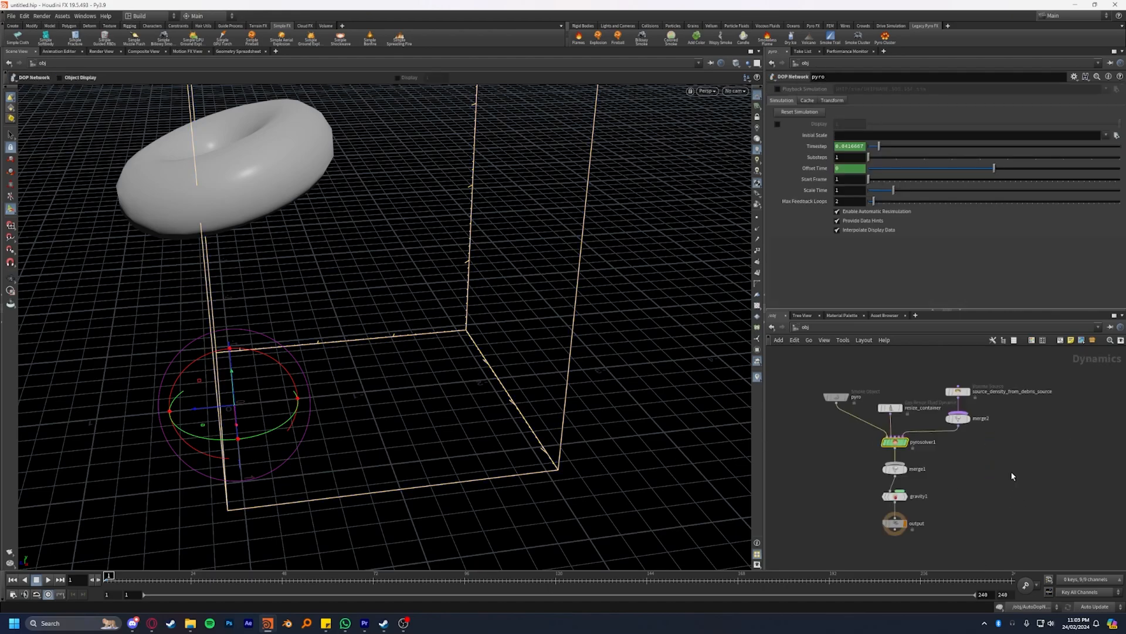
Step: Inspect the pyro solver, smoke object, resize_container and debris density source, then play the smoke sim
double_click(893, 442)
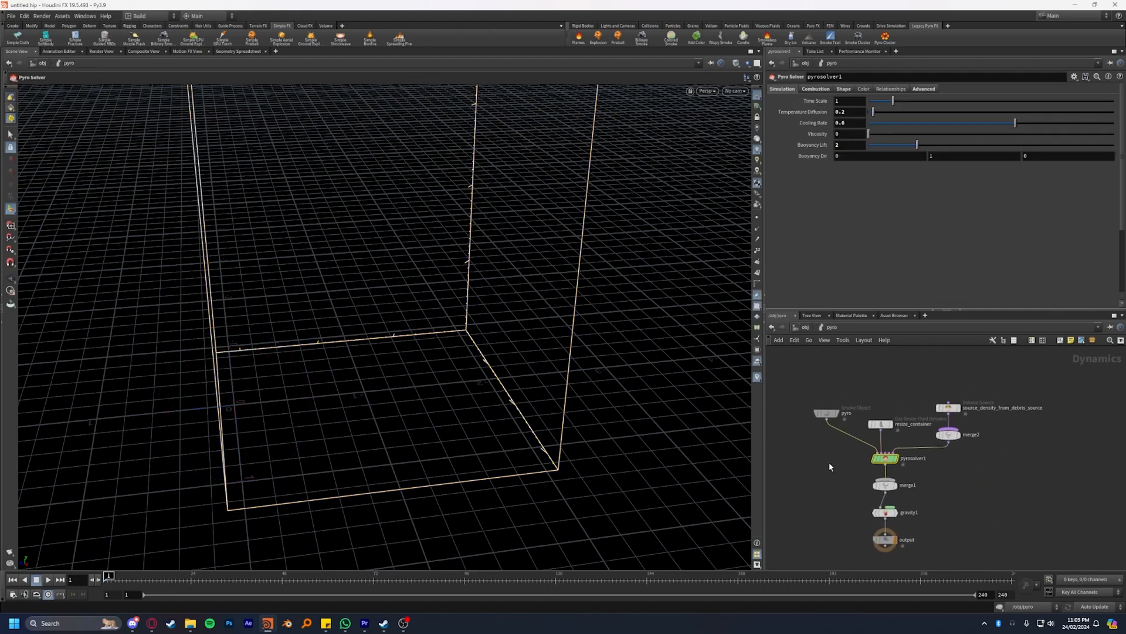
left_click(829, 409)
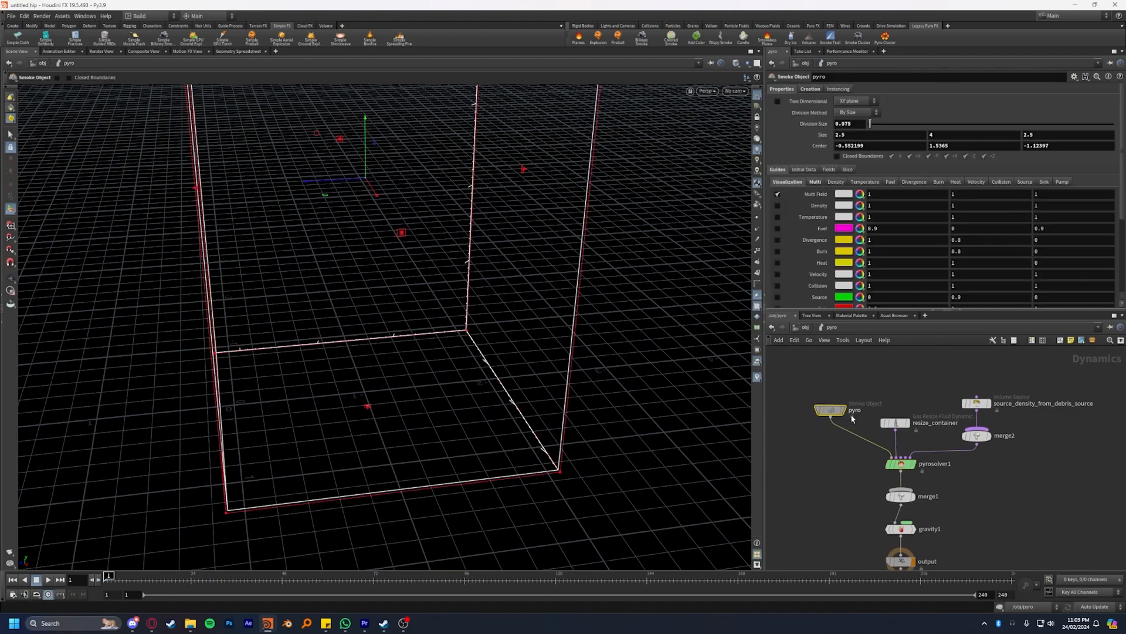
left_click(895, 422)
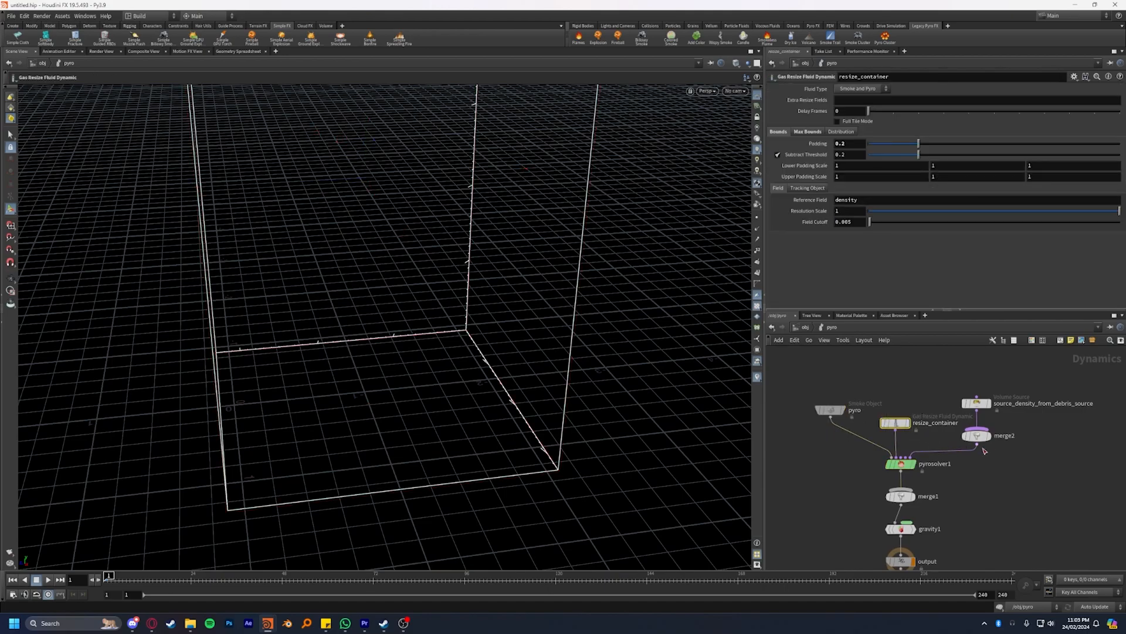
left_click(977, 402)
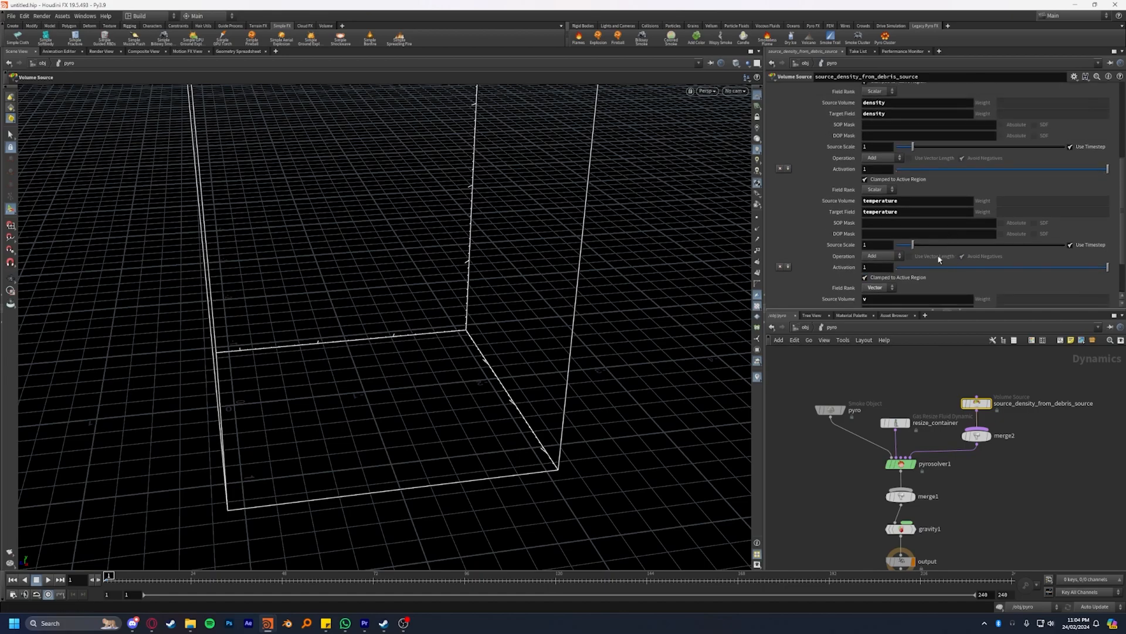
left_click(47, 578)
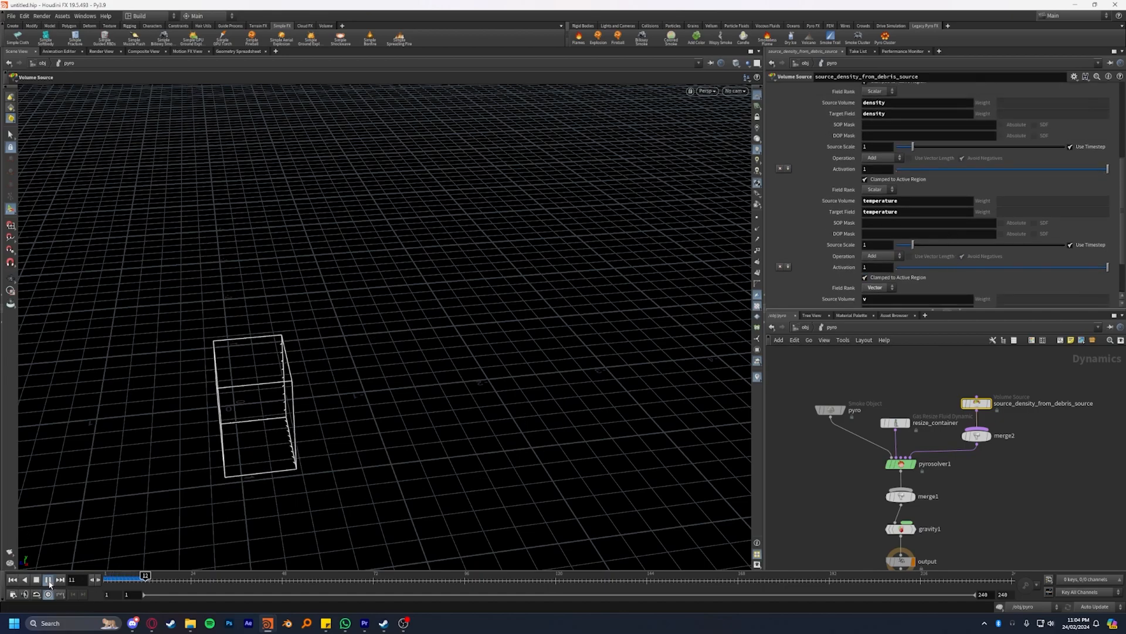
left_click(48, 582)
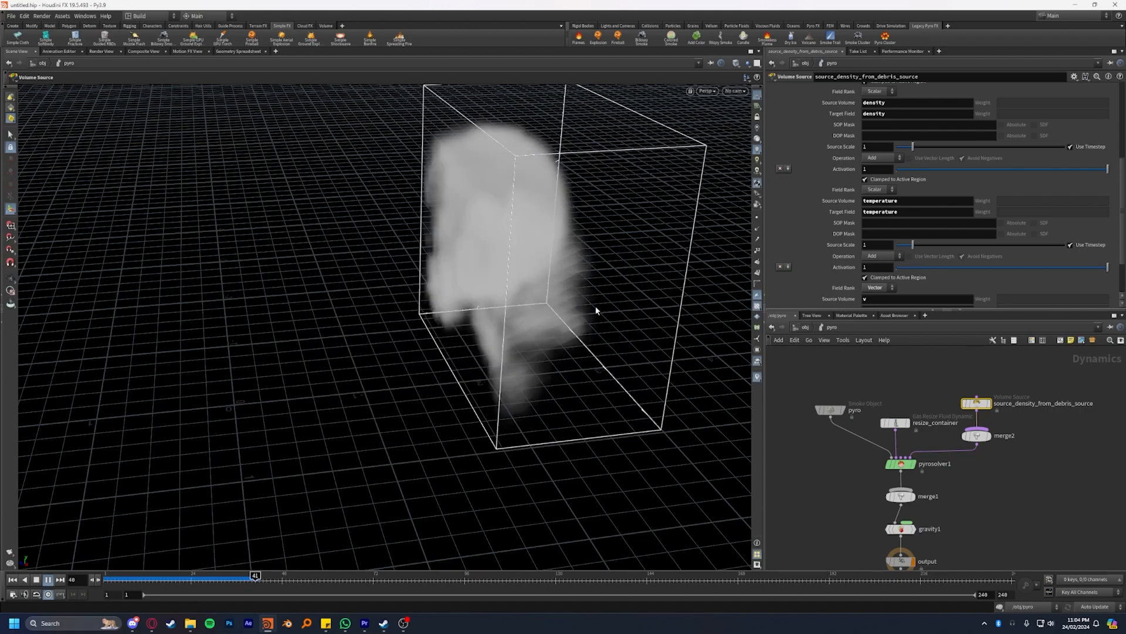
left_click(48, 579)
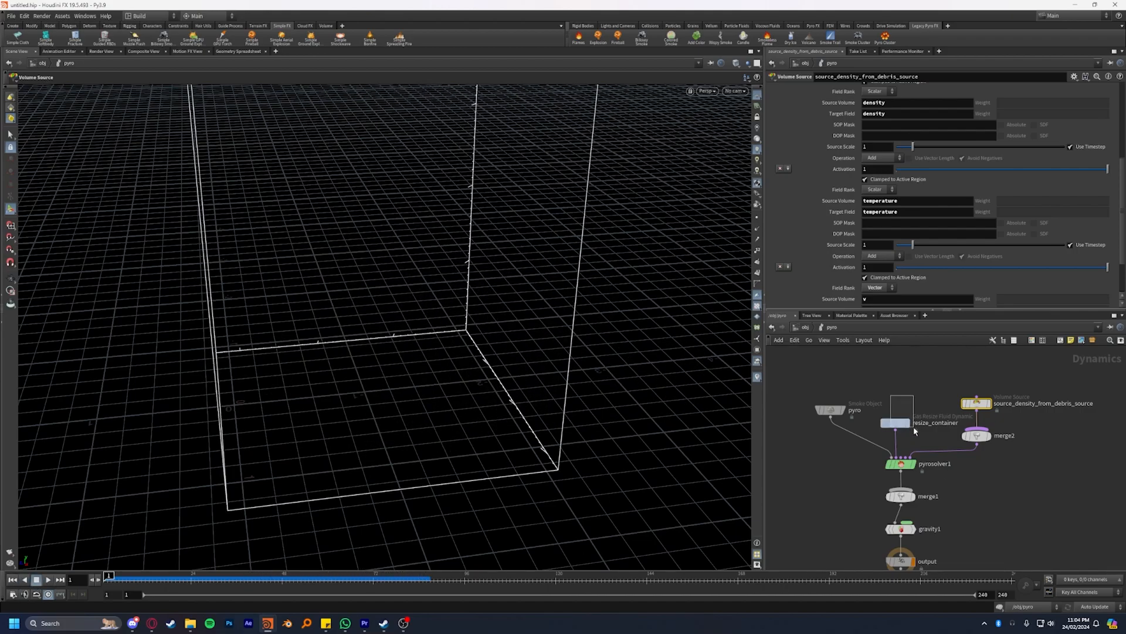
Step: Line up resize_container beside the pyro smoke object
left_click(895, 423)
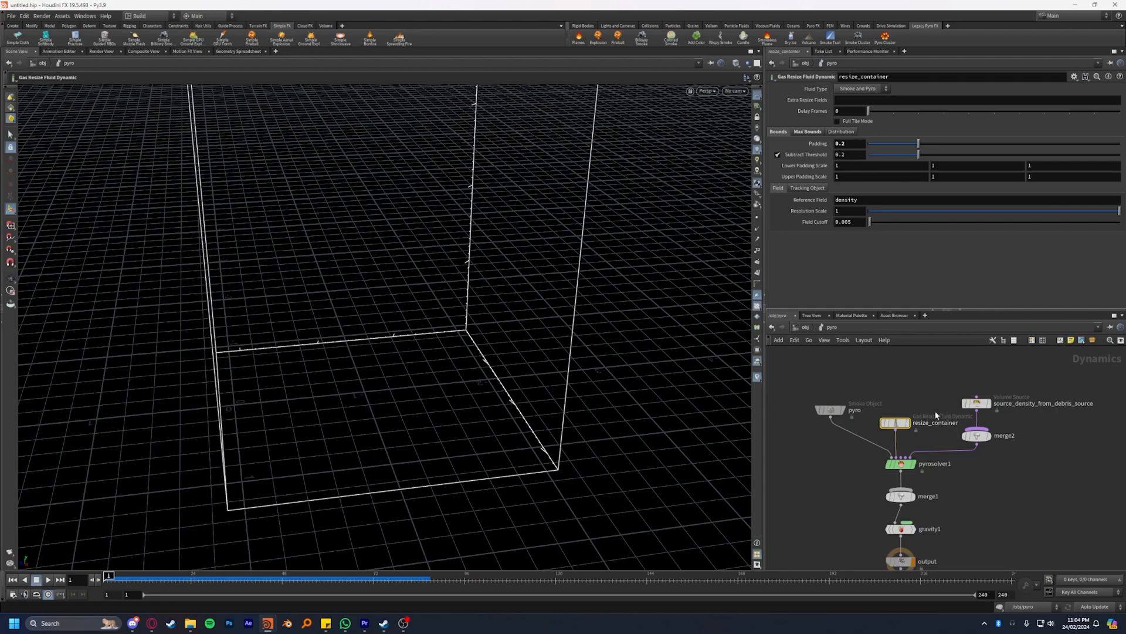
mouse_move(875, 409)
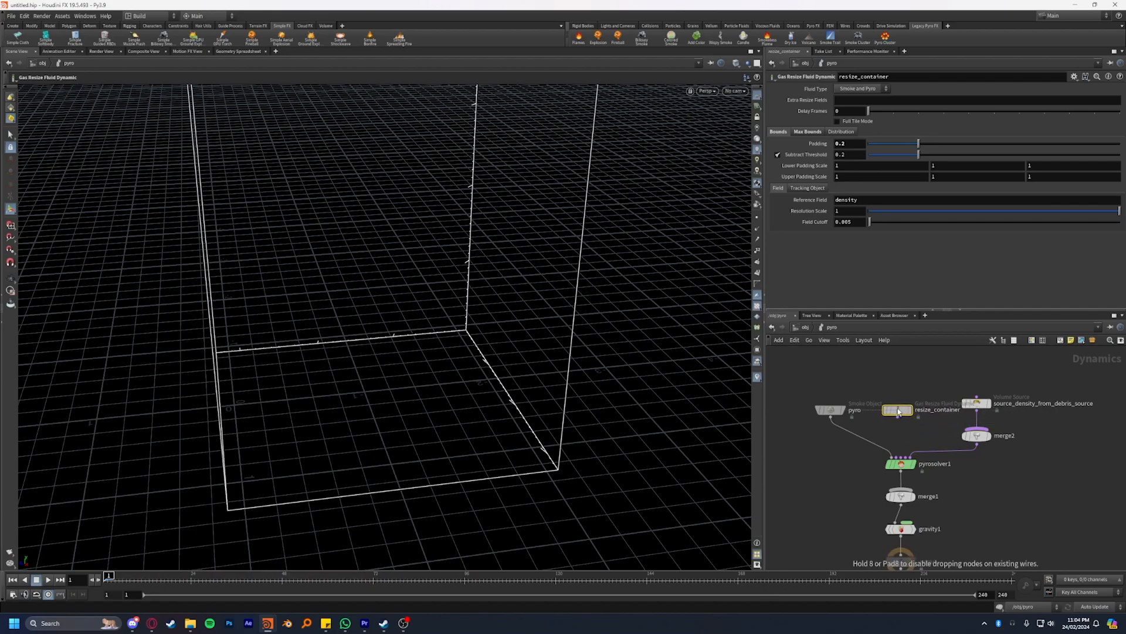
left_click(47, 580)
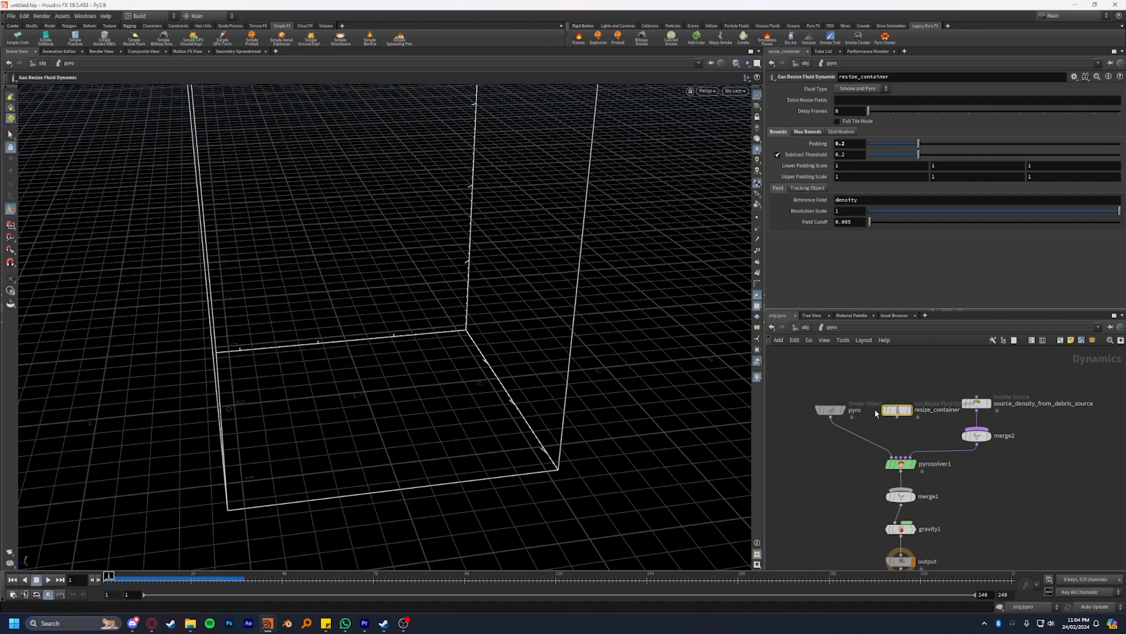
left_click(829, 409)
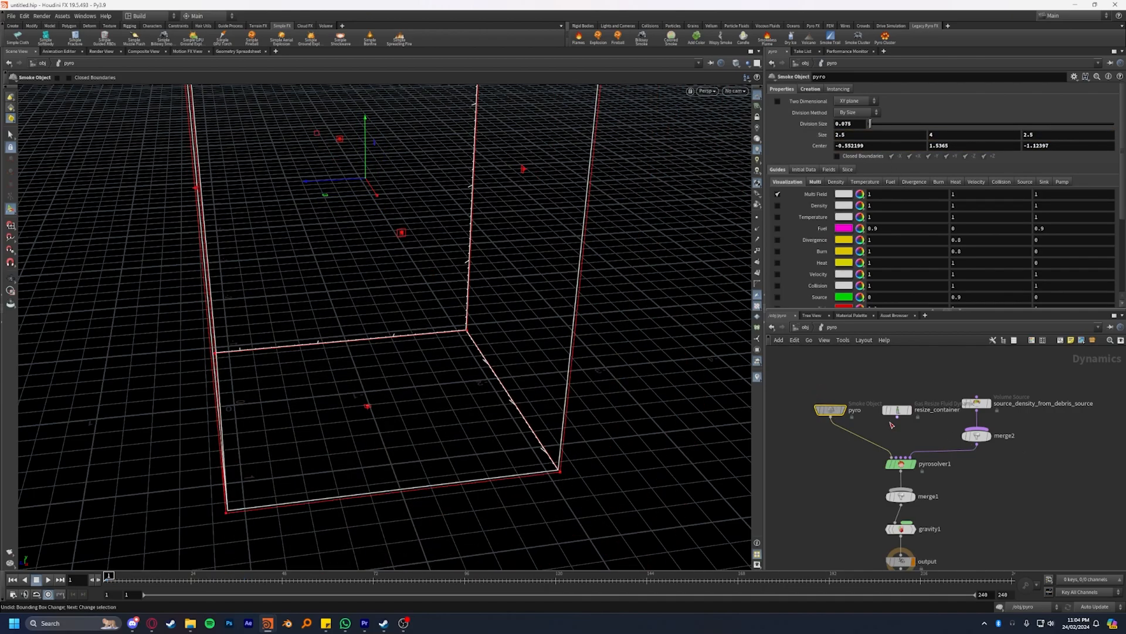
Step: Turn off Clamp to Maximum in resize_container's Max Bounds and replay the sim
left_click(896, 410)
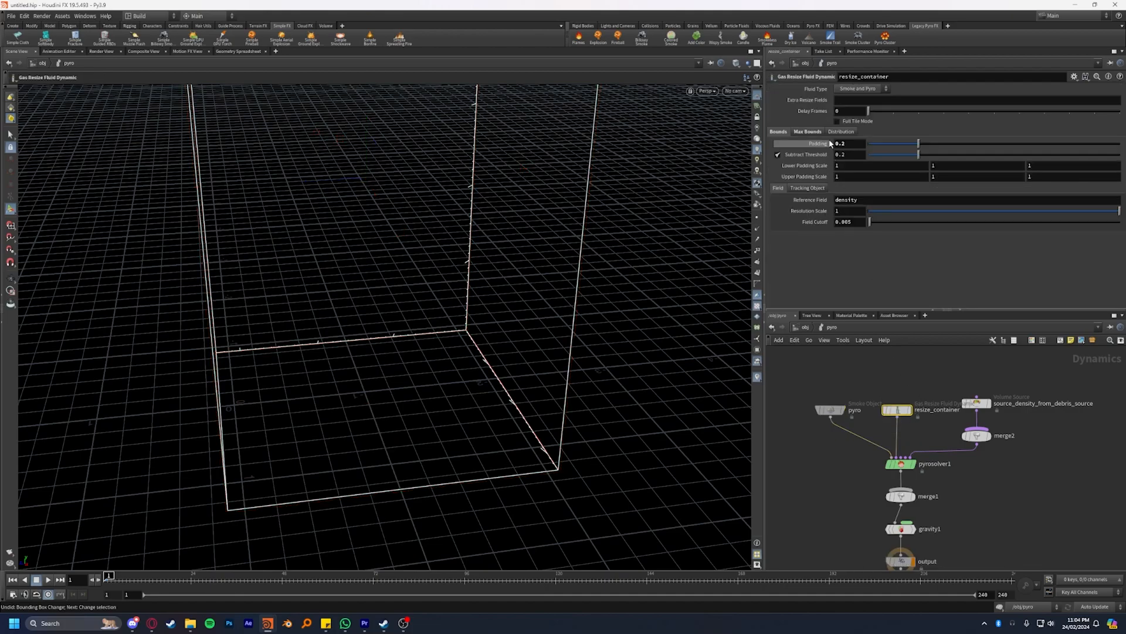
left_click(808, 131)
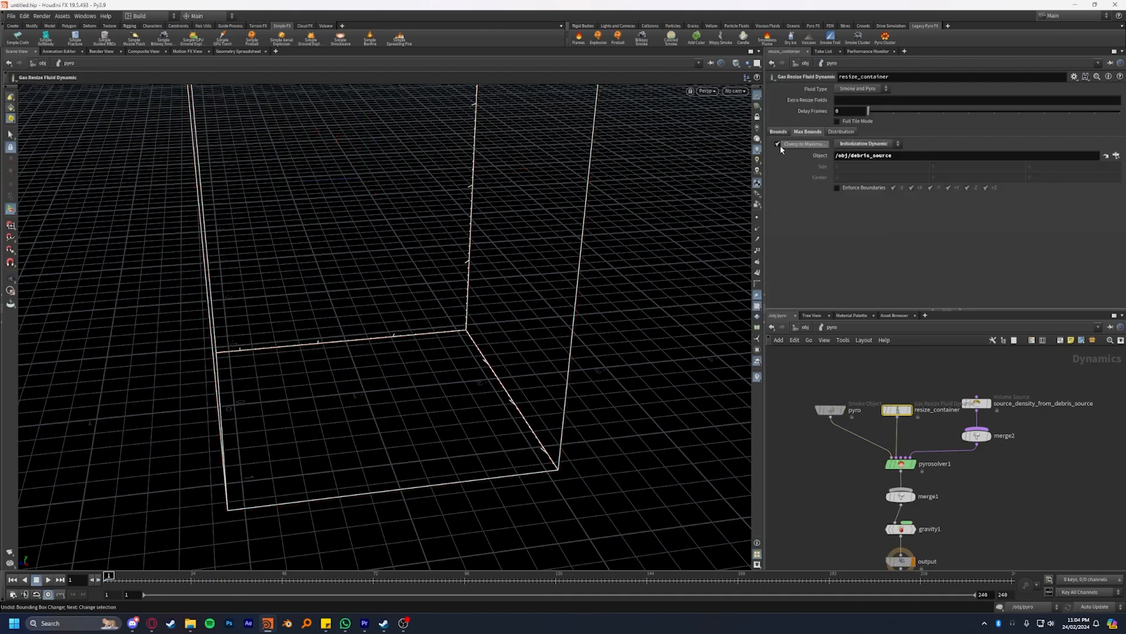
left_click(778, 143)
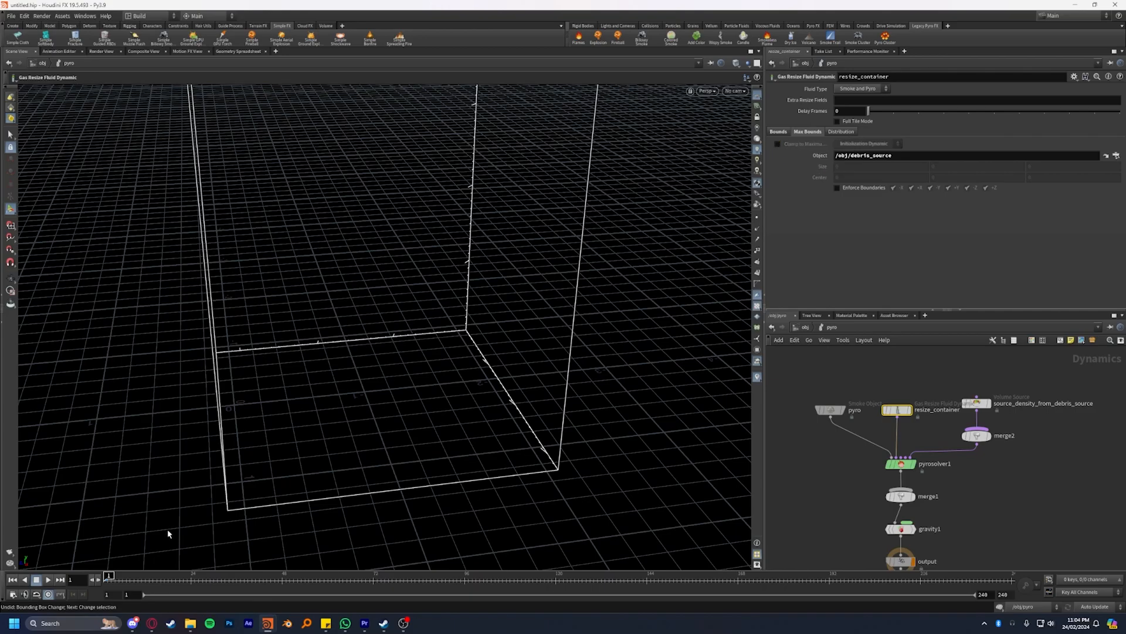
left_click(47, 580)
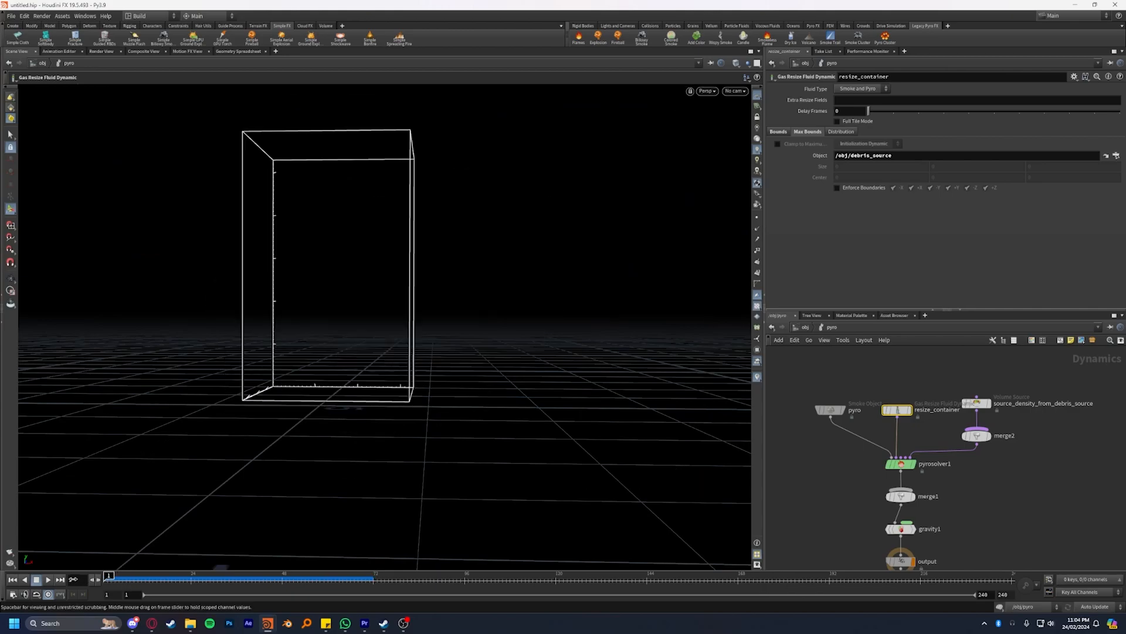
Step: Add a Ground Plane as the first input of merge1 and play the smoke colliding with the floor
key("tab")
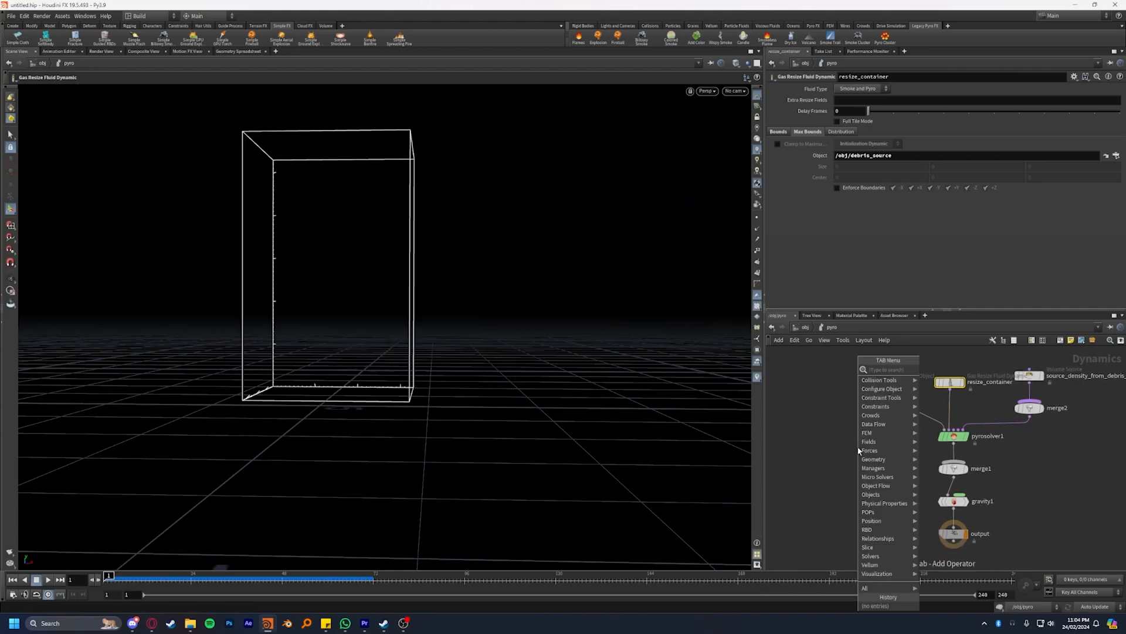
type("ground")
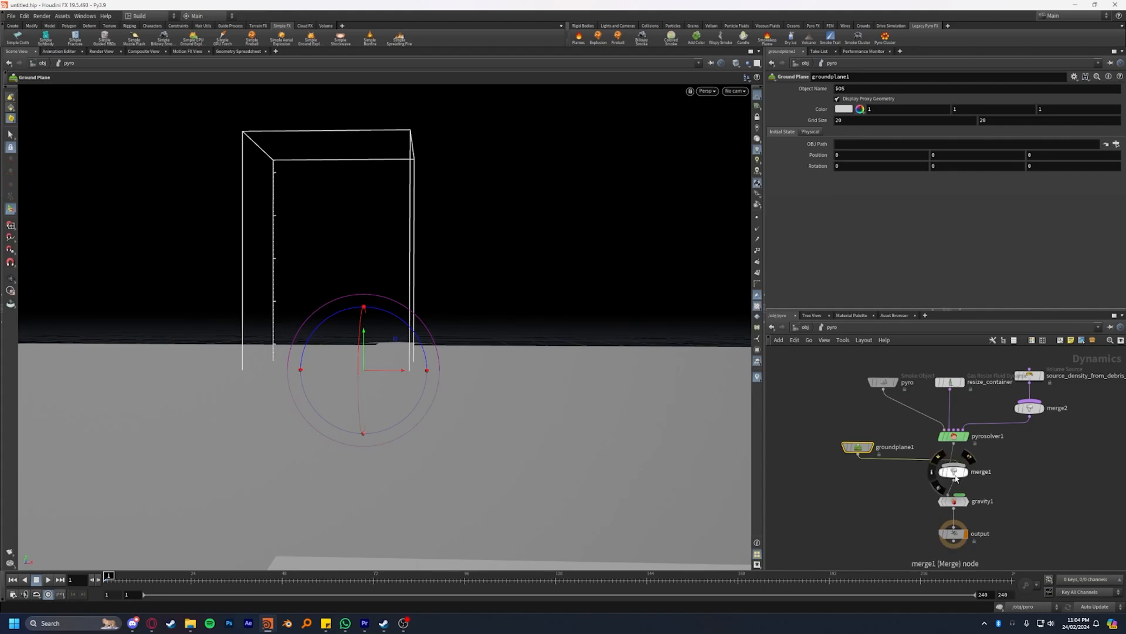
left_click(952, 472)
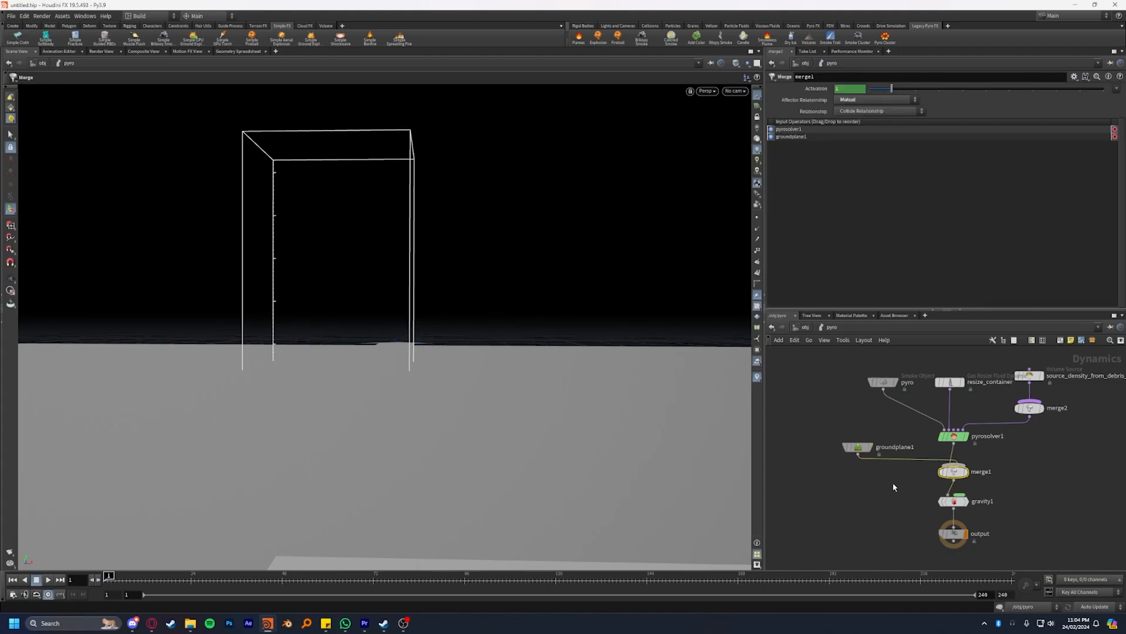
key("shift+r")
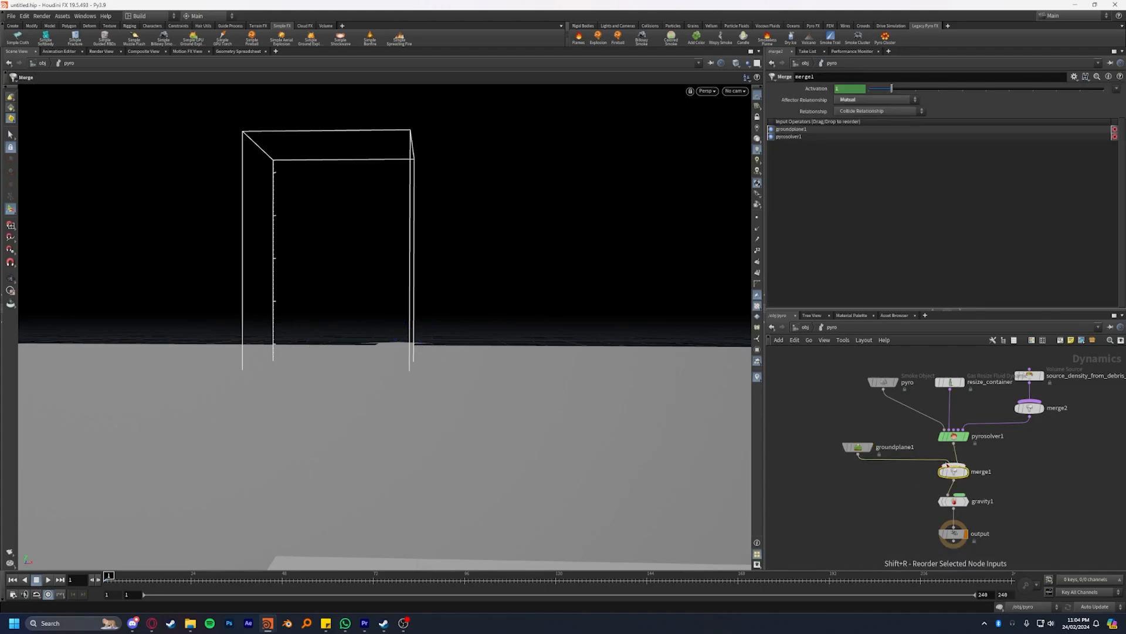
left_click(789, 136)
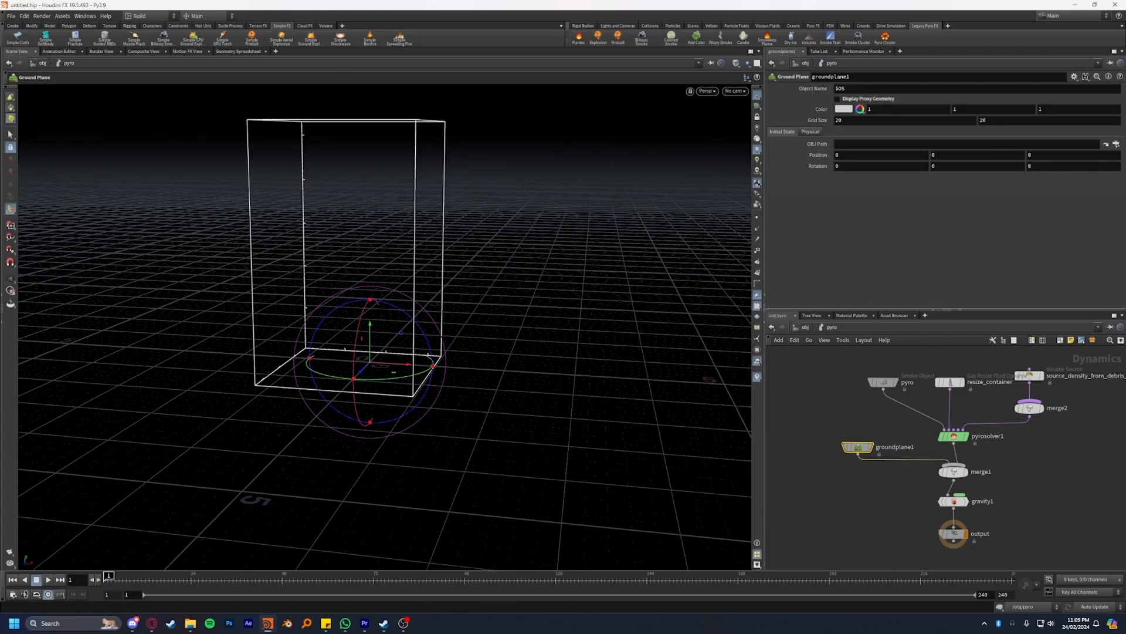
left_click(47, 578)
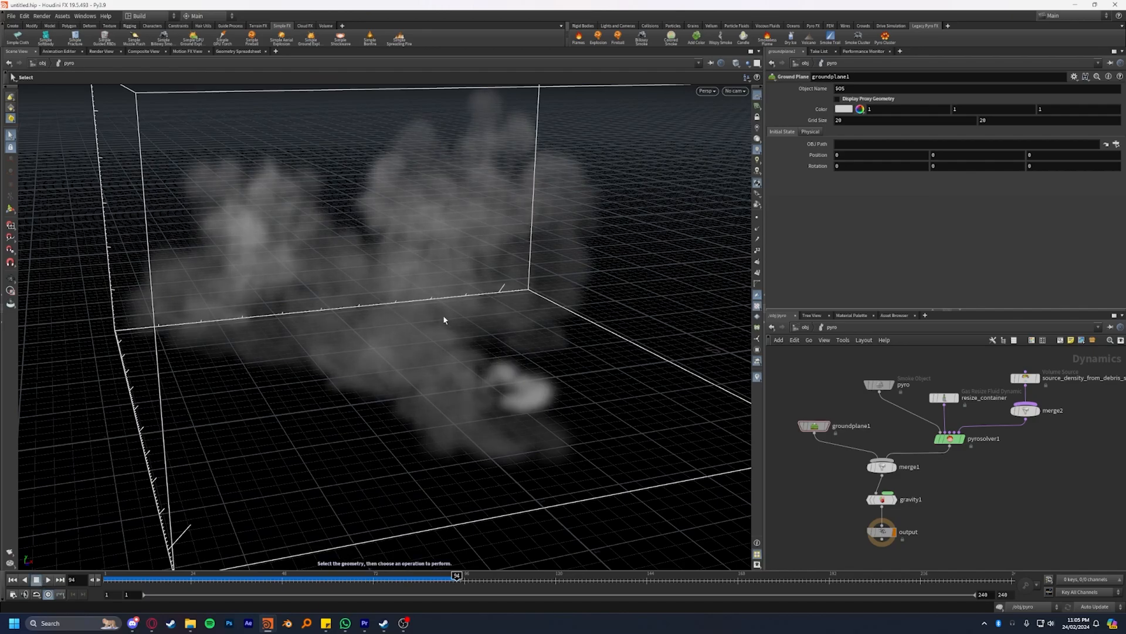
mouse_move(288, 379)
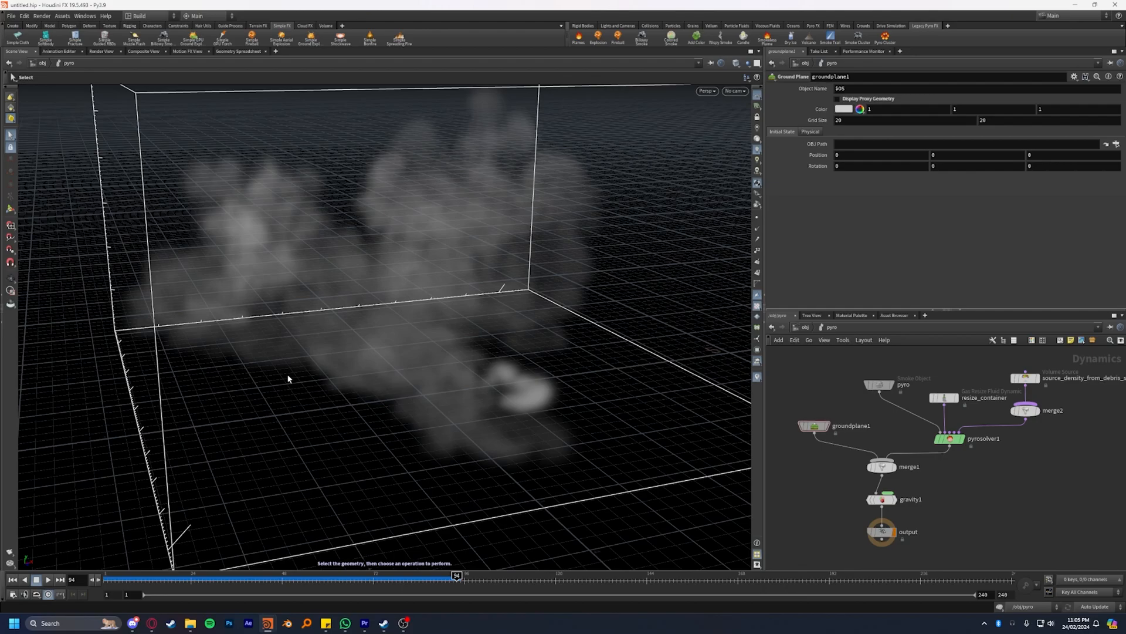
left_click(13, 578)
type("vo")
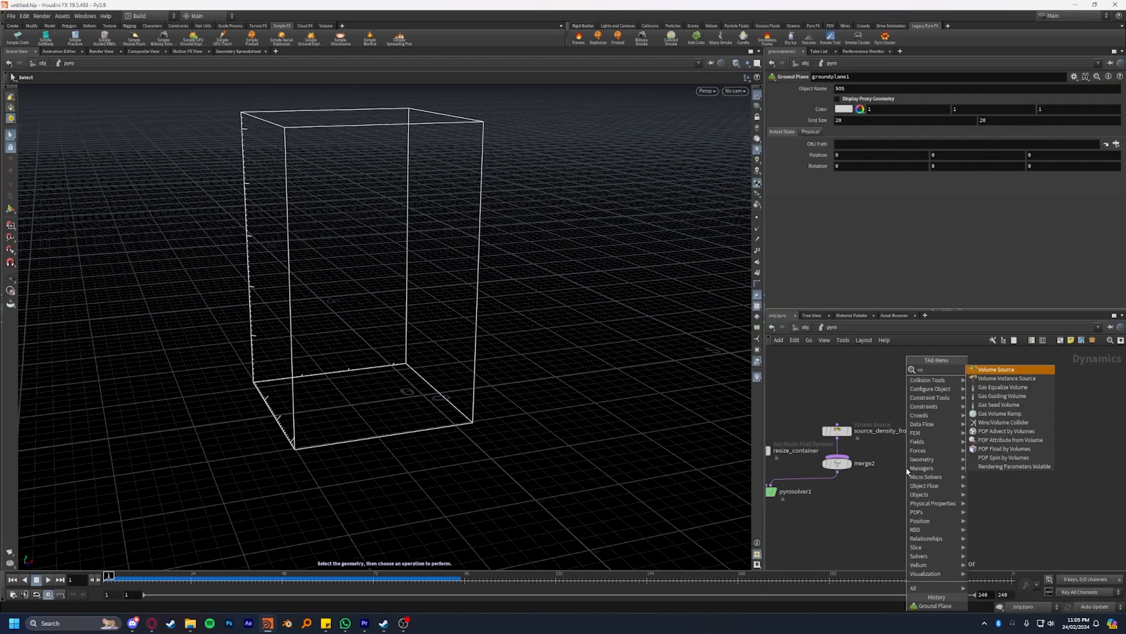
Step: Add a Volume Source initialized as Collision and place it beside source_density_from_debris_source
left_click(996, 369)
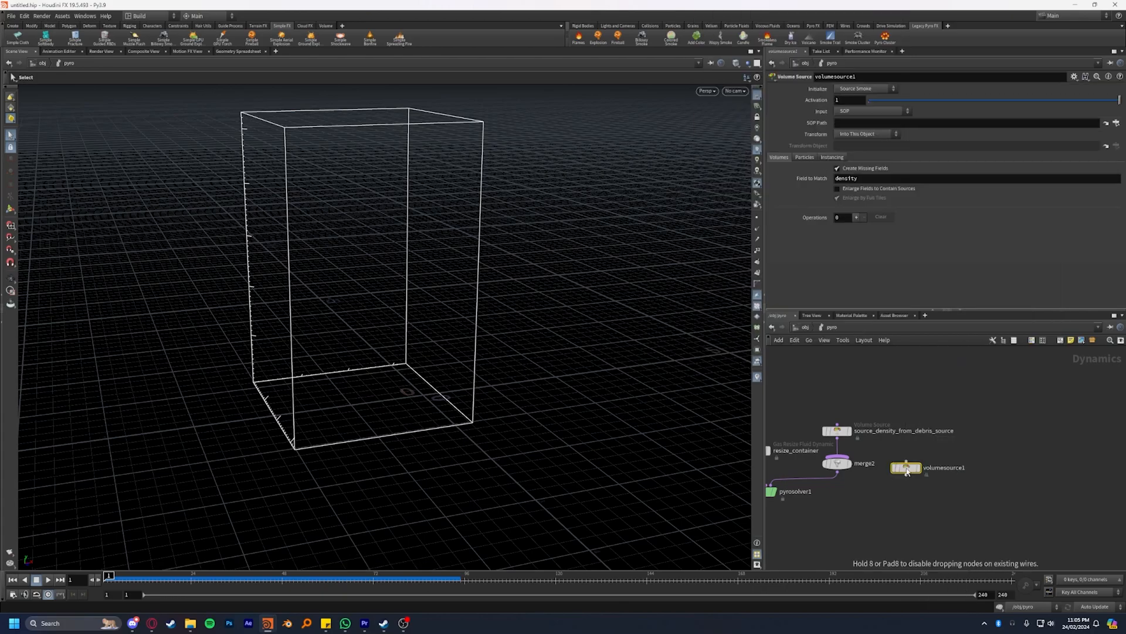
mouse_move(818, 88)
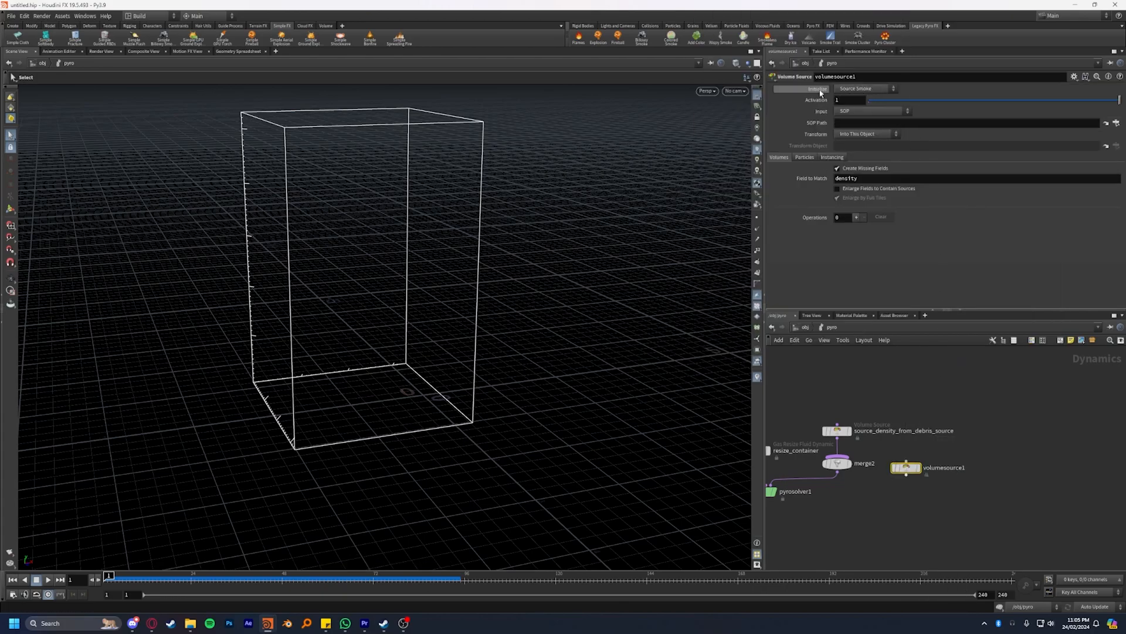
left_click(866, 88)
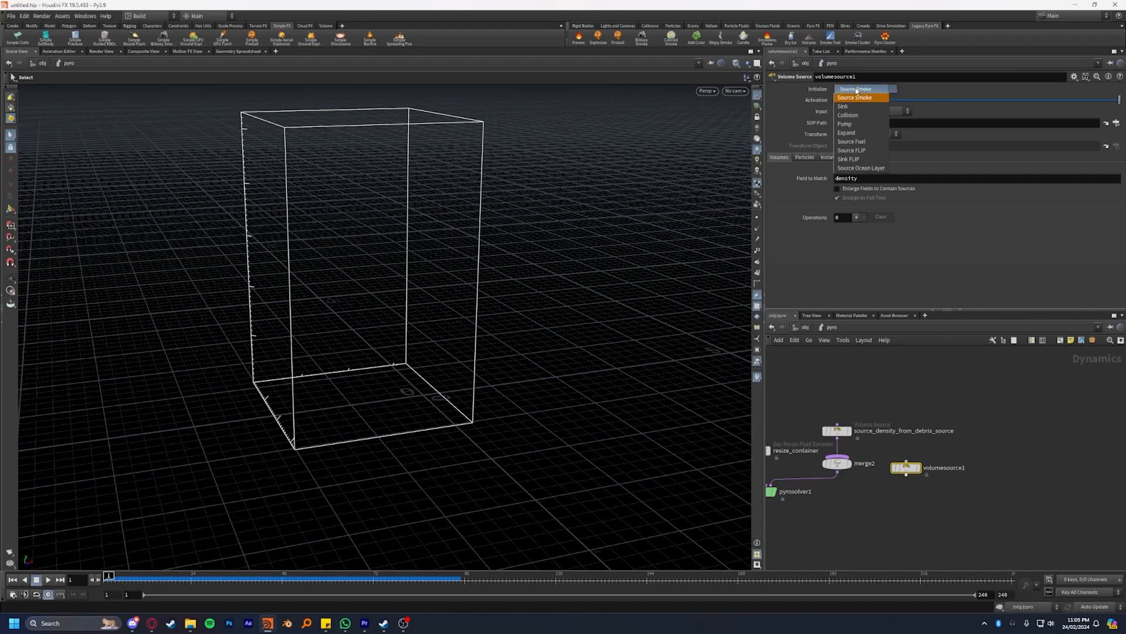
left_click(847, 115)
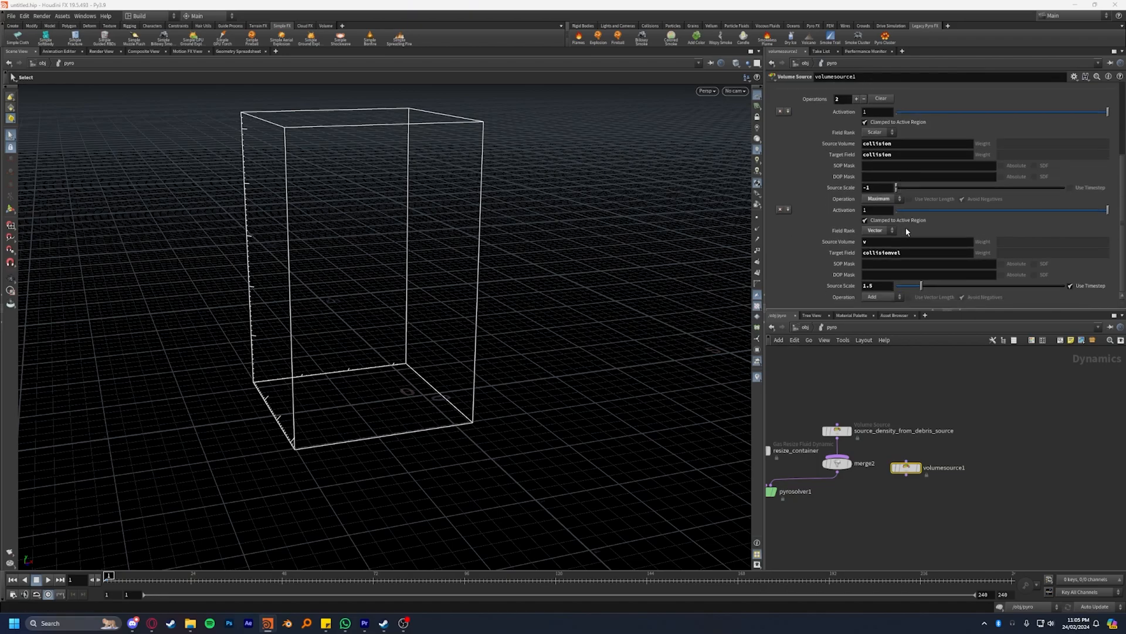
left_click_drag(906, 468, 996, 431)
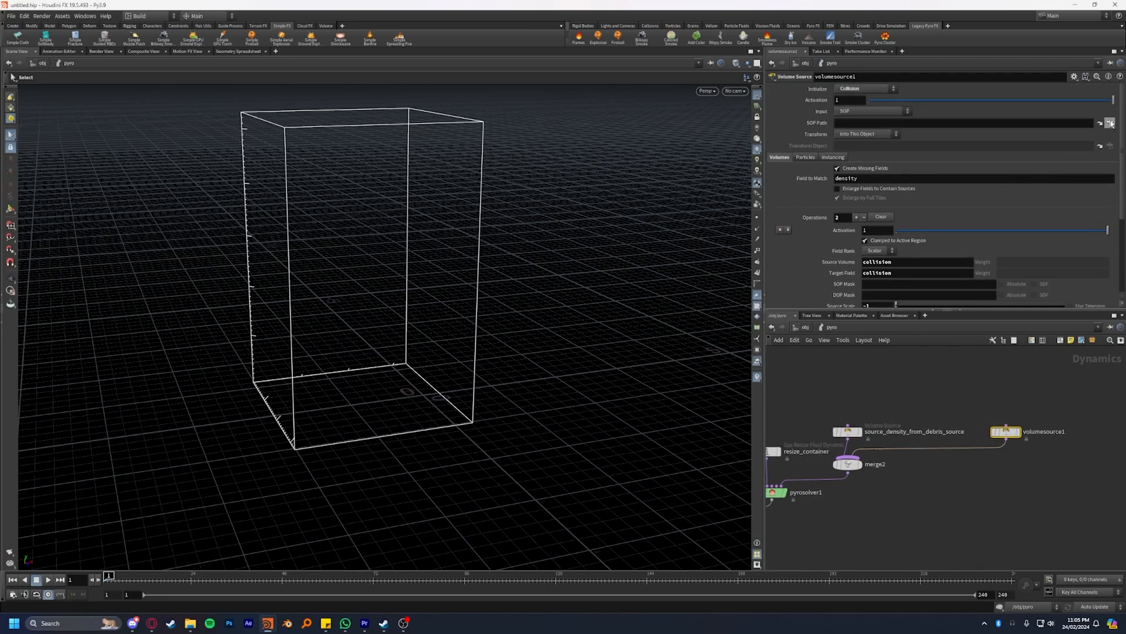
Step: Point the collision volume source at the donut_frac OUT_COLLIDE geometry
left_click(1109, 122)
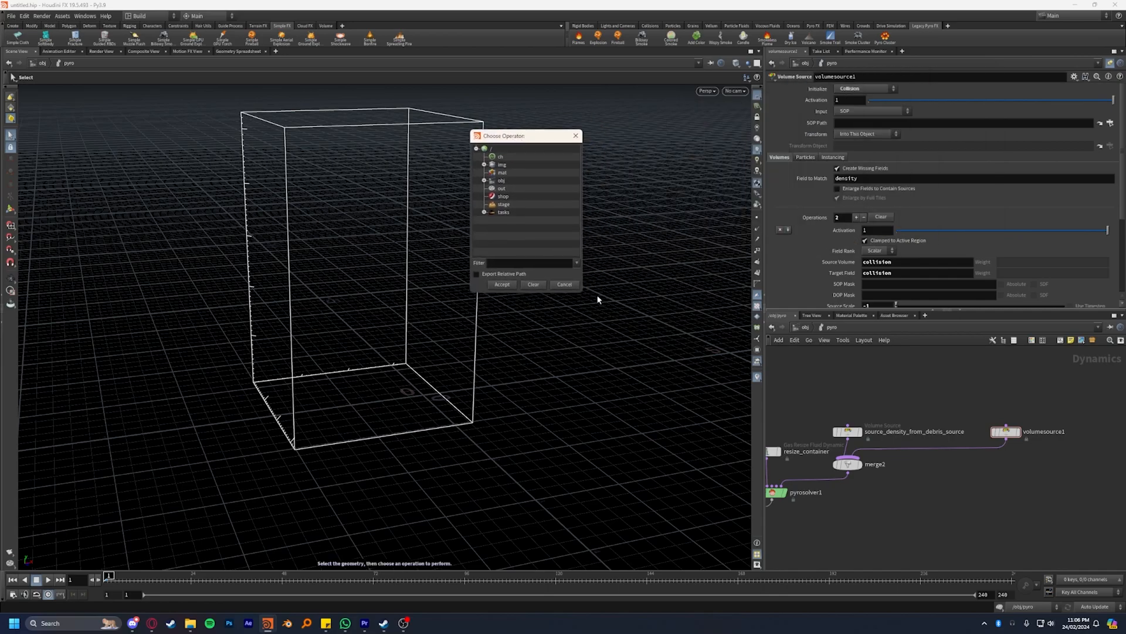
left_click(484, 181)
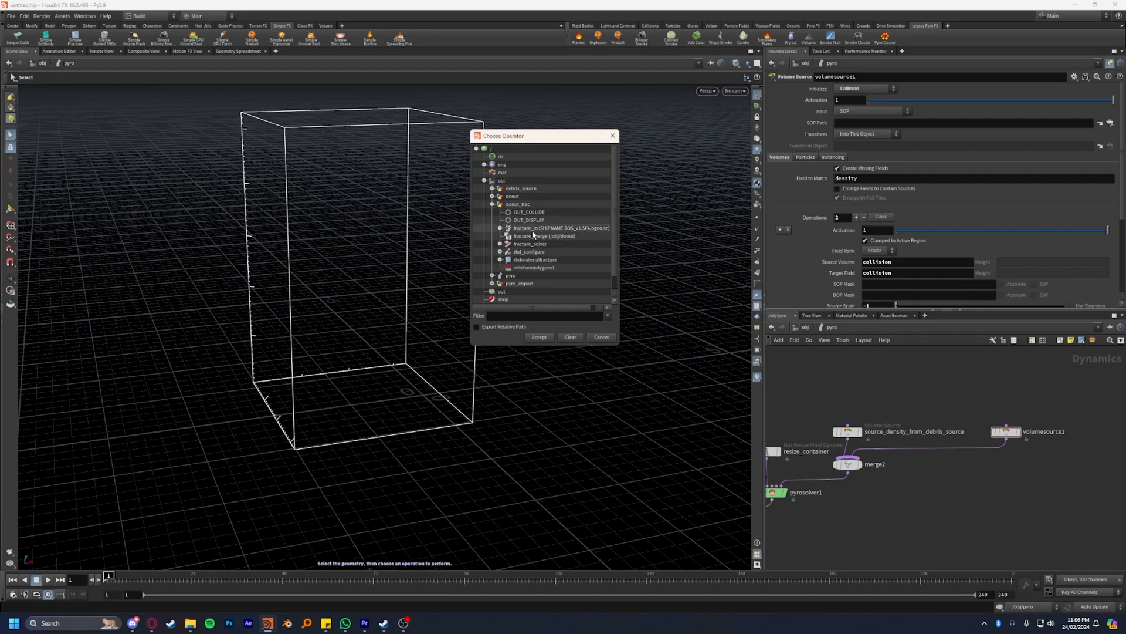
left_click(529, 213)
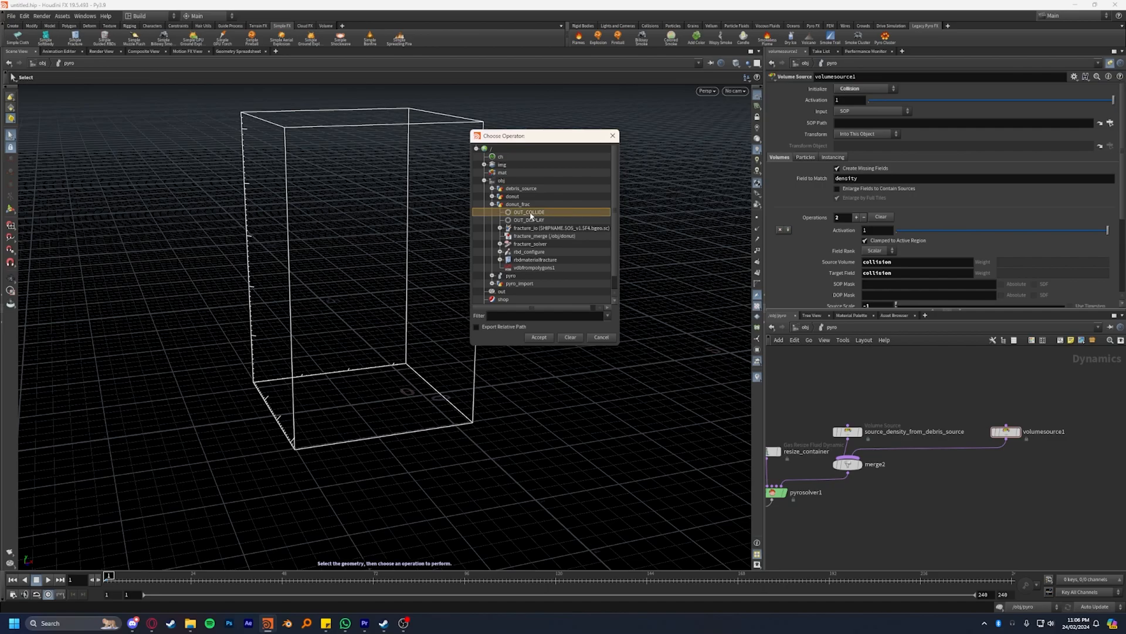
left_click(538, 337)
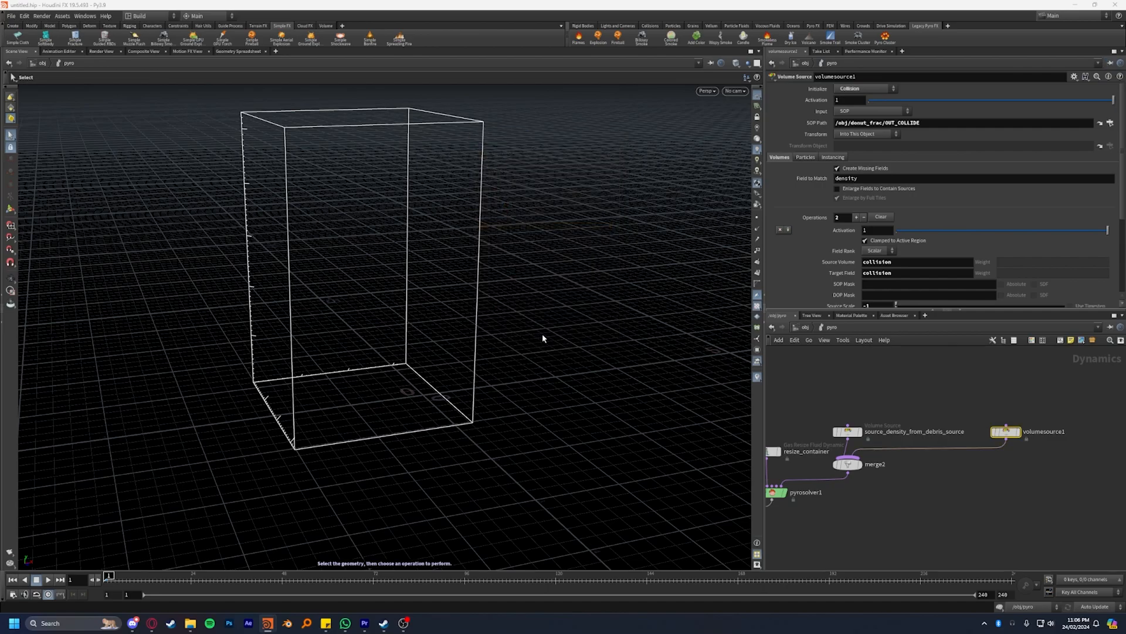
mouse_move(965, 154)
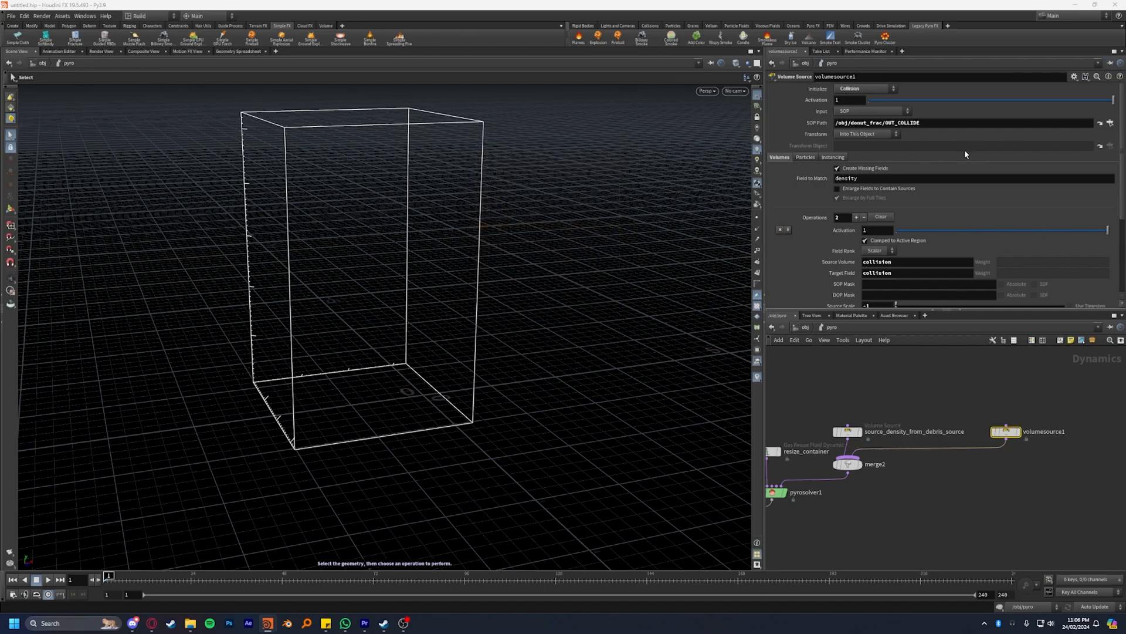
Step: Play the pyro simulation from the first frame
left_click(47, 580)
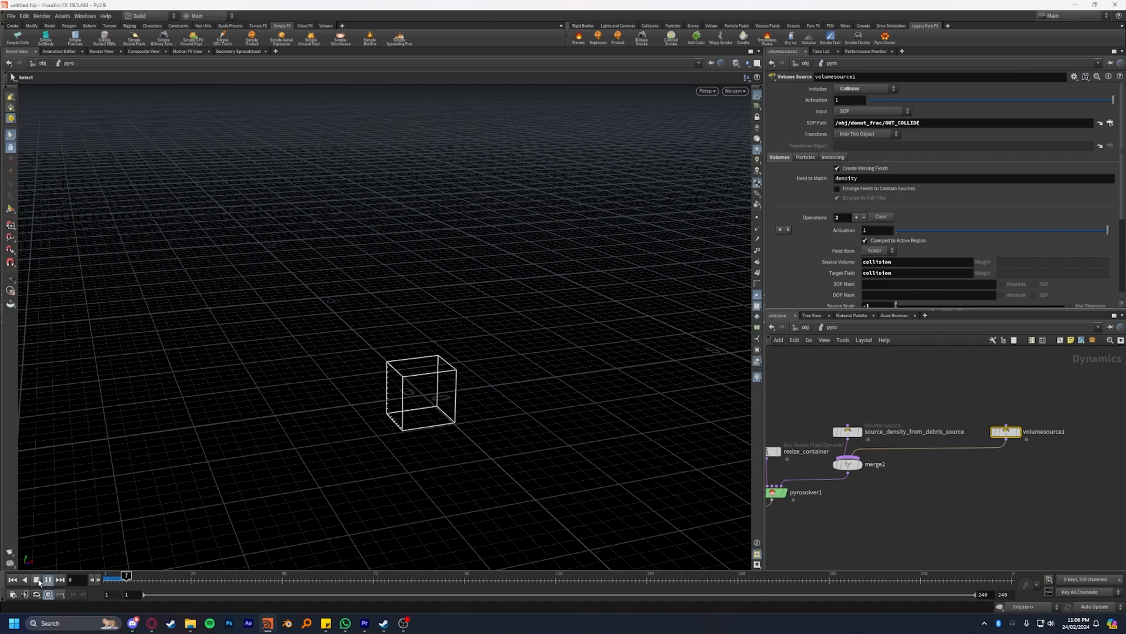
Step: Inside the pyro network, rename volumesource1 to collision_source and set its Source Volume to surface
left_click(47, 580)
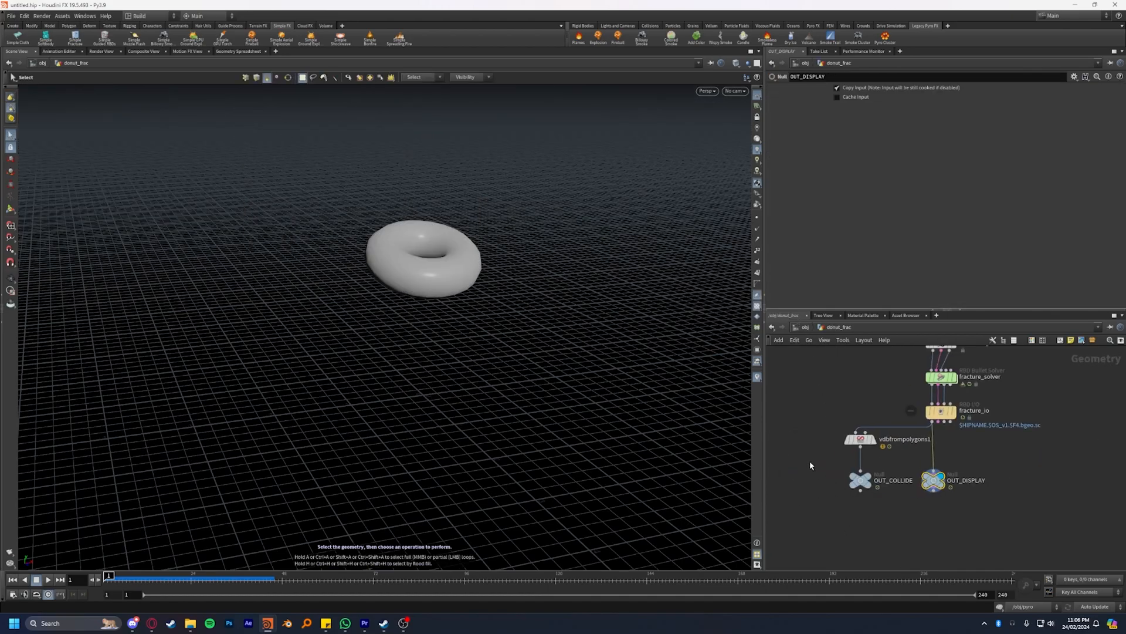
left_click(860, 438)
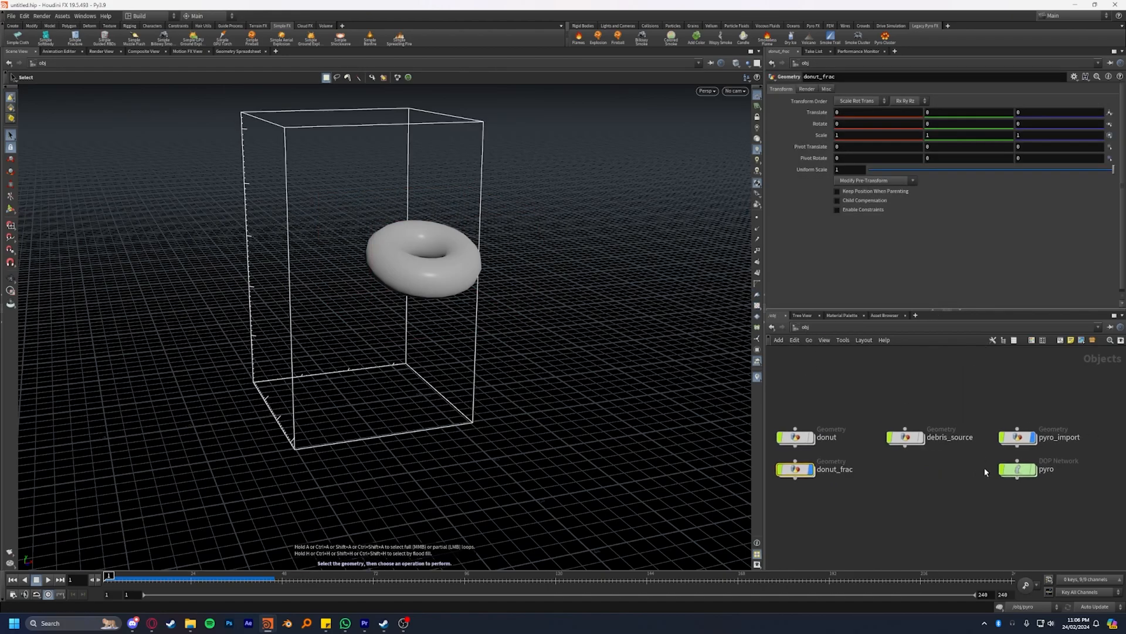
double_click(1046, 470)
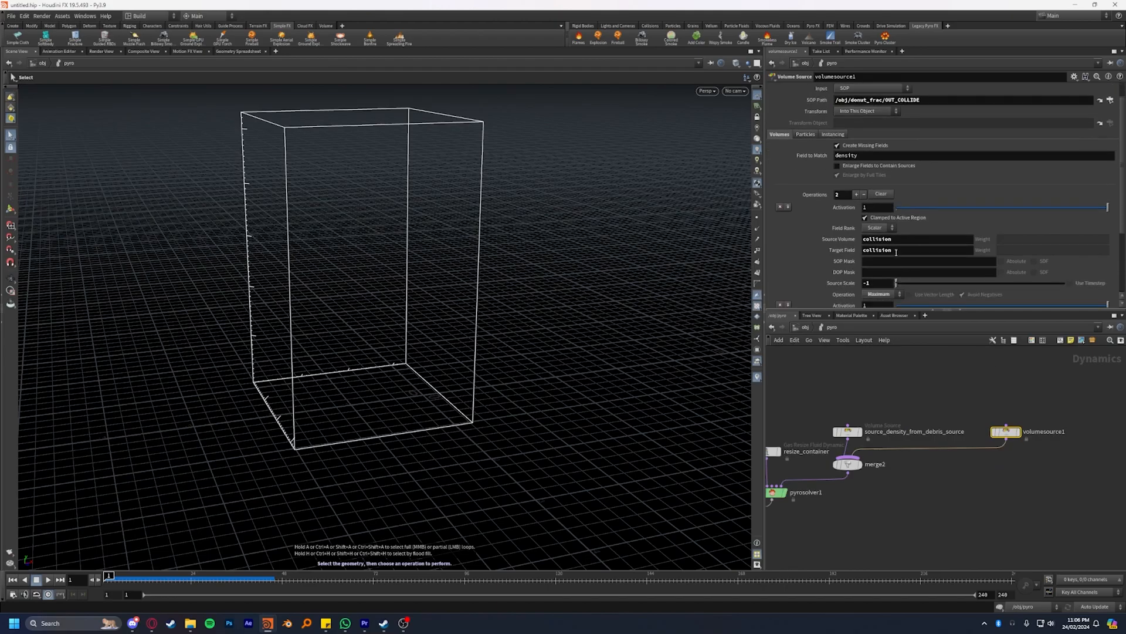
mouse_move(1049, 434)
type("smoke_")
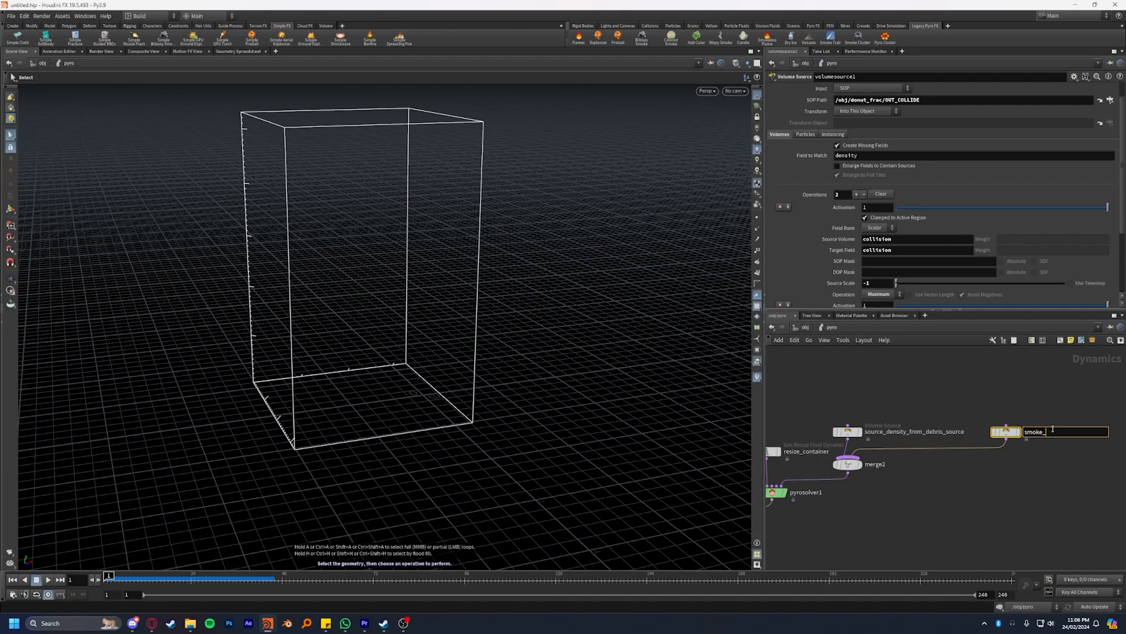
type("collision_sourc")
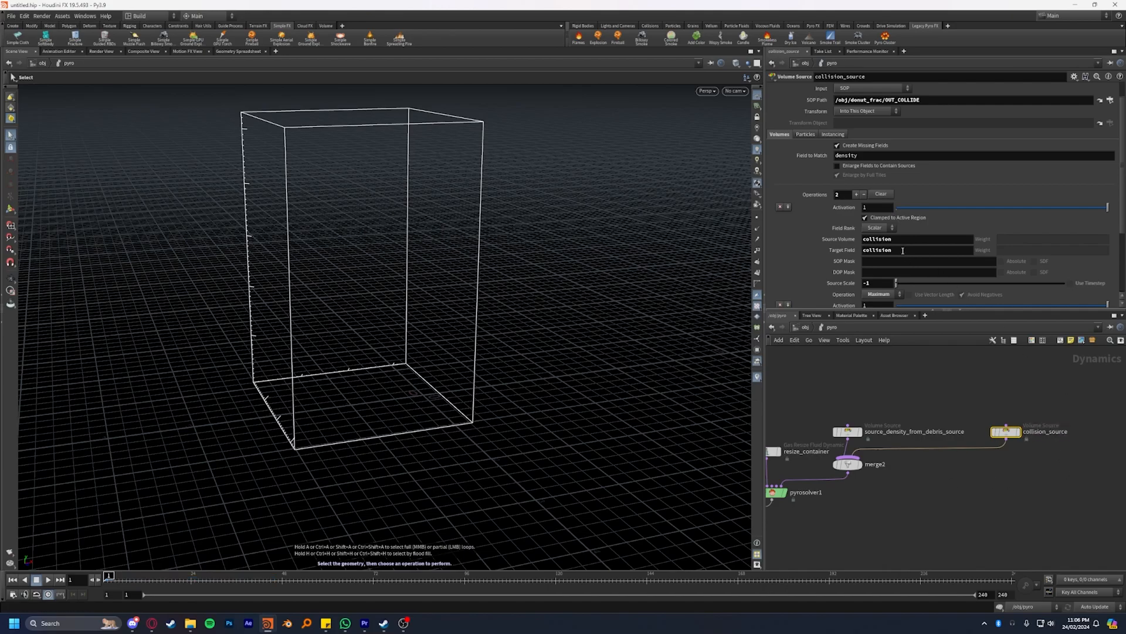
type("surface")
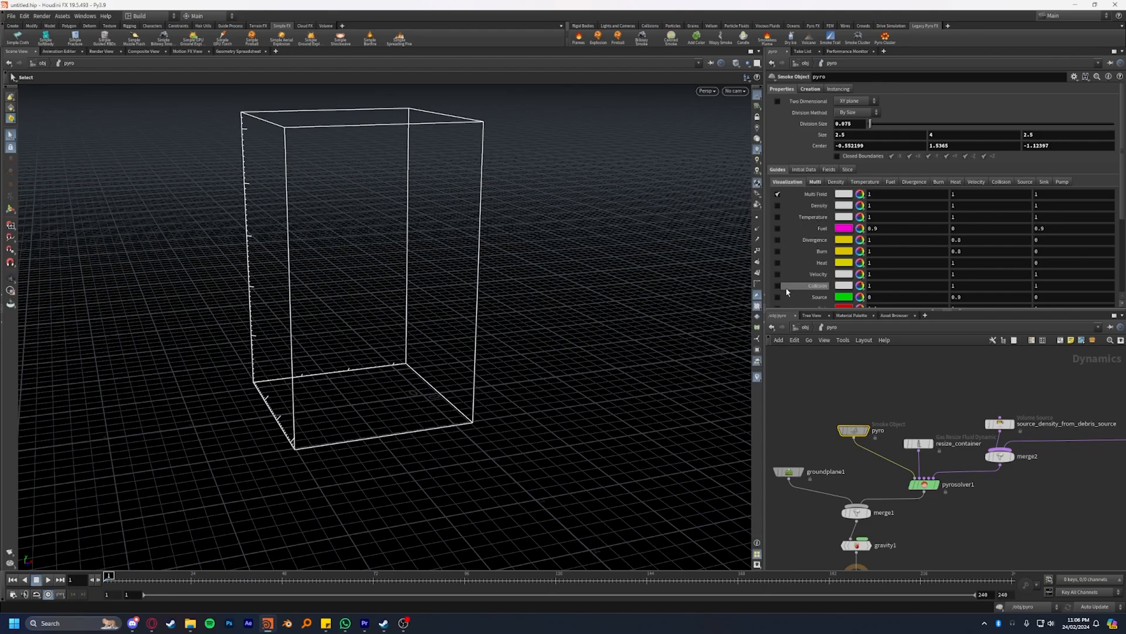
Step: Enable Collision visualization on the Smoke Object and play the sim until smoke develops
left_click(777, 285)
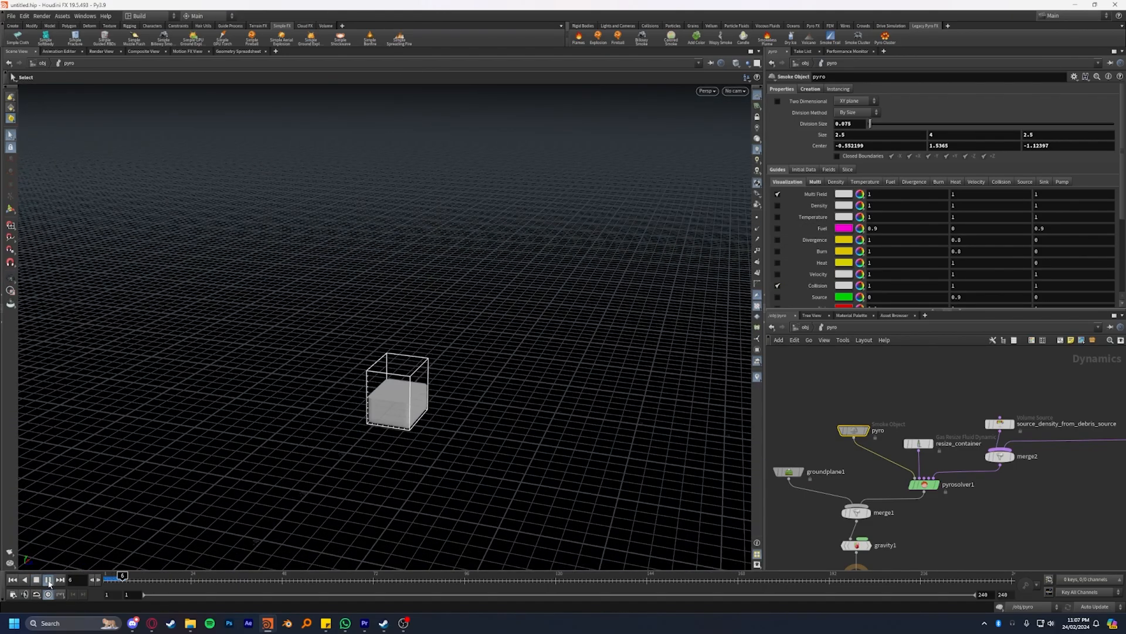
left_click(48, 580)
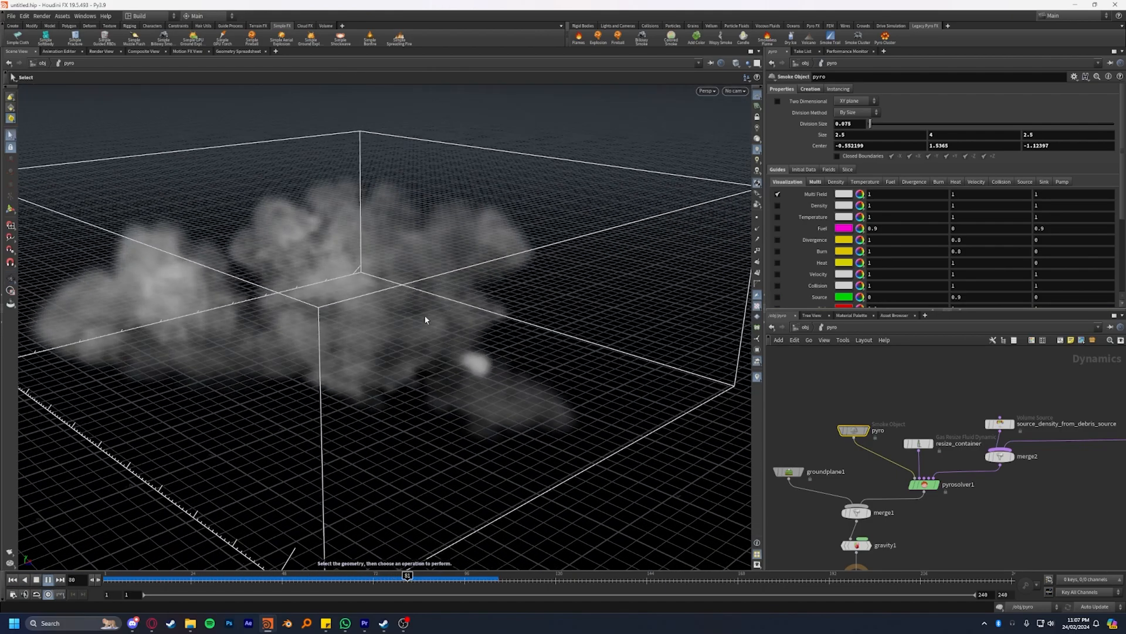
left_click(36, 578)
type("0.03")
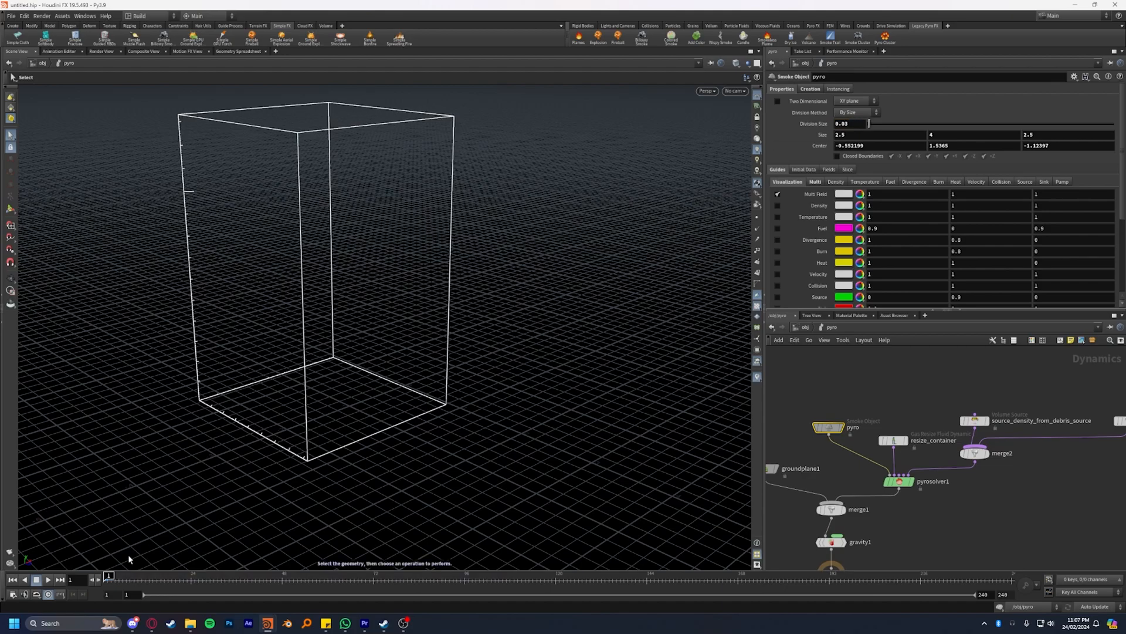
Step: Replay the smoke at 0.03 division size, then show pyrosolver1's Simulation parameters
left_click(47, 578)
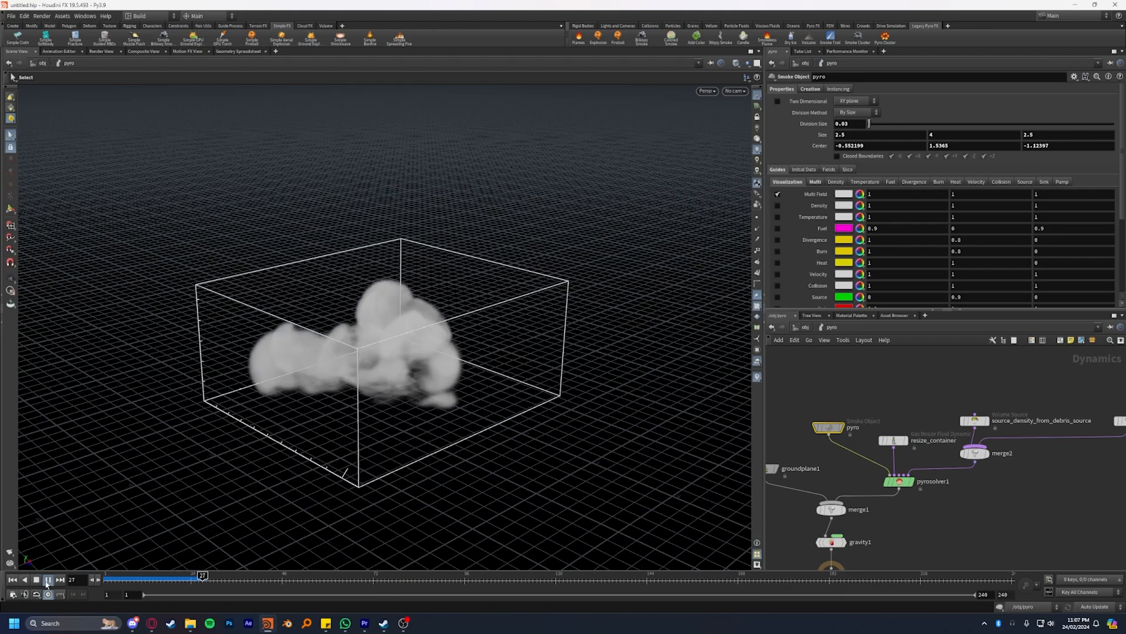
left_click(49, 580)
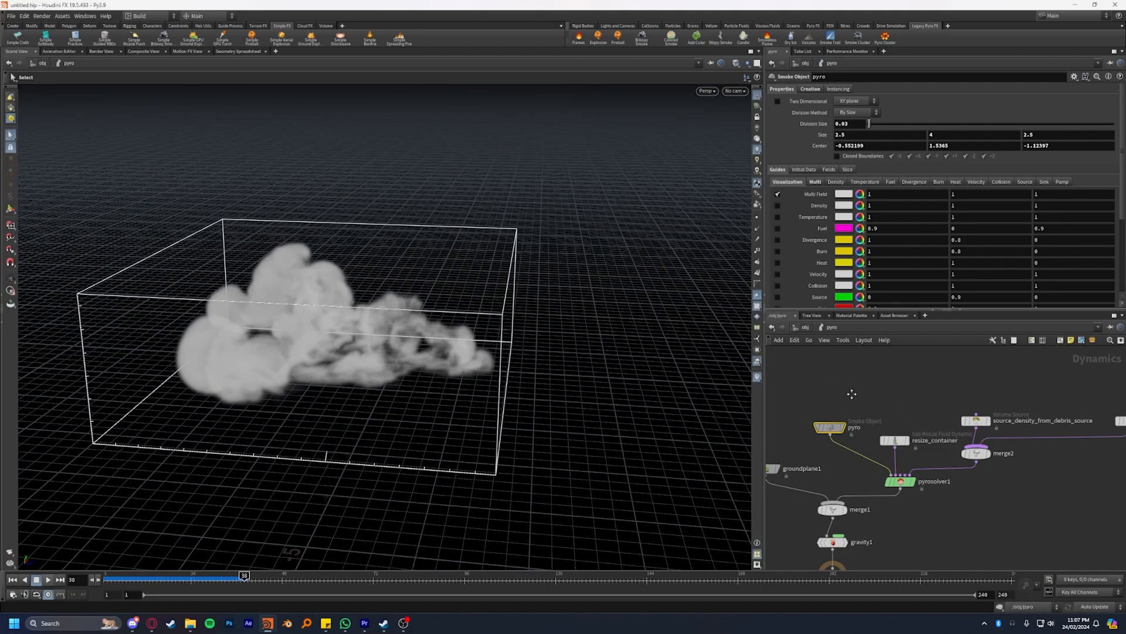
left_click(908, 481)
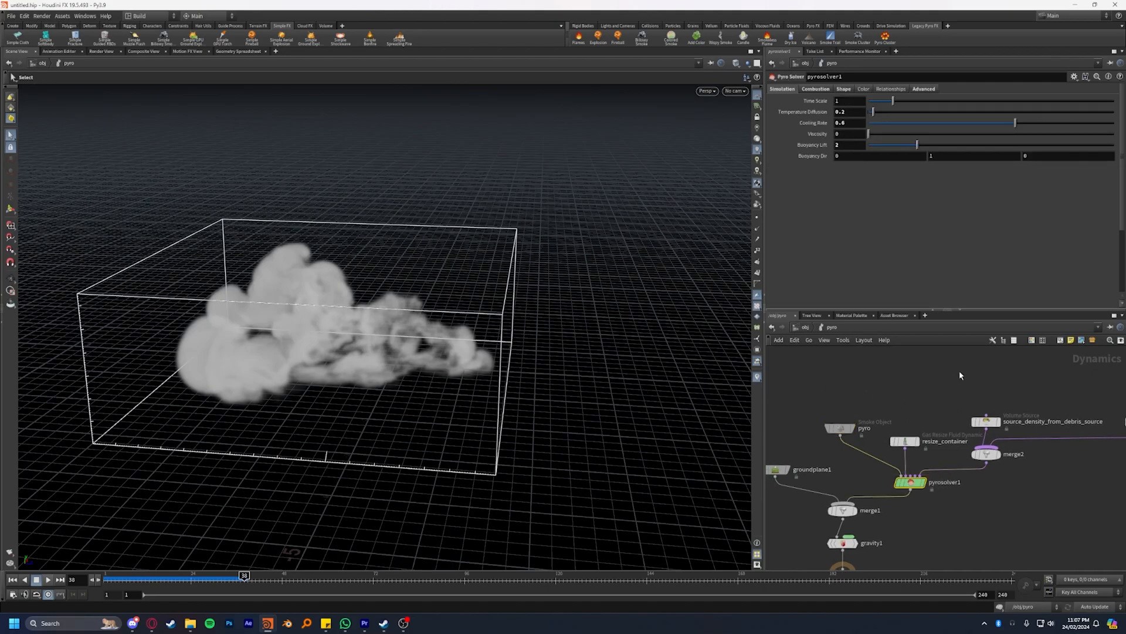
left_click(924, 88)
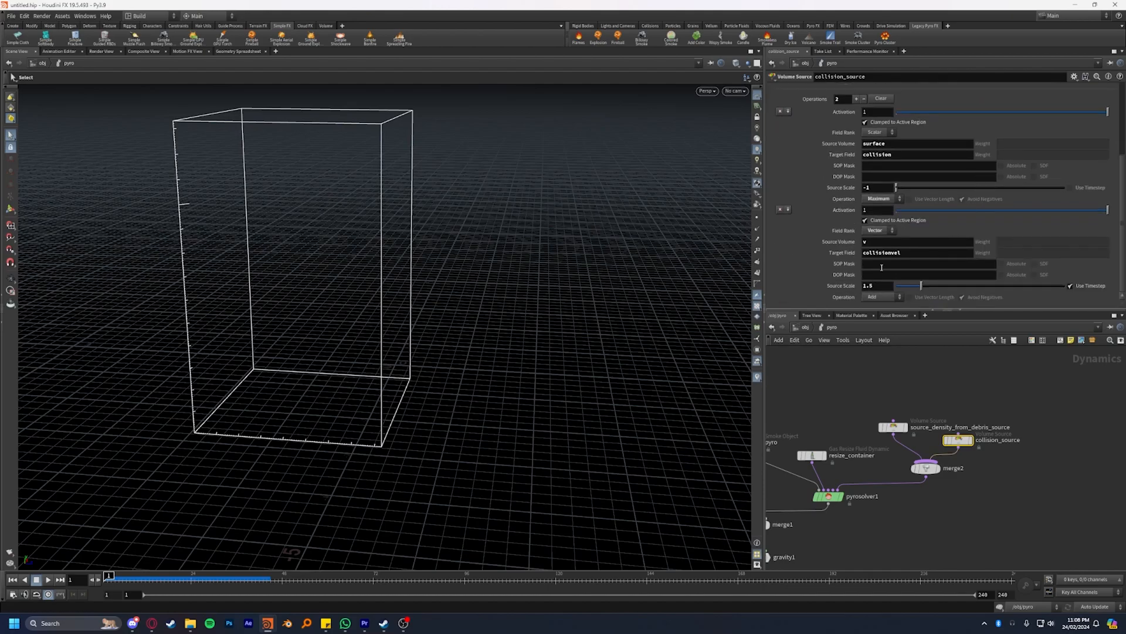
mouse_move(887, 263)
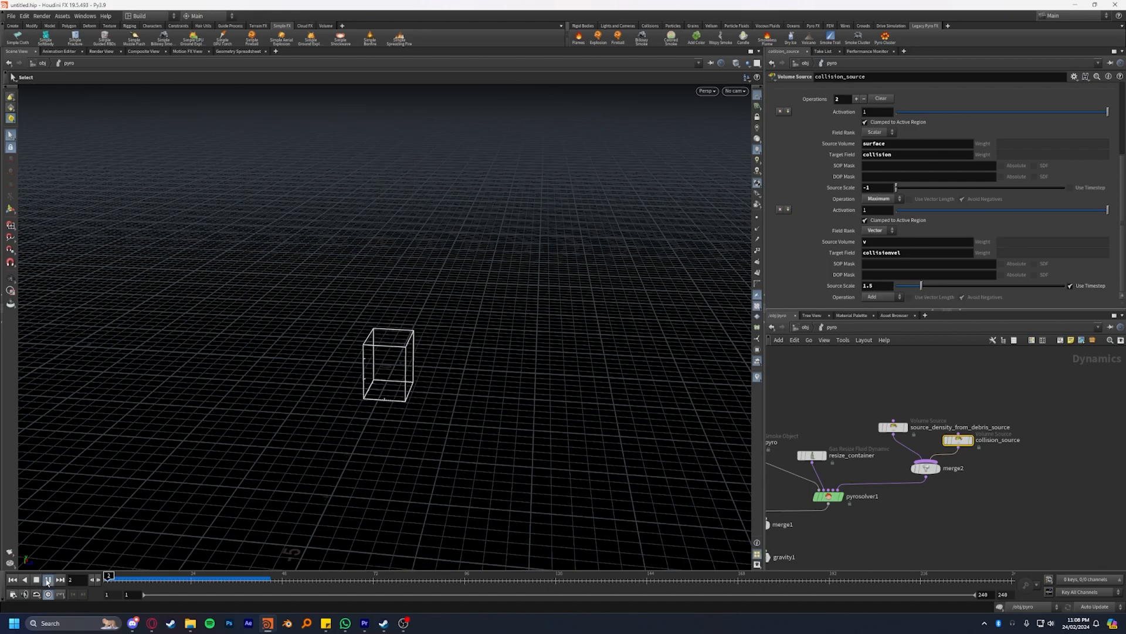
Step: Set the Smoke Object Division Size to 0.07, play the sim, then return to frame 1
left_click(46, 580)
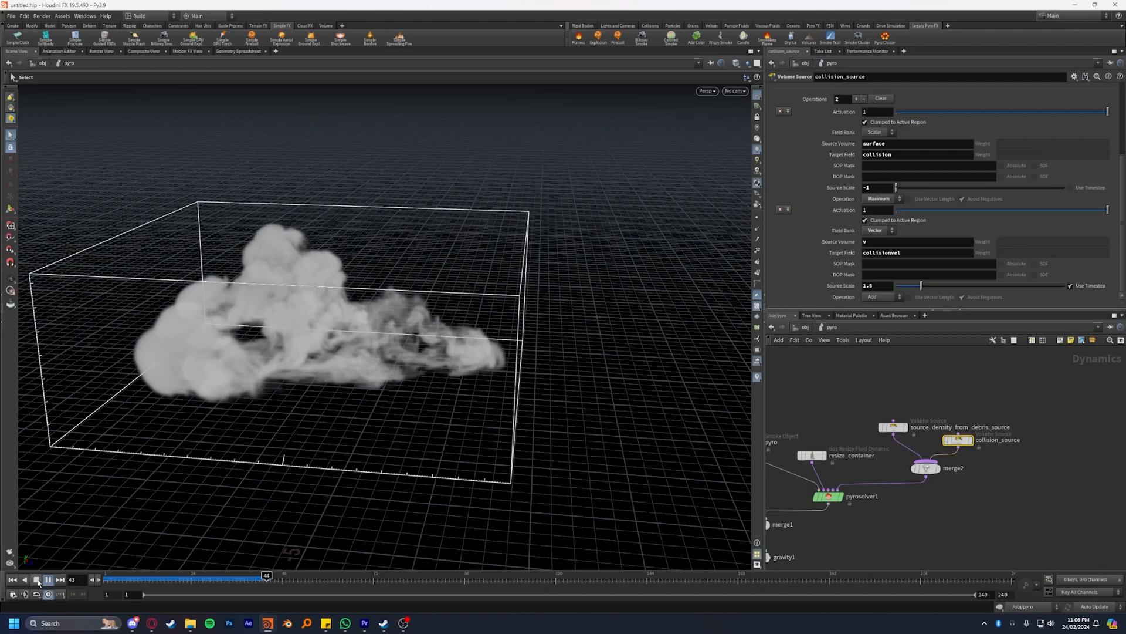
left_click(36, 579)
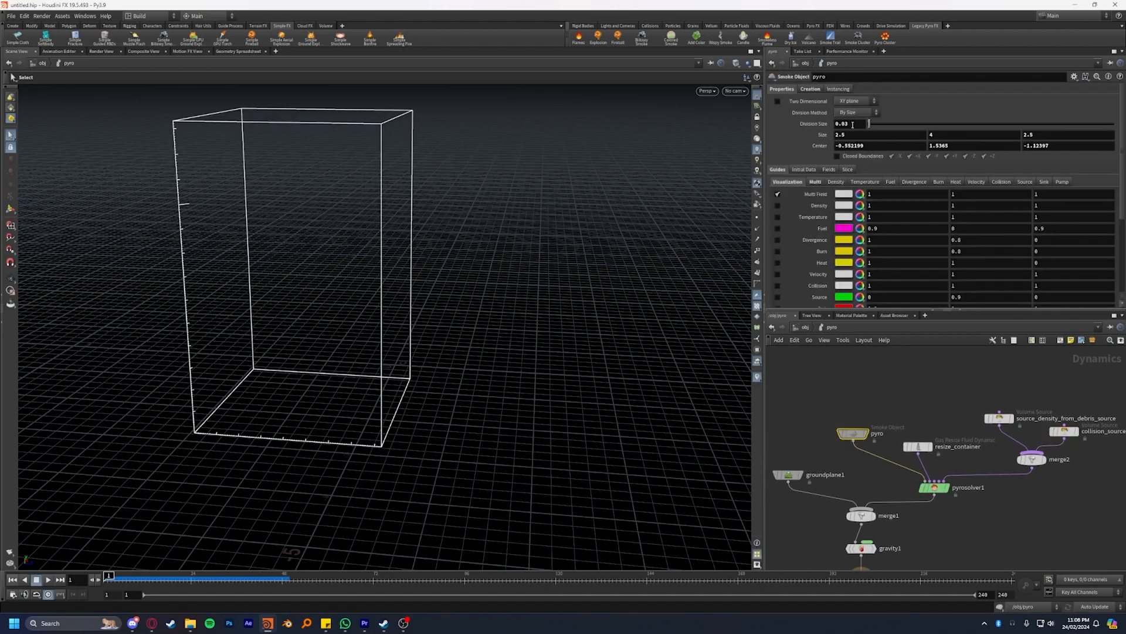
type("0.07")
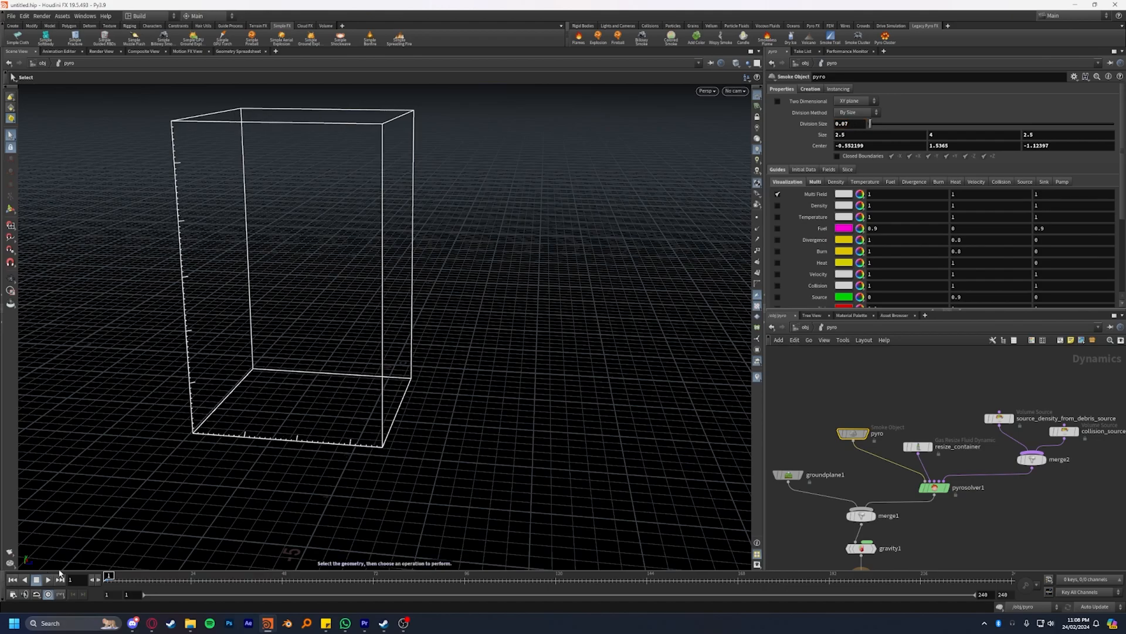
left_click(36, 580)
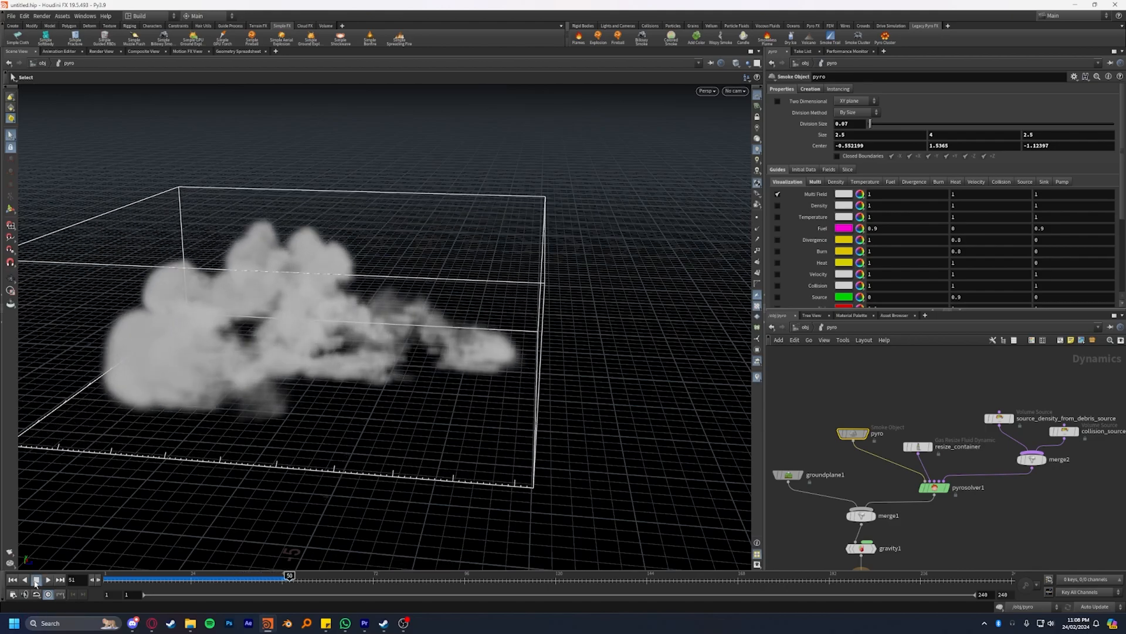
left_click(12, 580)
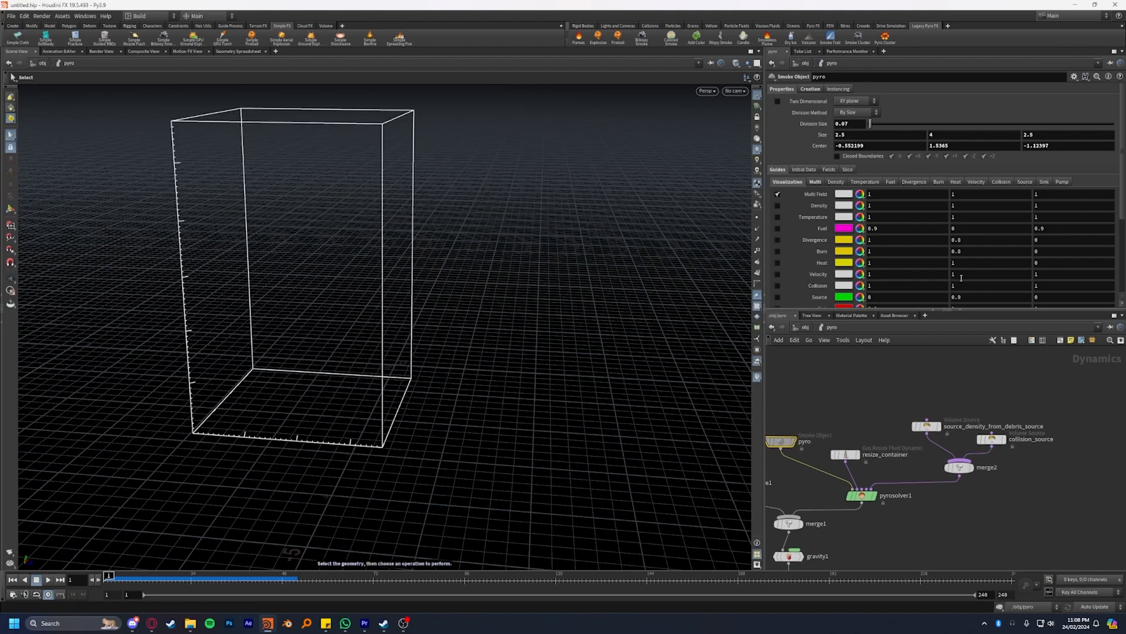
Step: On collision_source, set the collisionvel operation's Source Scale to 10
left_click(991, 438)
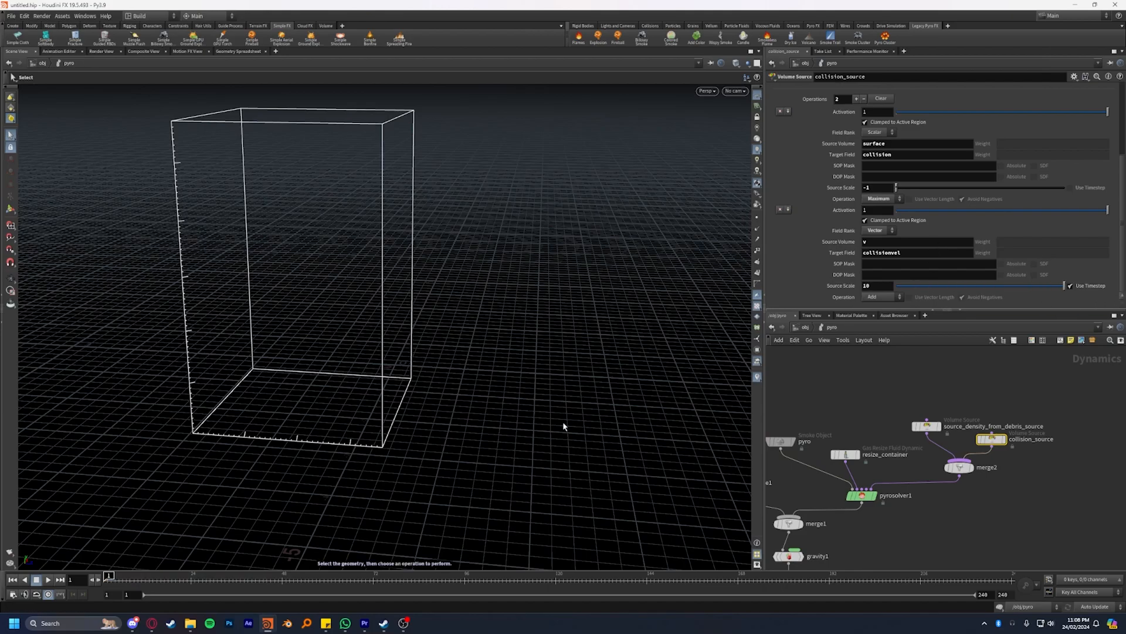
left_click(37, 578)
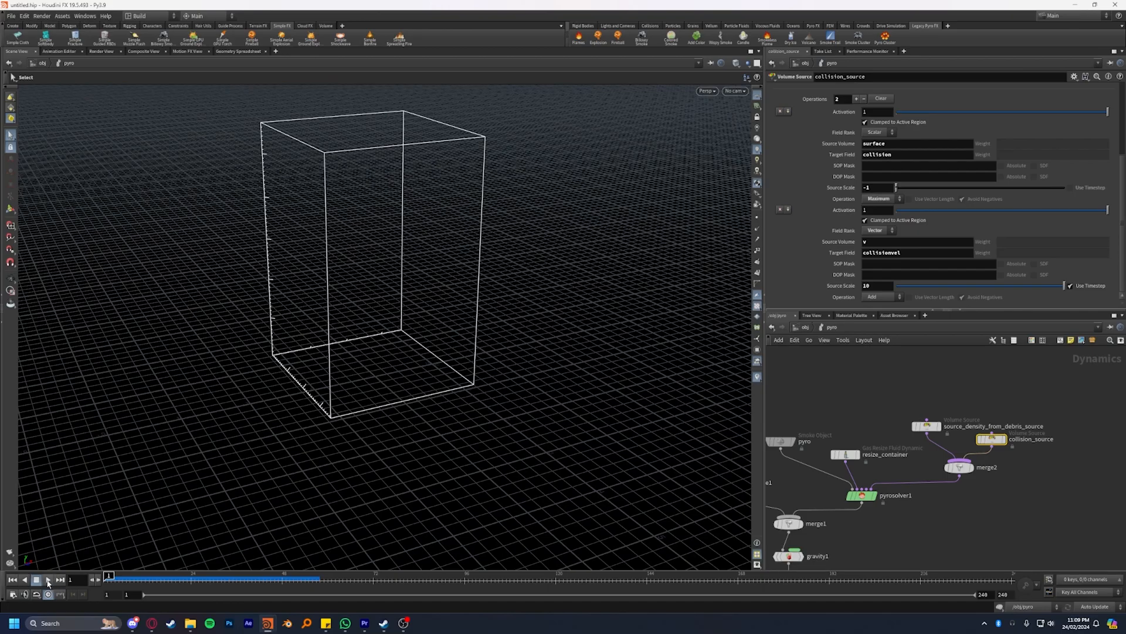
left_click(47, 580)
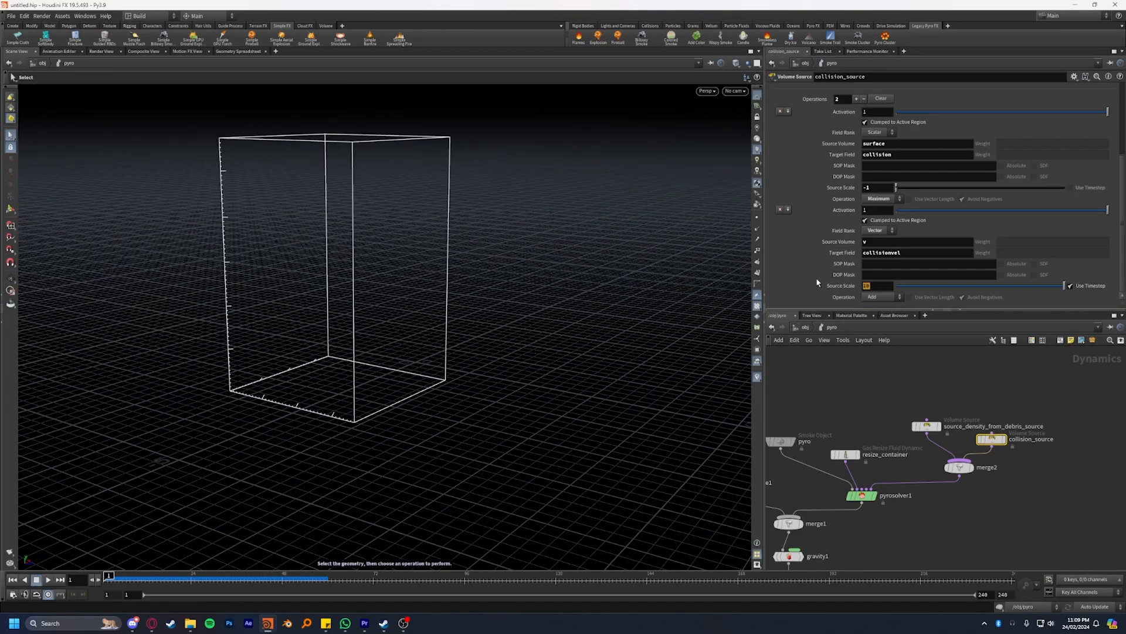
left_click(878, 285)
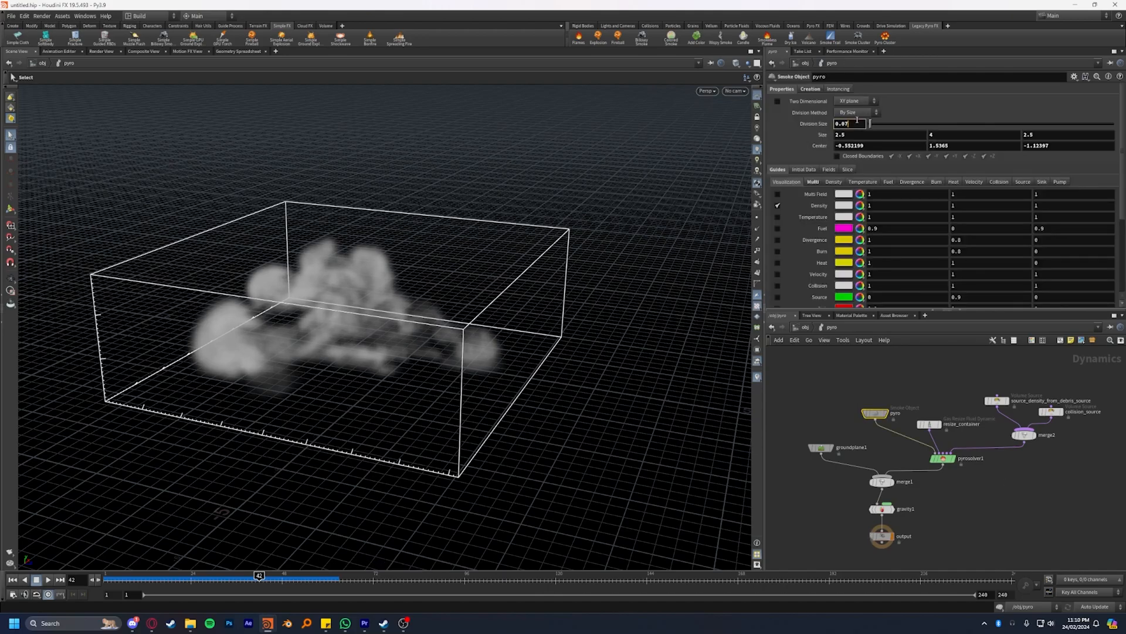
type("0.03")
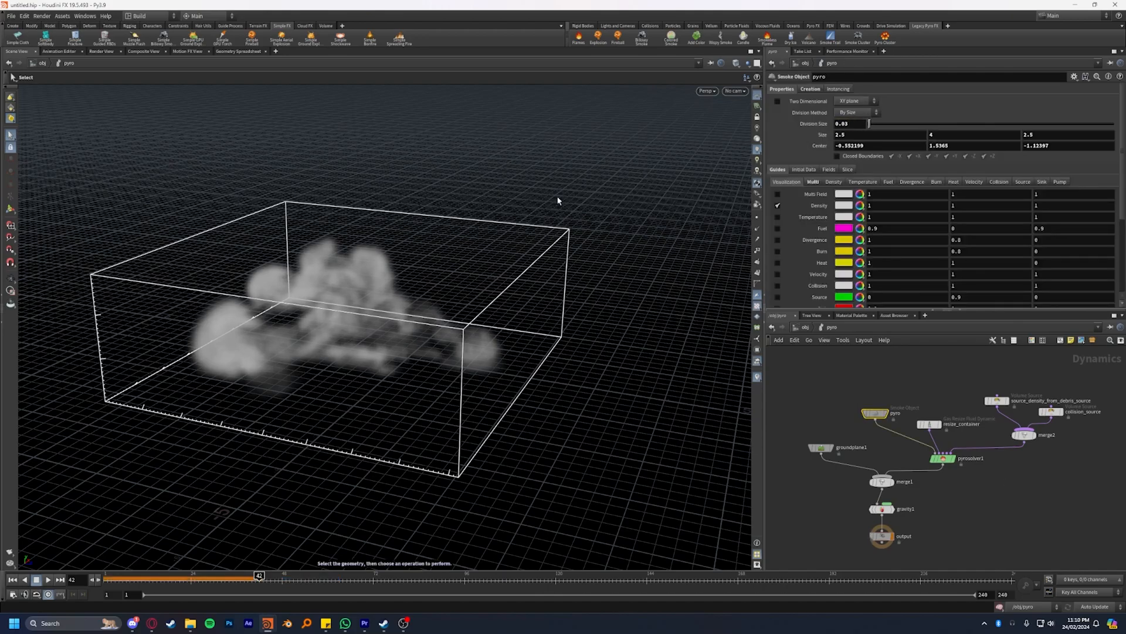
type("0.07")
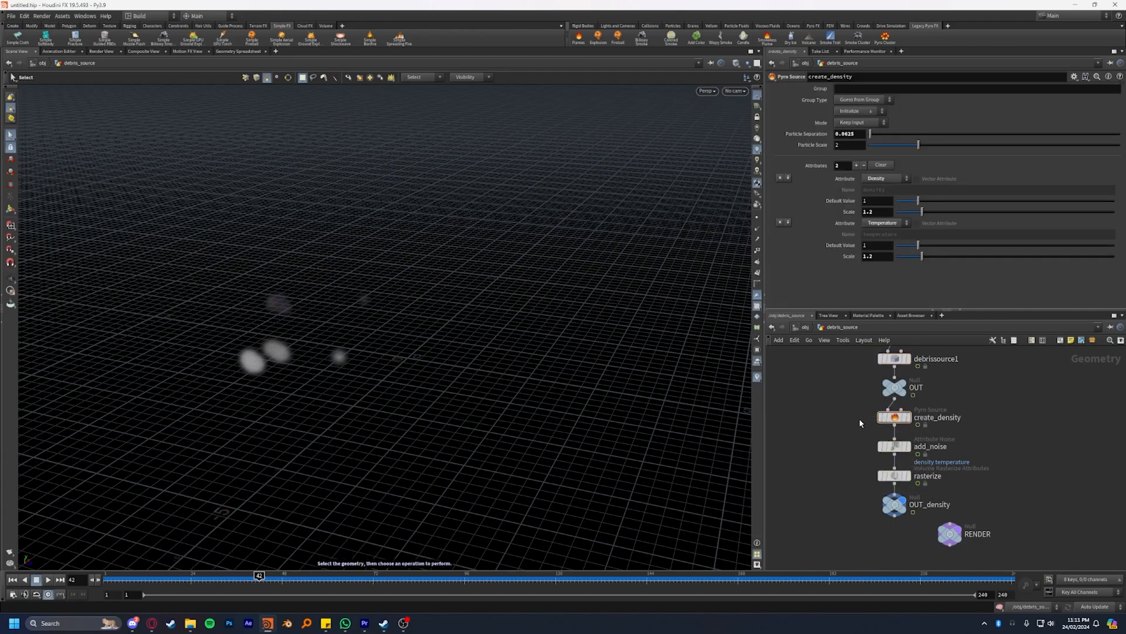
mouse_move(258, 570)
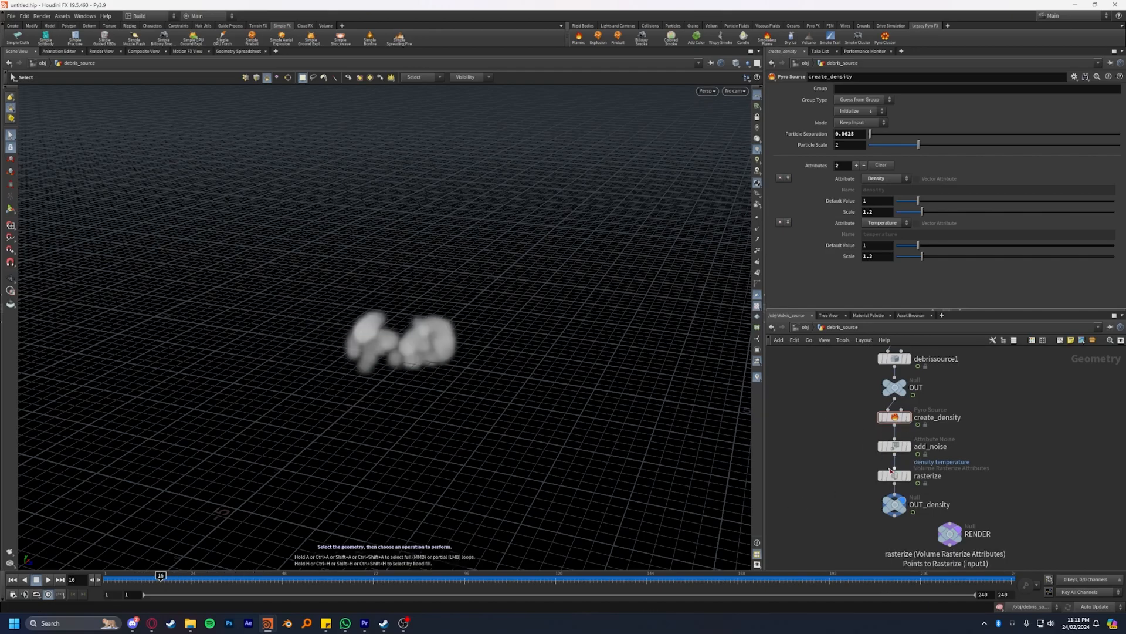
Step: On create_density, set Particle Separation to 0.0425 and lower Particle Scale to 1
left_click(927, 475)
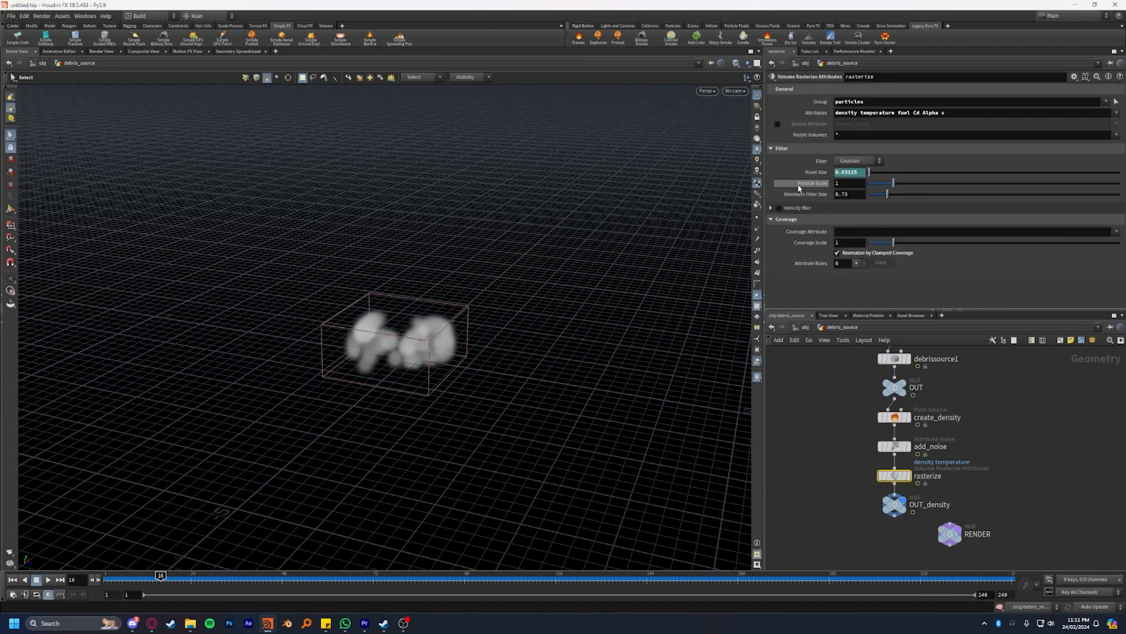
left_click(894, 417)
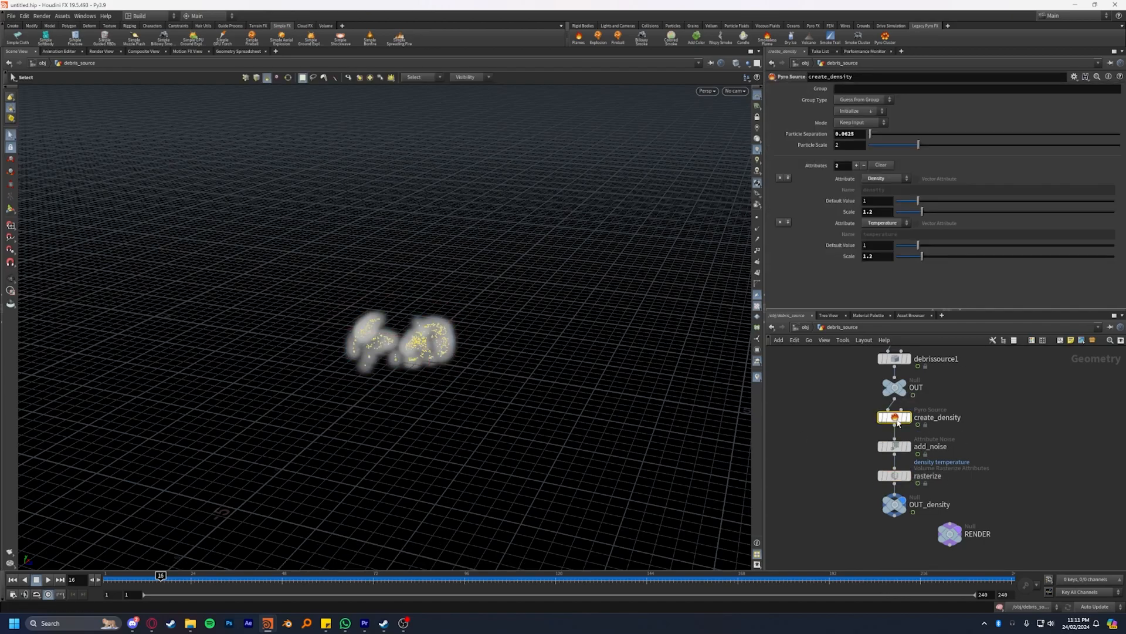
double_click(936, 417)
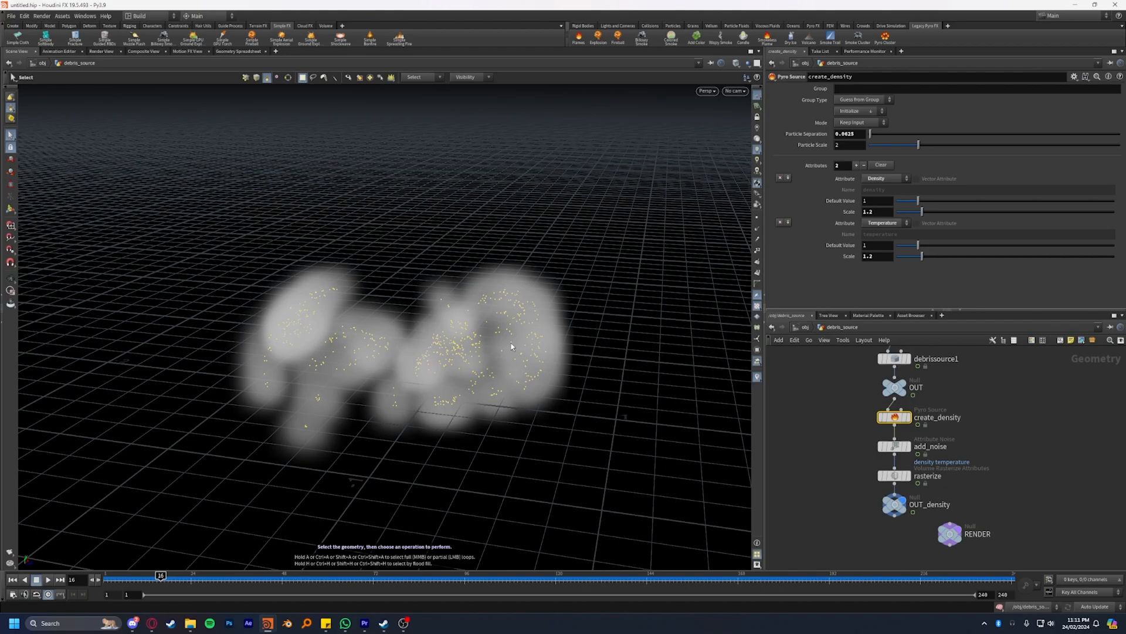
mouse_move(826, 382)
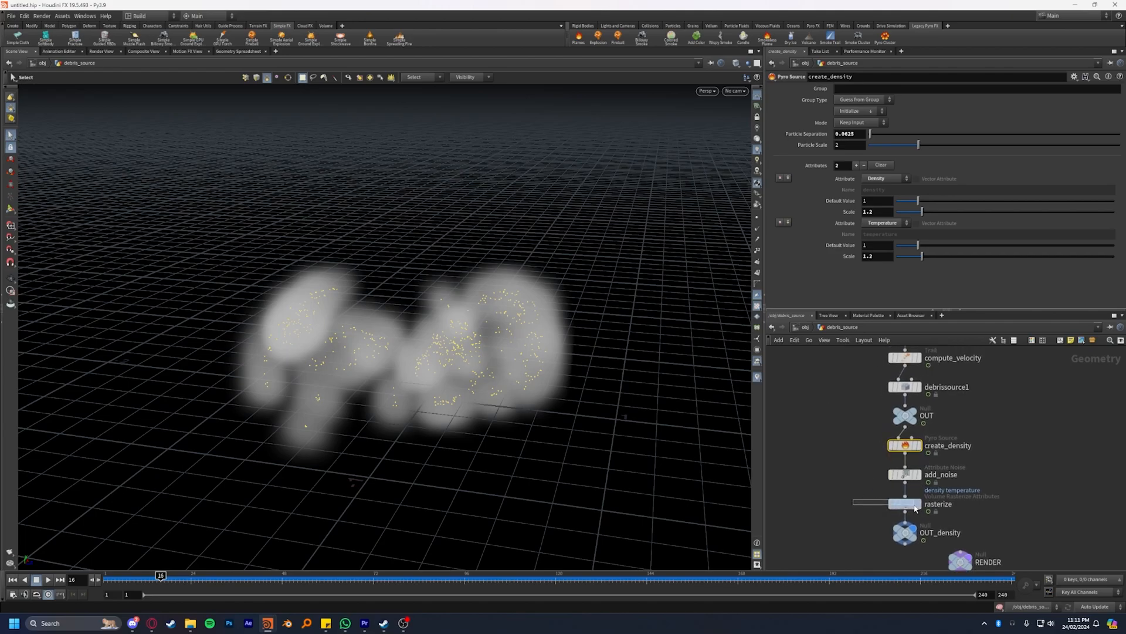
left_click(936, 503)
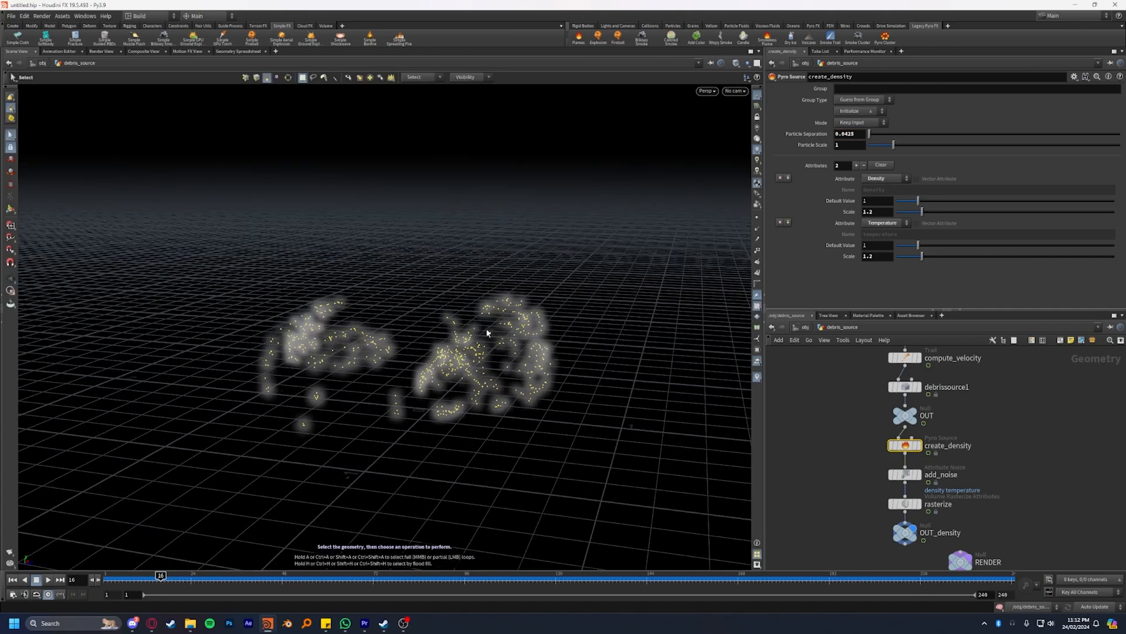
mouse_move(471, 400)
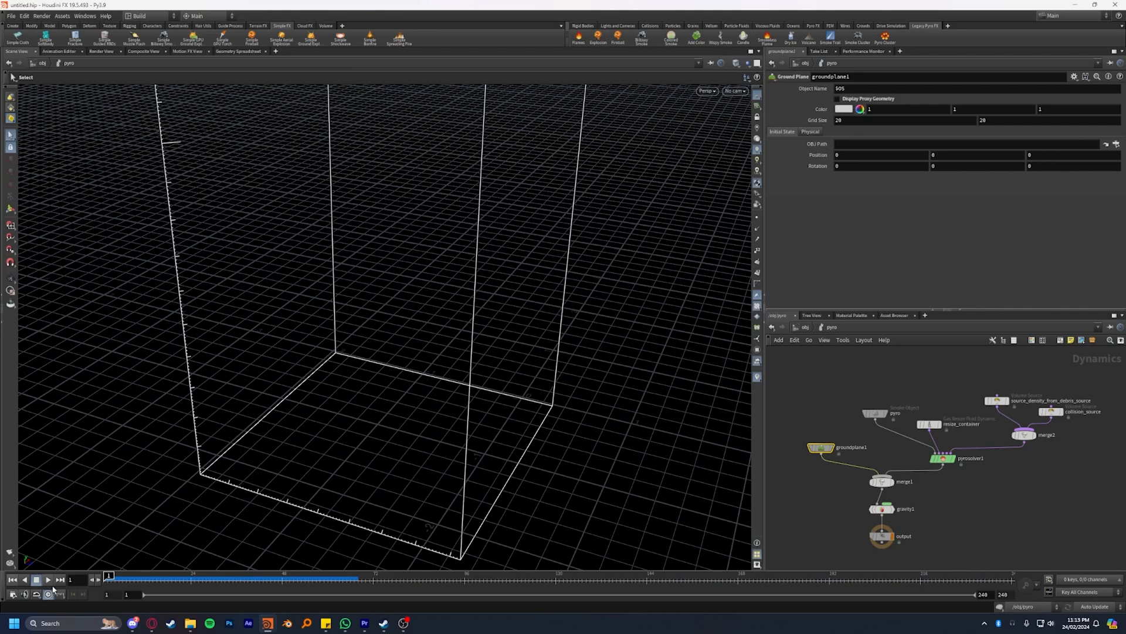
Step: Play the pyro DOP simulation and scrub the timeline to review the wispier smoke
left_click(48, 580)
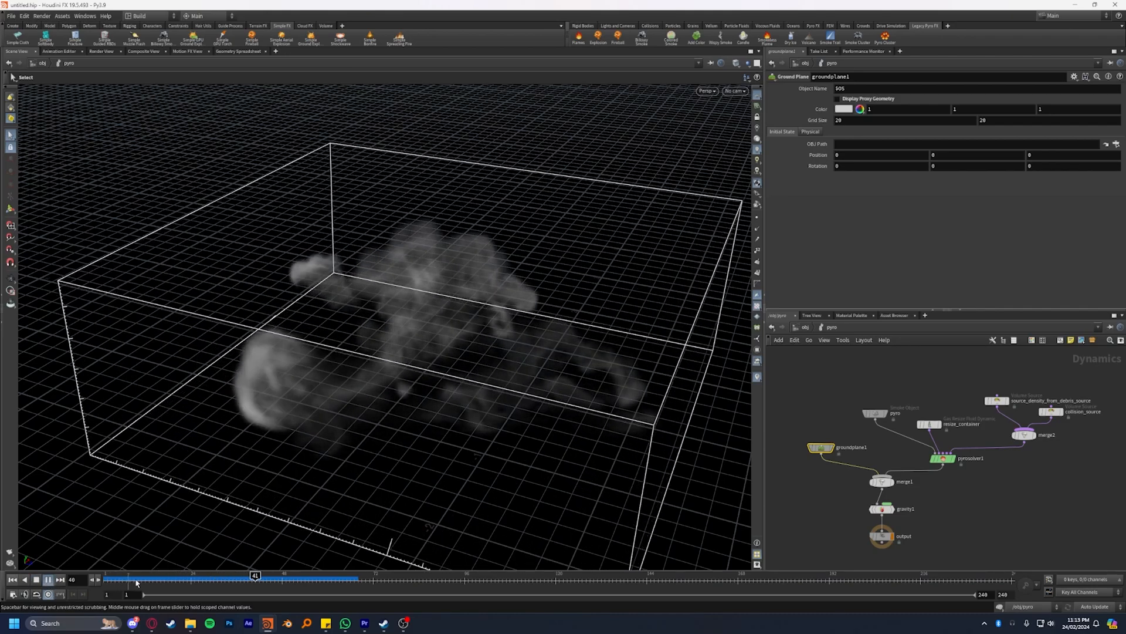
left_click_drag(255, 575, 217, 575)
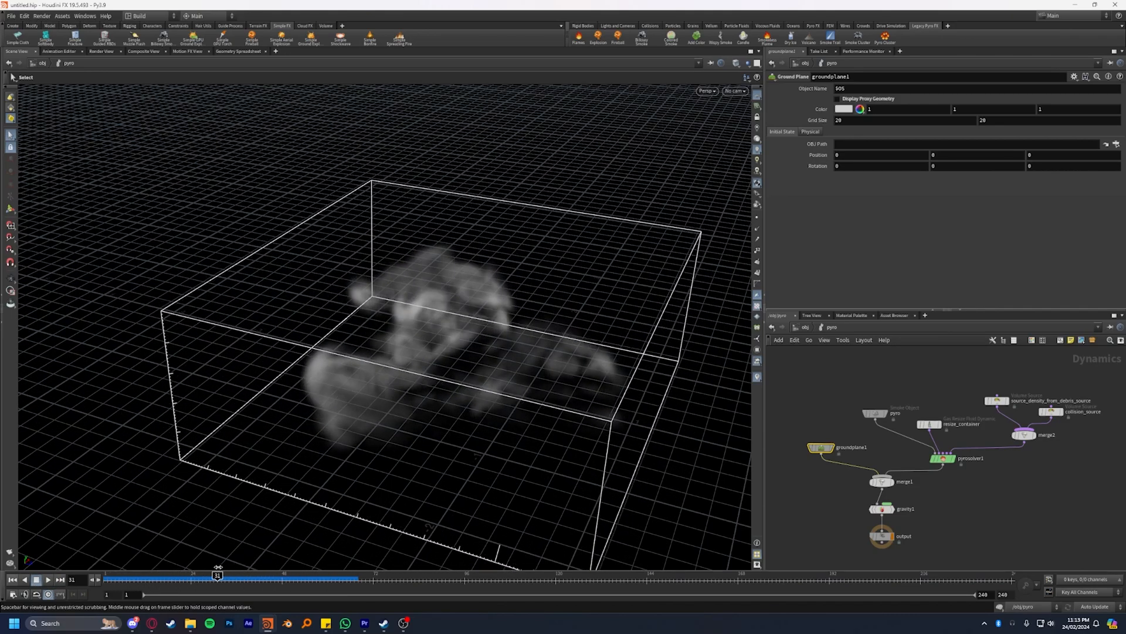
left_click_drag(217, 574, 271, 574)
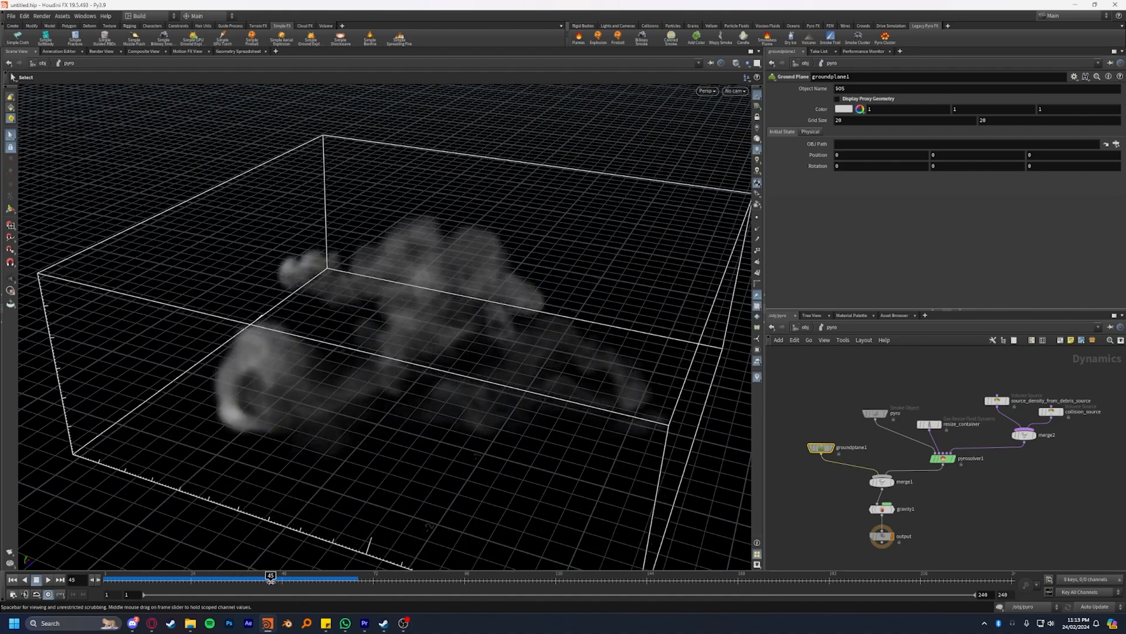
left_click_drag(271, 575, 312, 575)
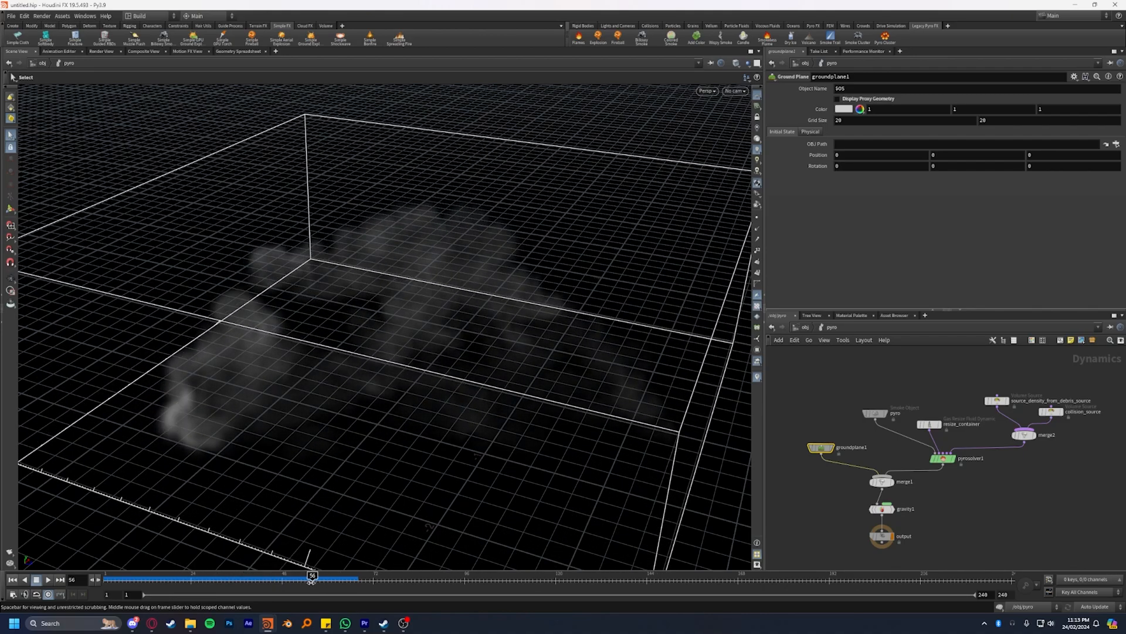
left_click_drag(311, 579, 271, 578)
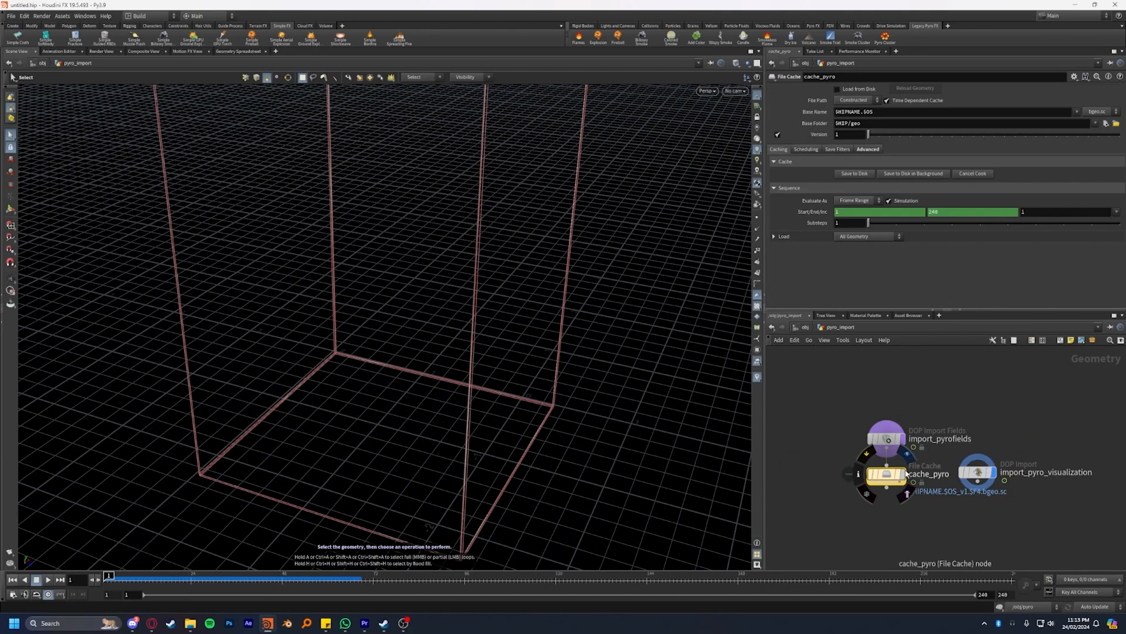
Step: Enable Load from Disk on cache_pyro and scrub through the cached smoke
left_click(854, 173)
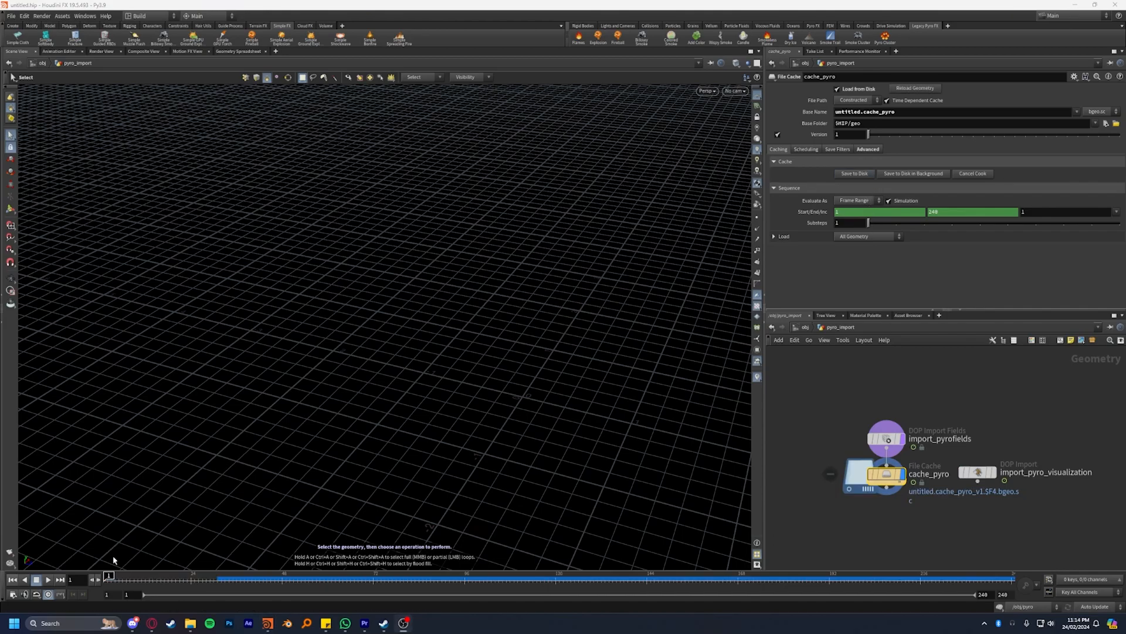
left_click(48, 578)
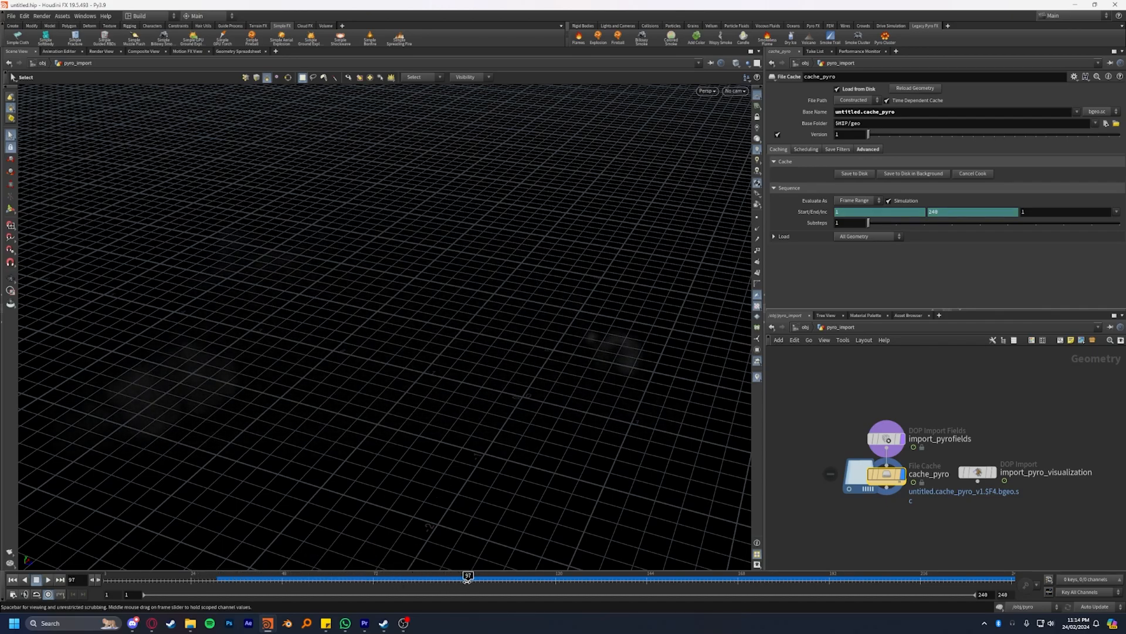
left_click_drag(468, 574, 545, 575)
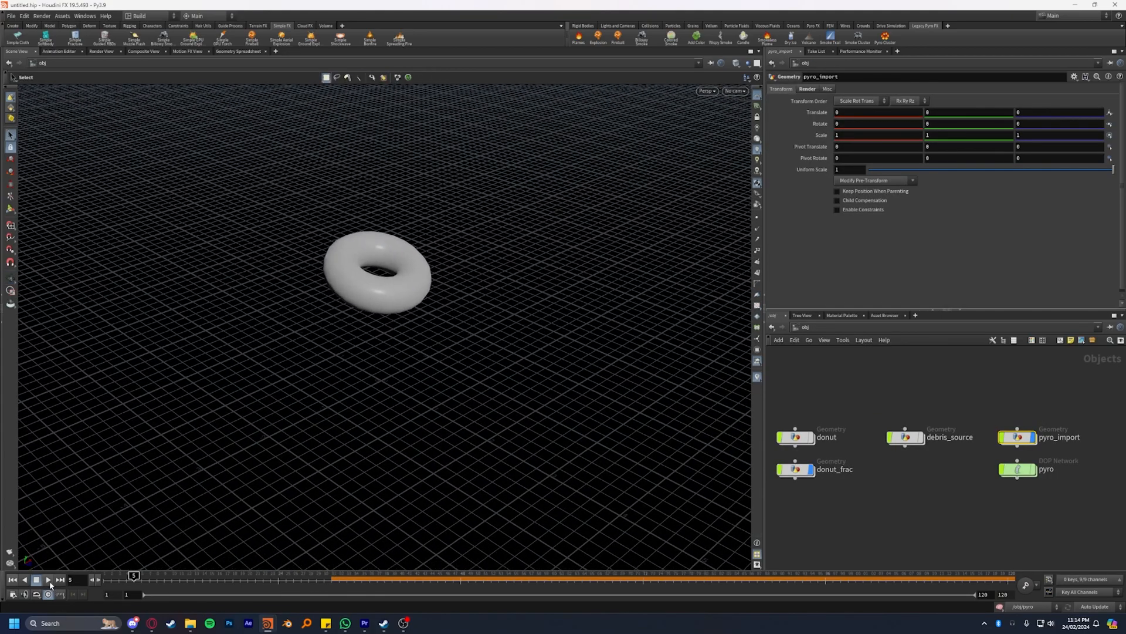
Step: At /obj, play and pause the shattering donut with its cached smoke several times
left_click(48, 578)
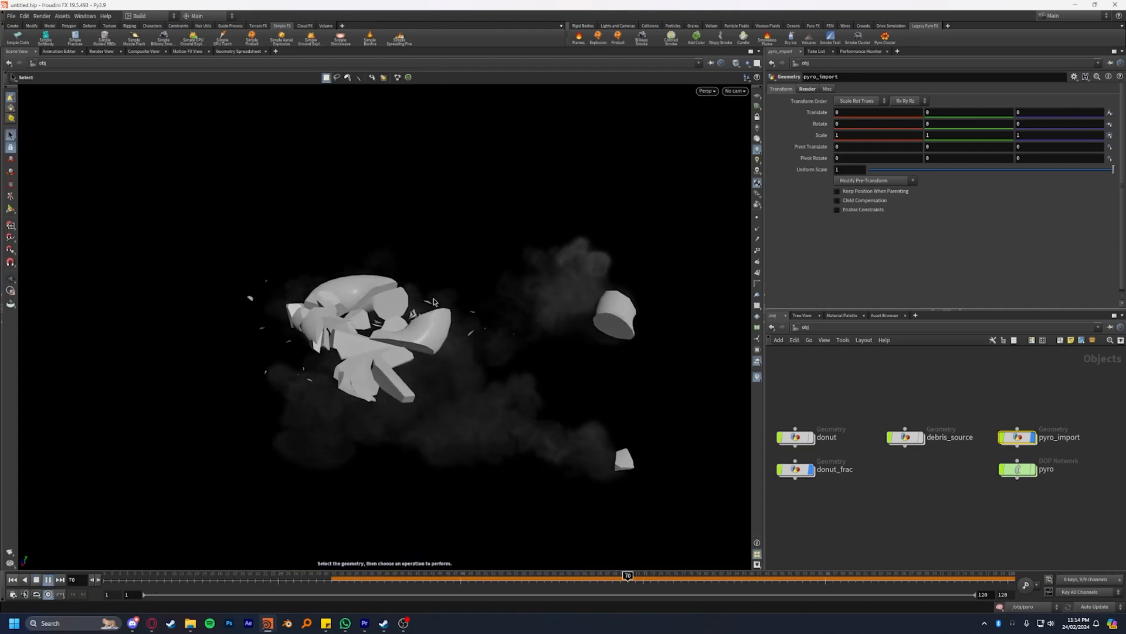
left_click(931, 575)
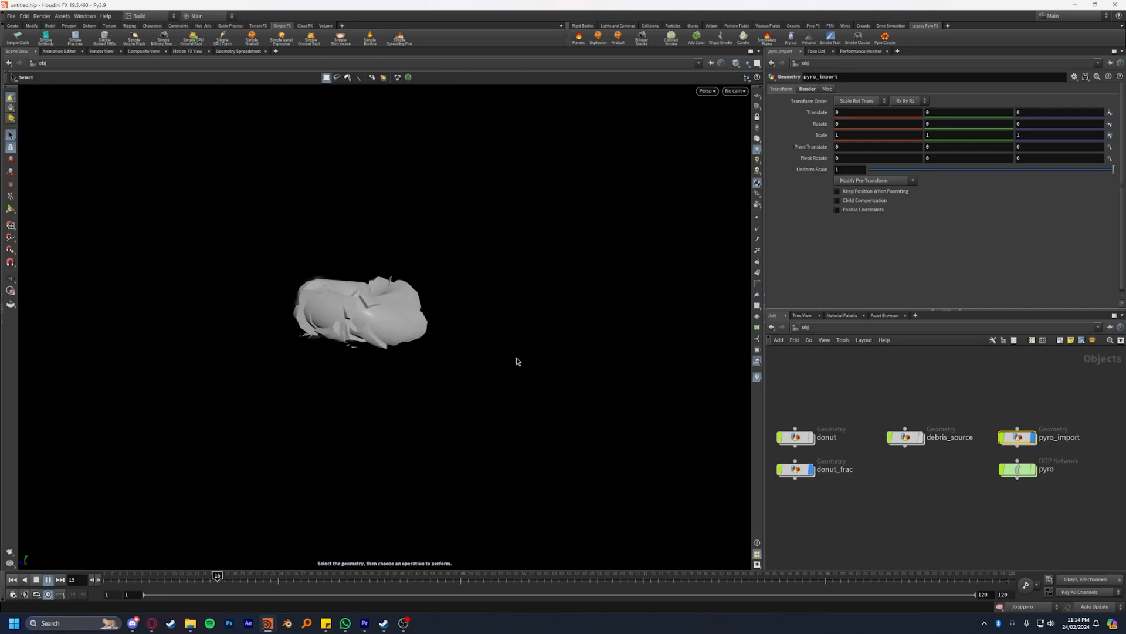
left_click(49, 580)
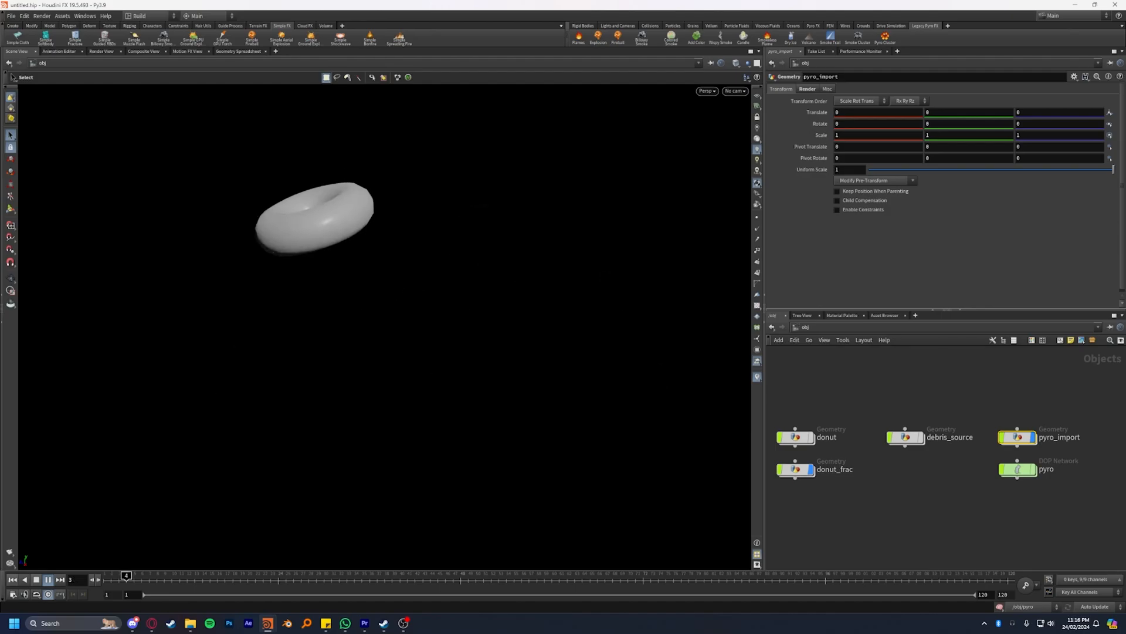
left_click(48, 579)
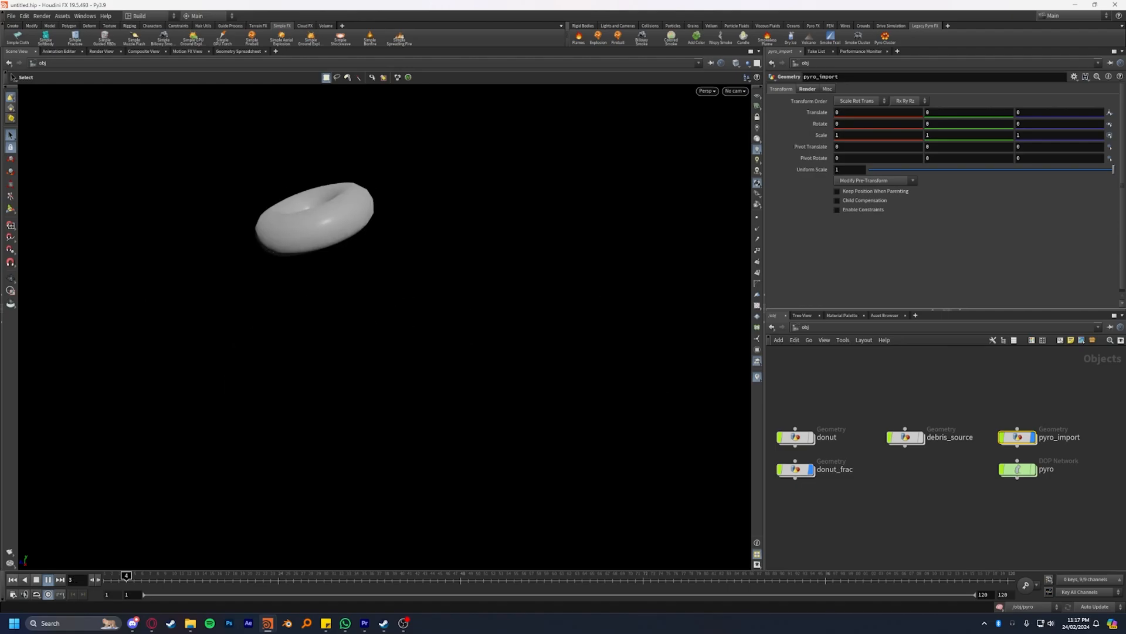
left_click(49, 580)
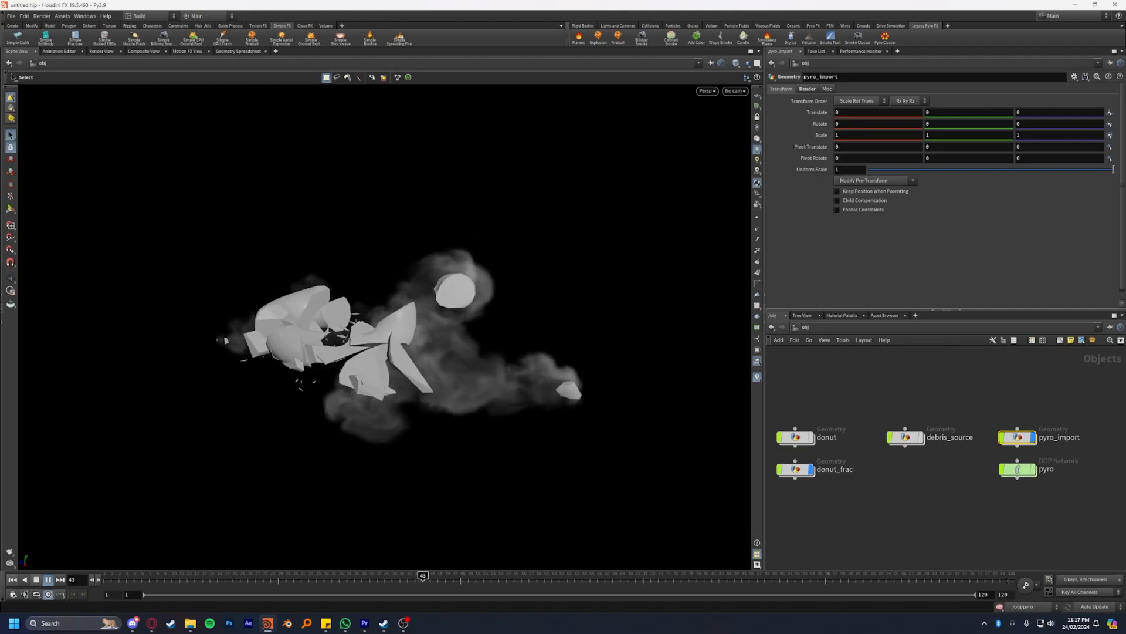
left_click(50, 579)
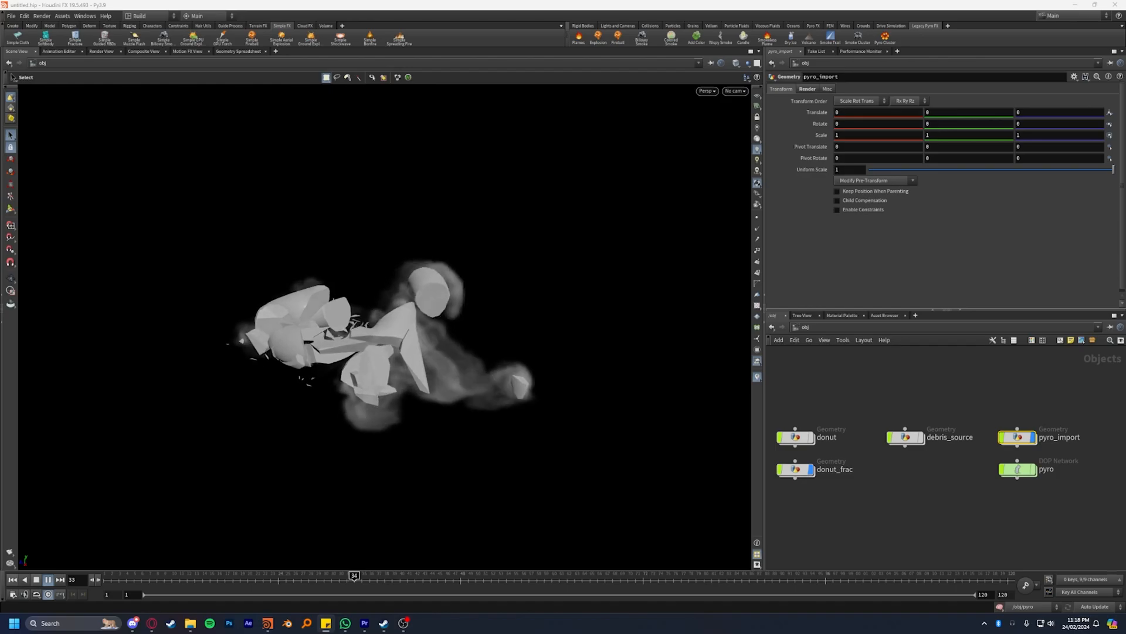
left_click(48, 578)
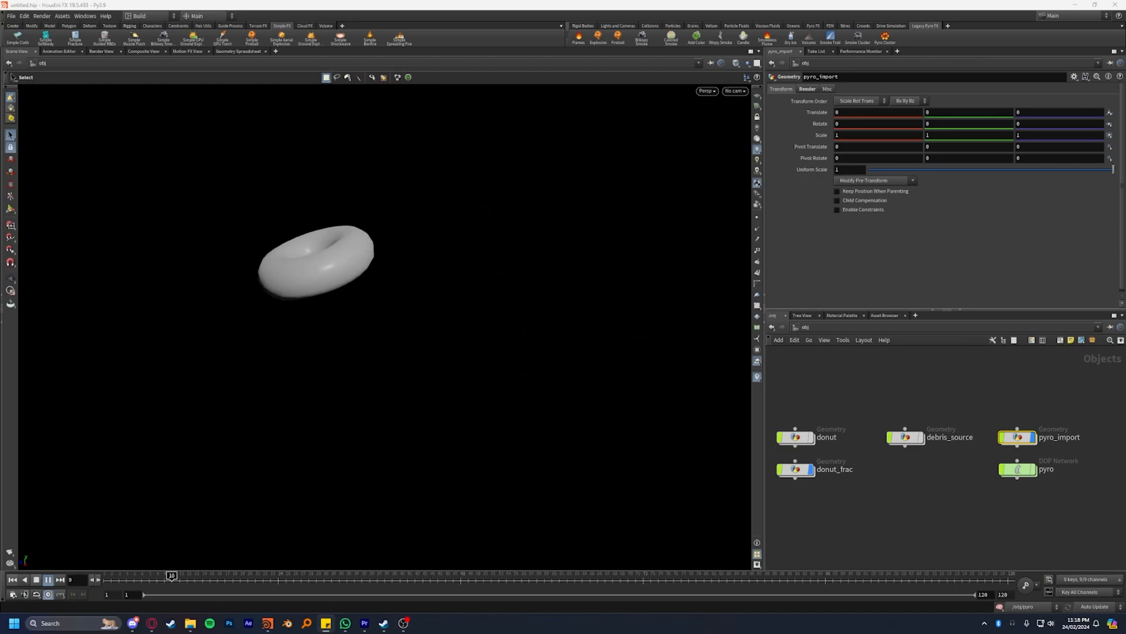
left_click(47, 578)
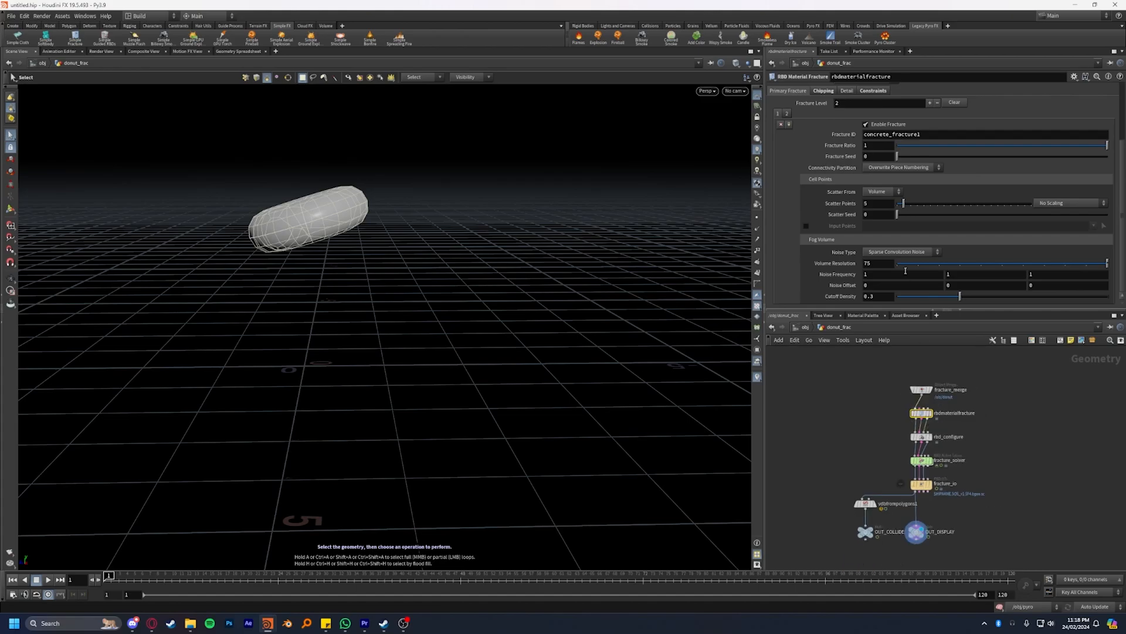
Step: Inspect rbdmaterialfracture and vdbfrompolygons1 in donut_frac, then reveal debrissource1's Post-Process settings
left_click(873, 101)
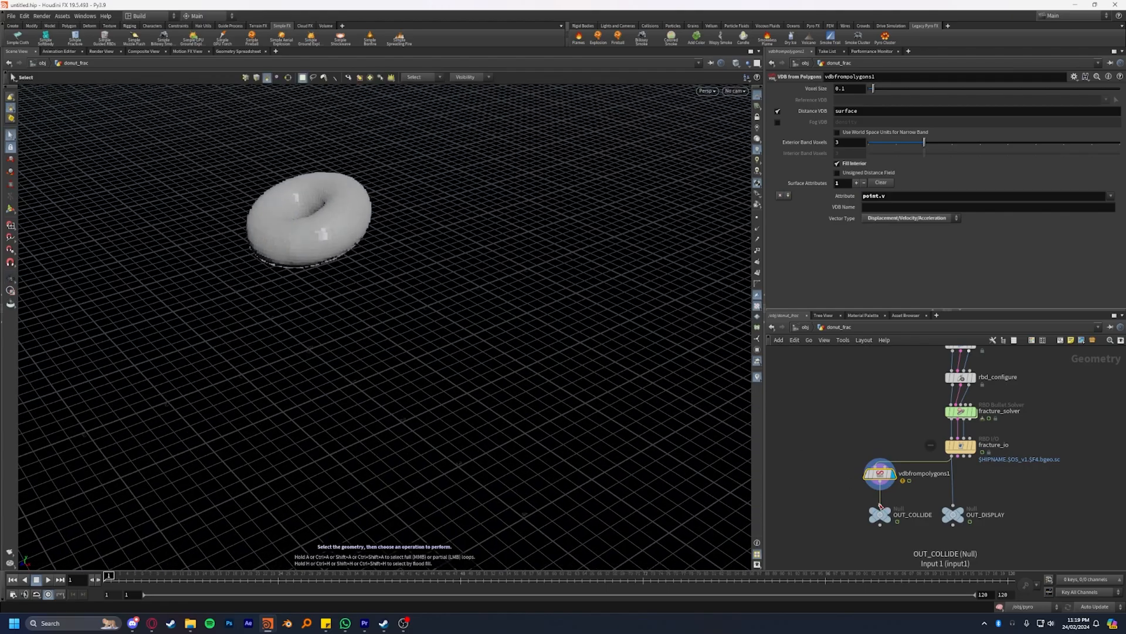
left_click(873, 507)
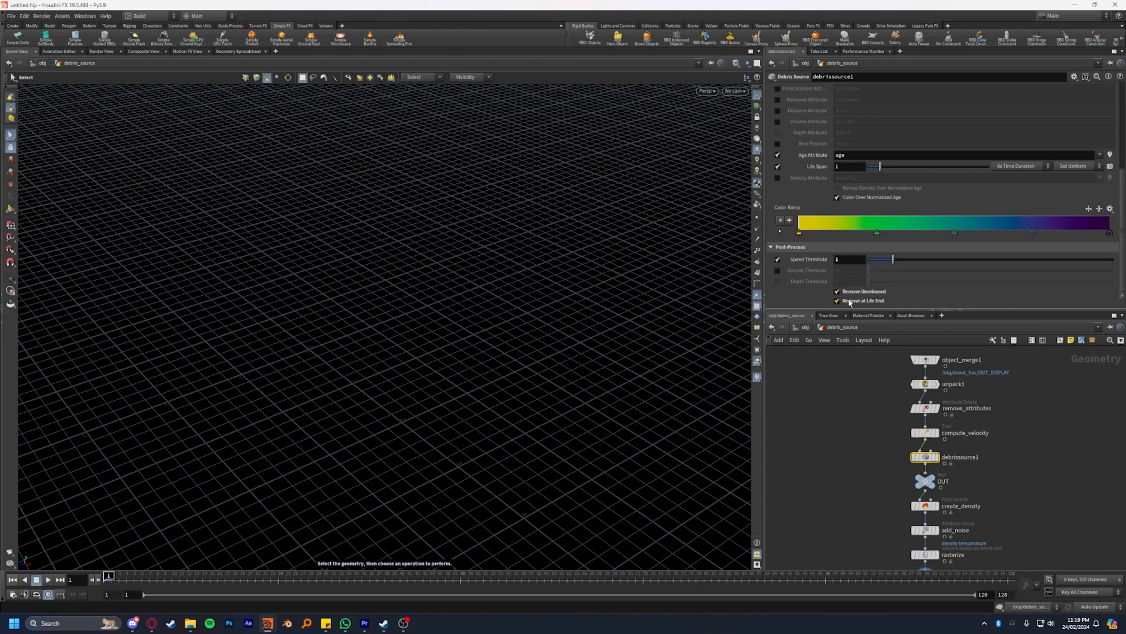
left_click_drag(108, 575, 407, 575)
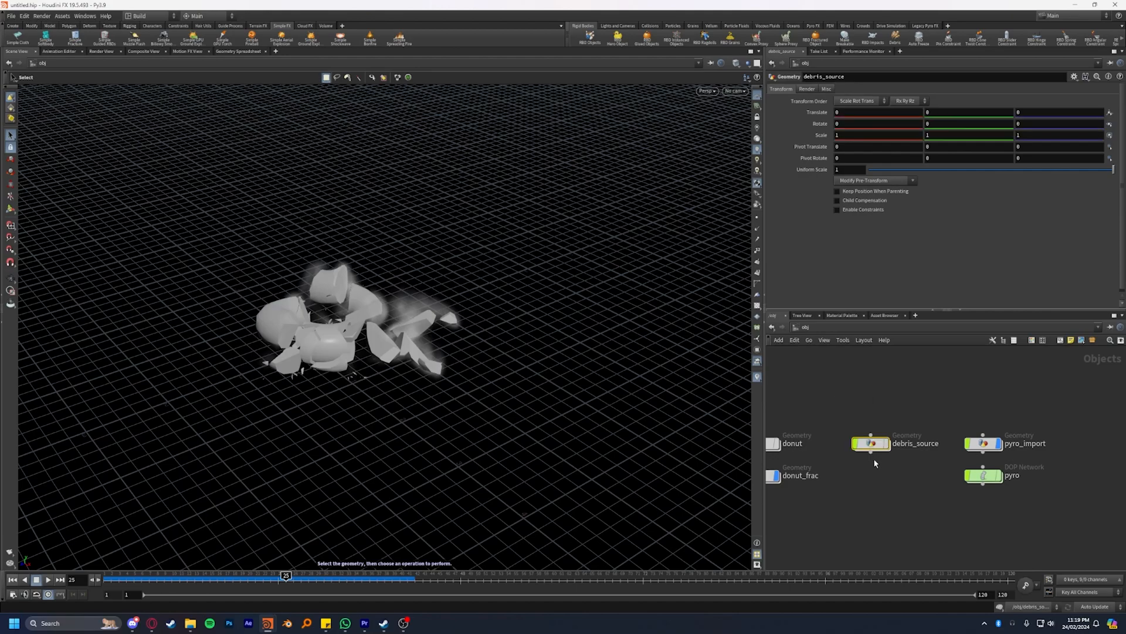
mouse_move(933, 25)
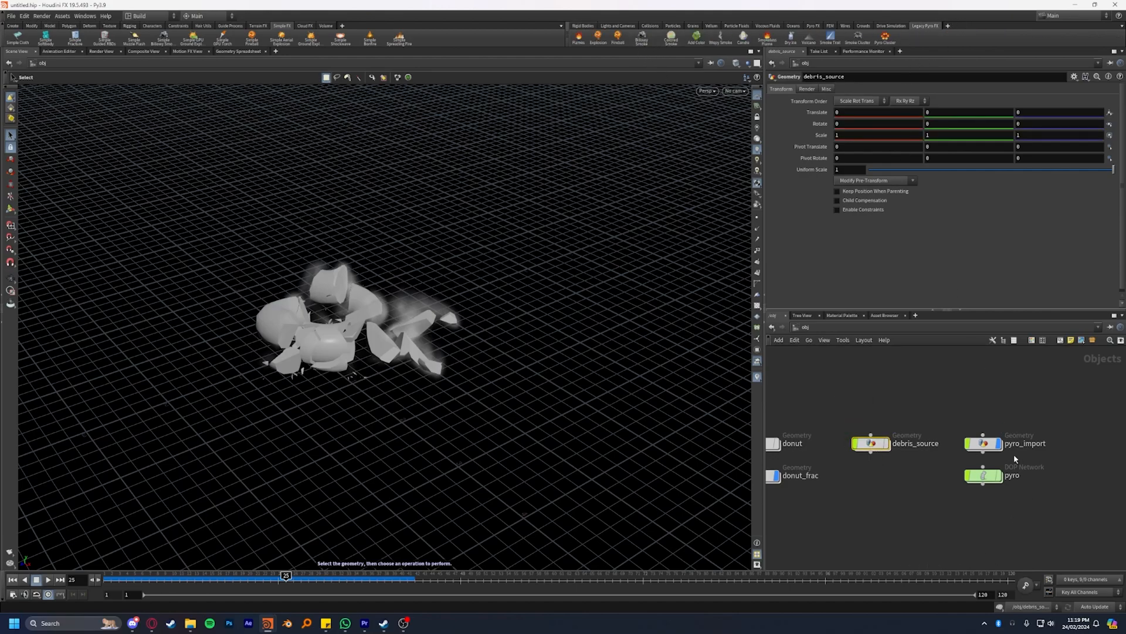
Step: Dive into the pyro dynamics network from the object level
double_click(984, 475)
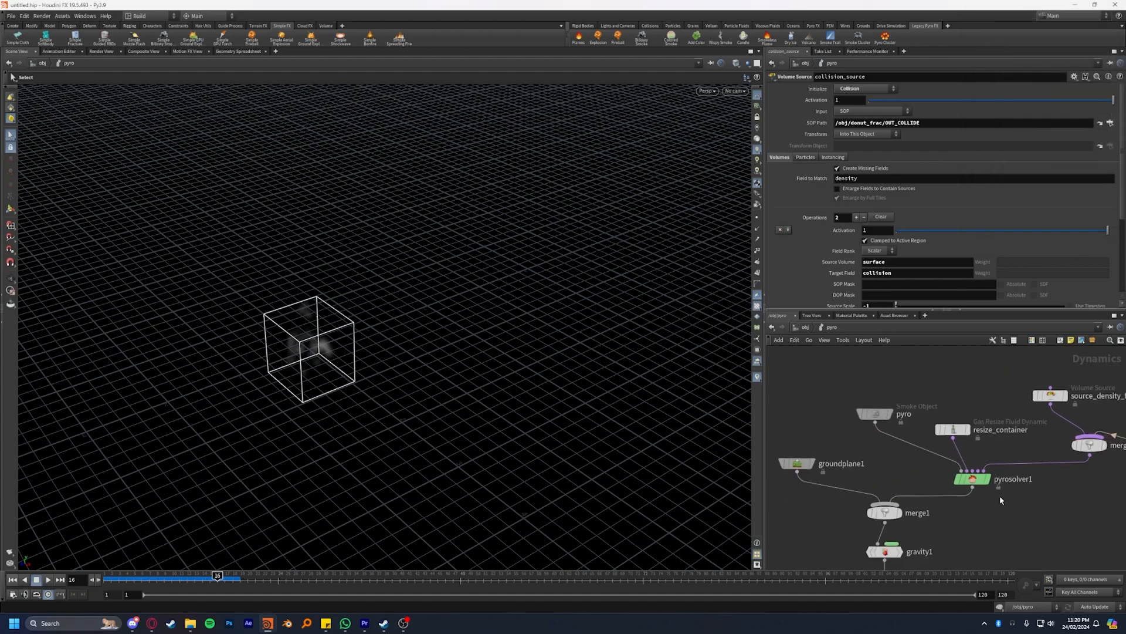
Step: Check collision_source, then select the pyro Smoke Object to show its container settings
left_click(953, 429)
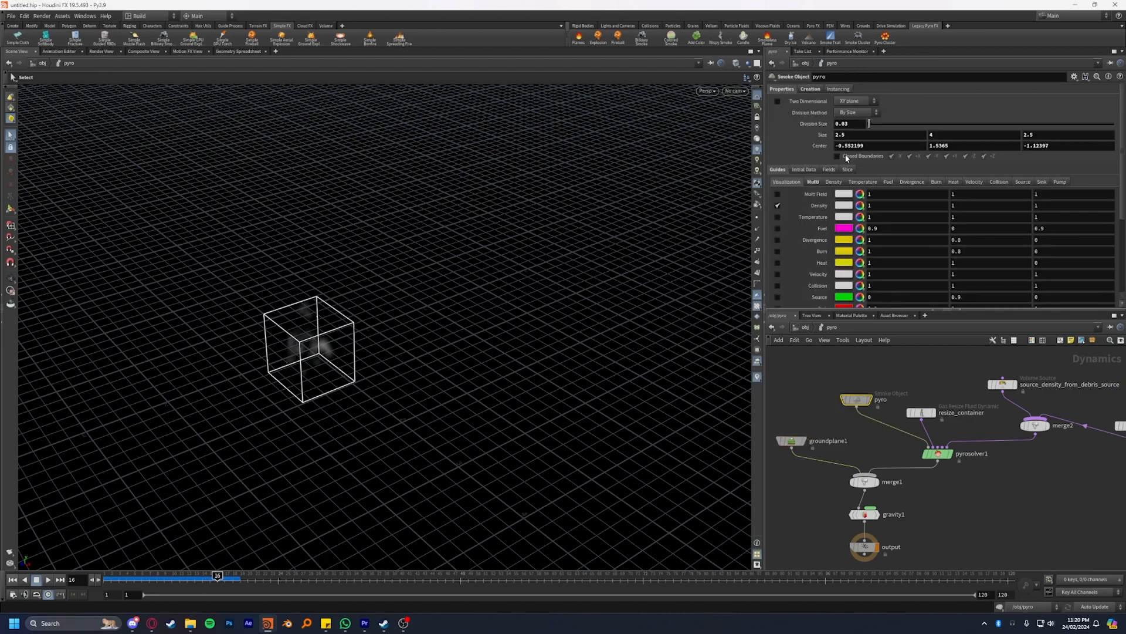
left_click(852, 123)
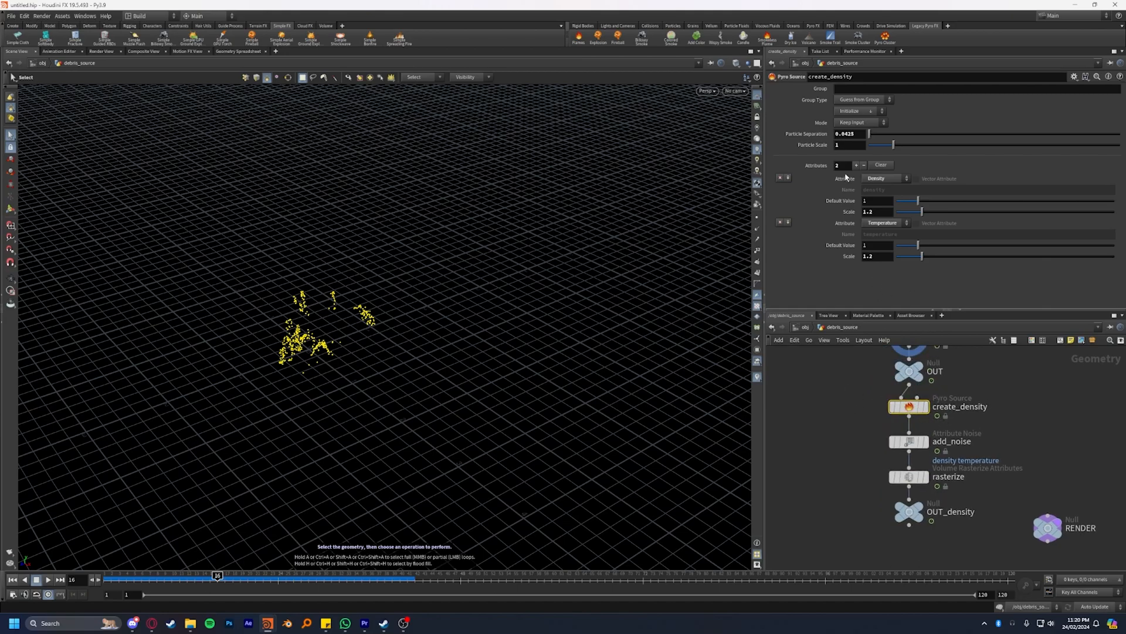
Step: Select create_density in debris_source and begin editing its Particle Scale value
left_click(847, 134)
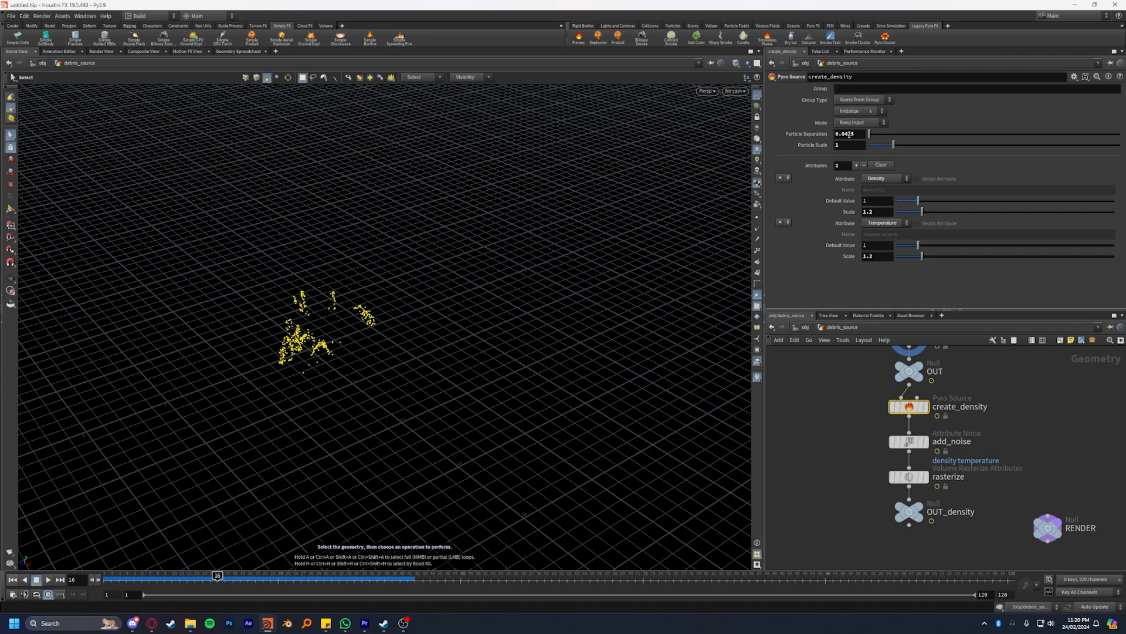
left_click(846, 144)
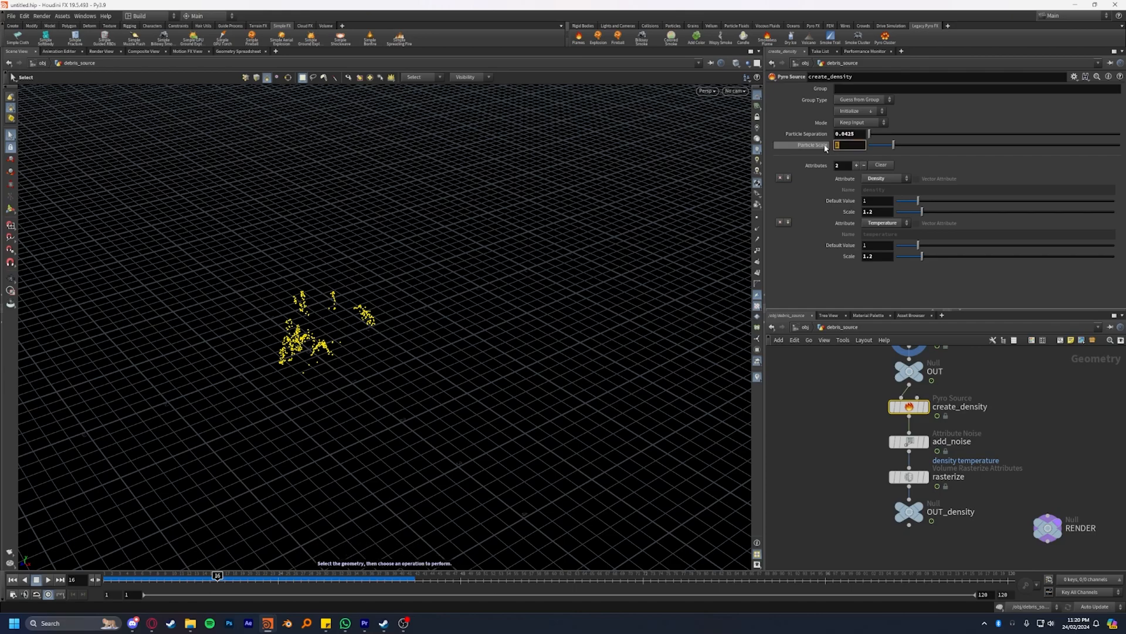